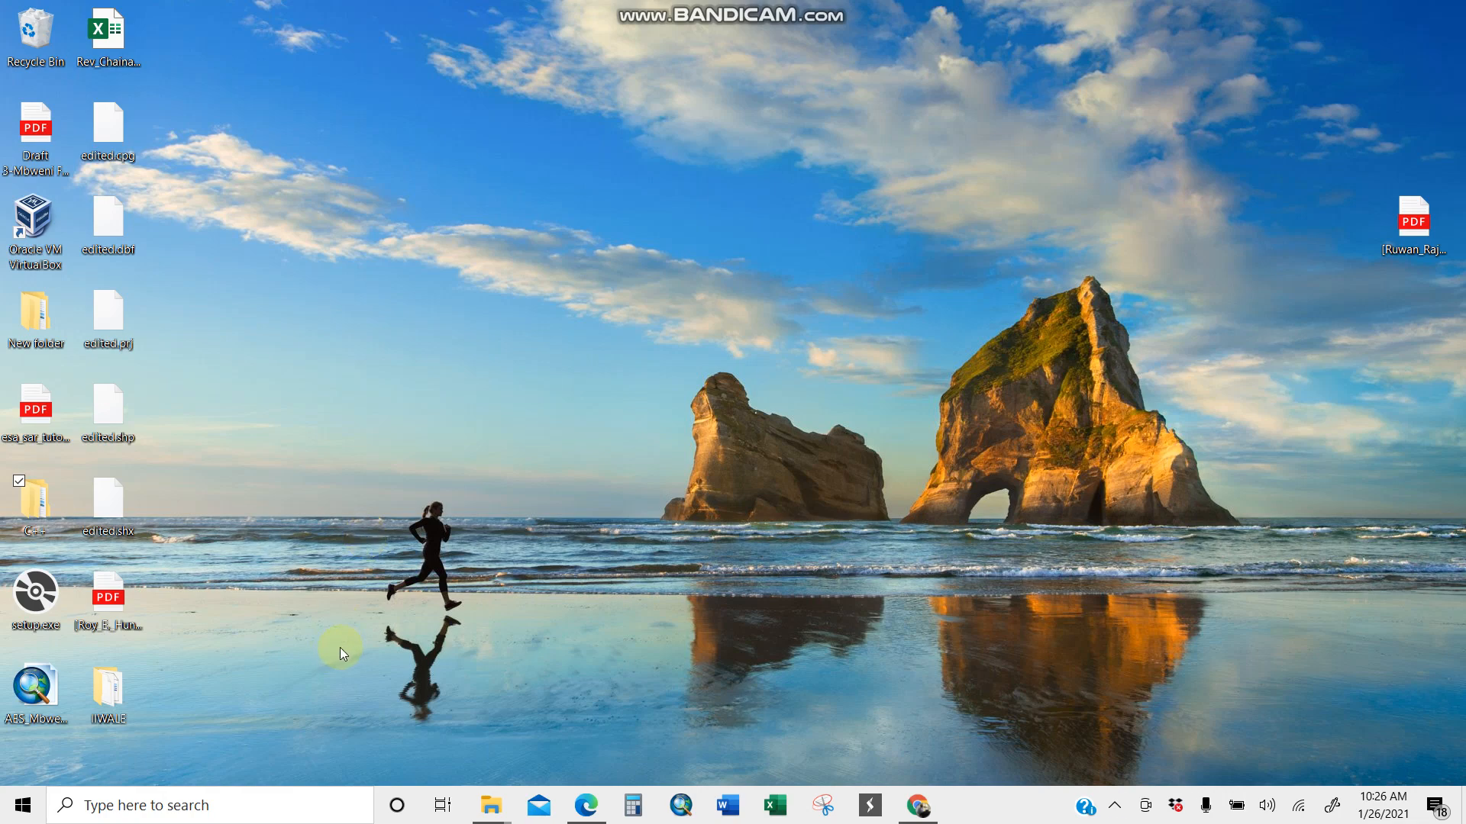
pyautogui.moveTo(328, 685)
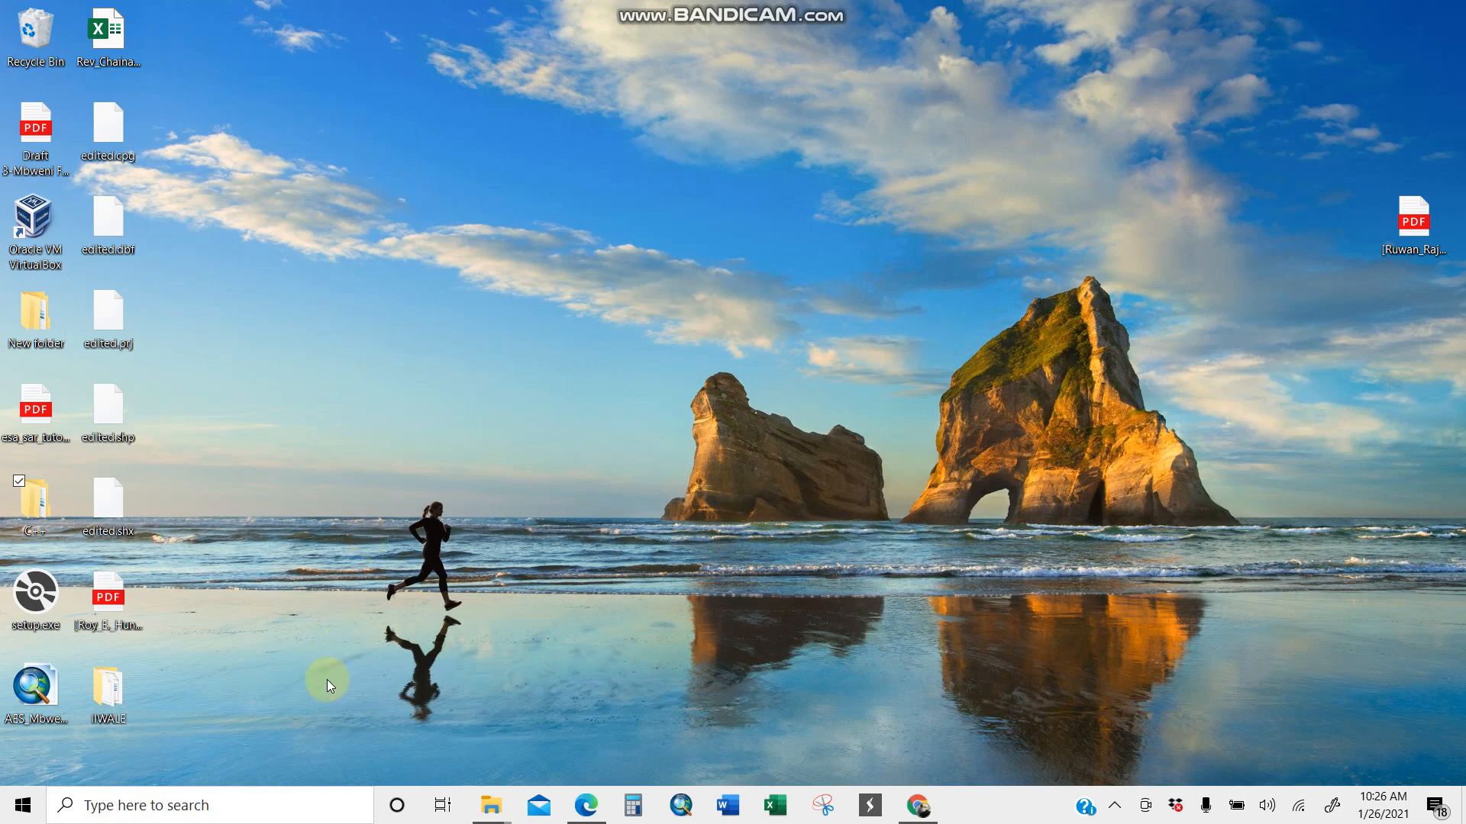
# Search the taskbar for 'co' and launch Code::Blocks 20.03 to its start page.
pyautogui.write('co')
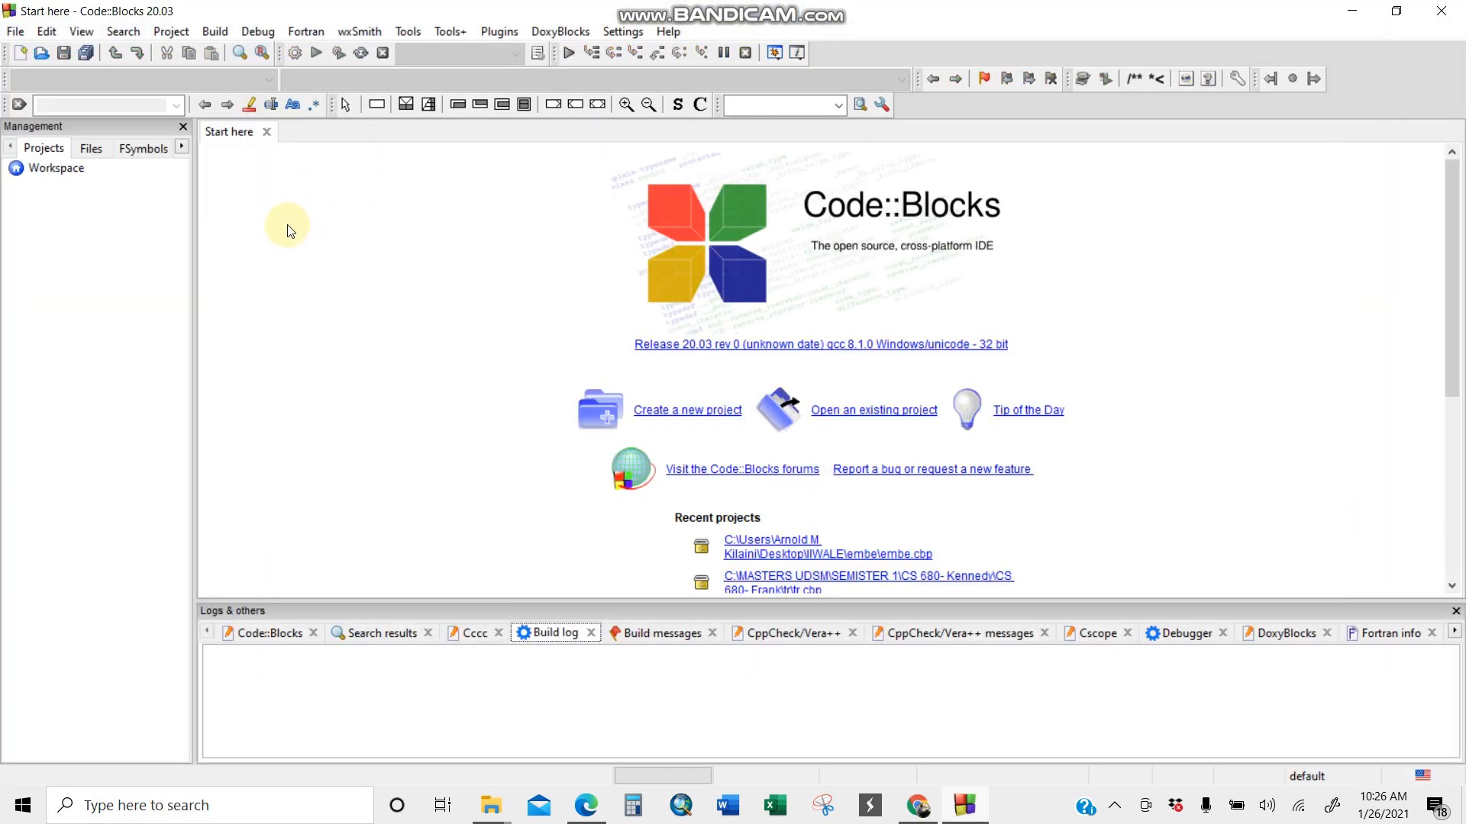
# Create a new C++ source file named do-while.cpp from the C/C++ source template.
pyautogui.click(14, 31)
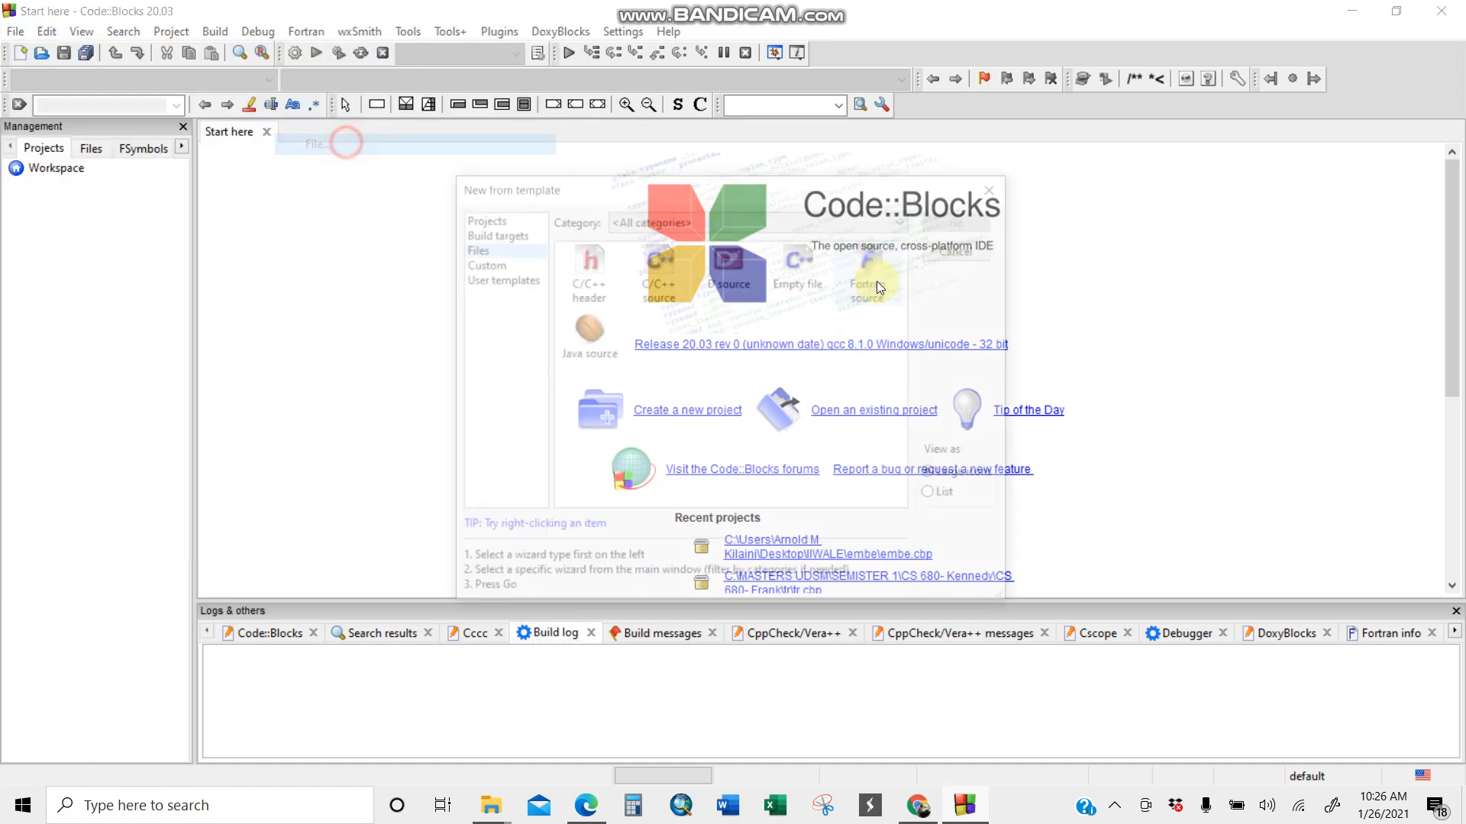
pyautogui.doubleClick(659, 271)
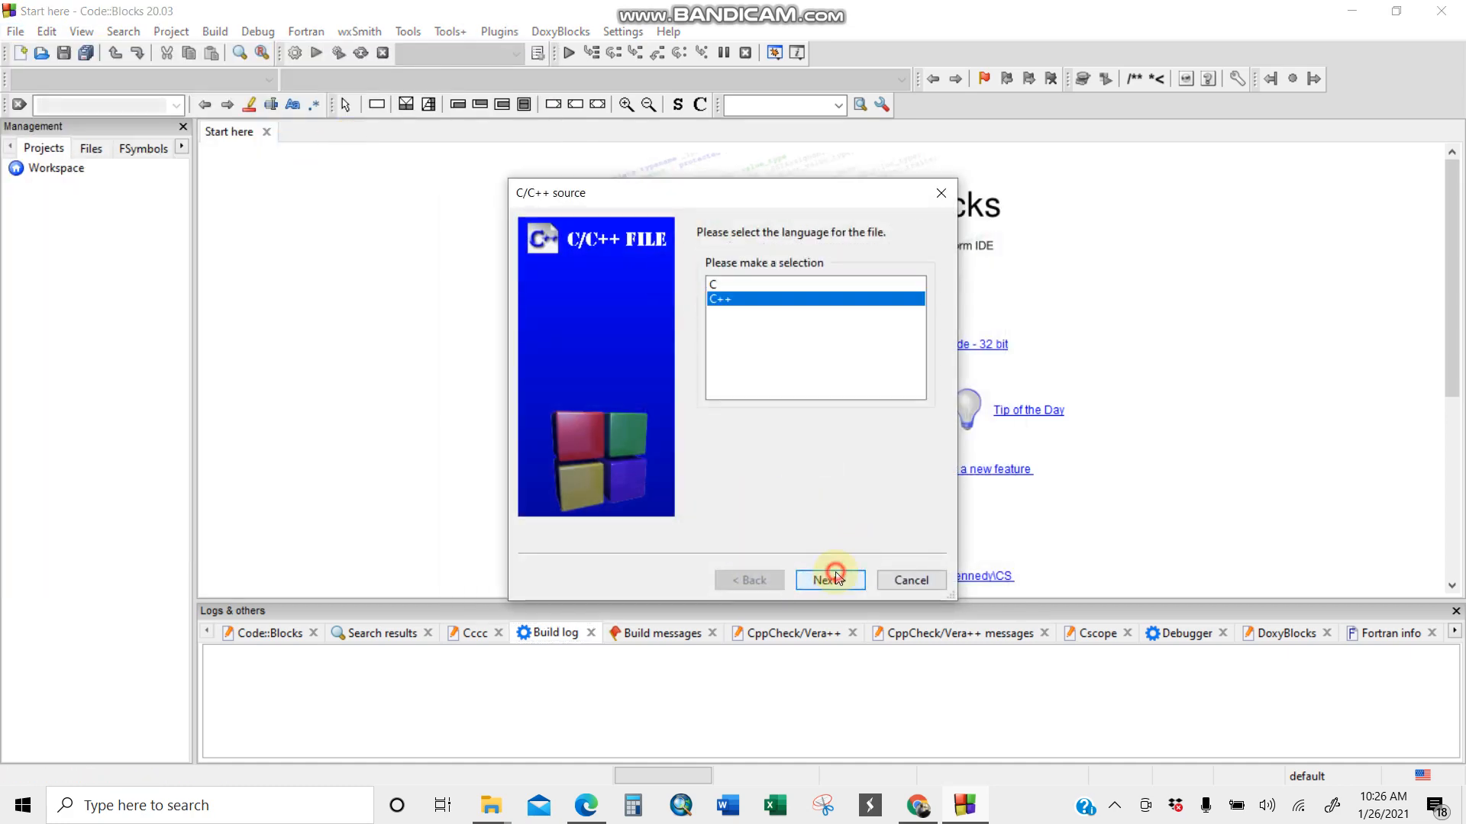
pyautogui.click(828, 579)
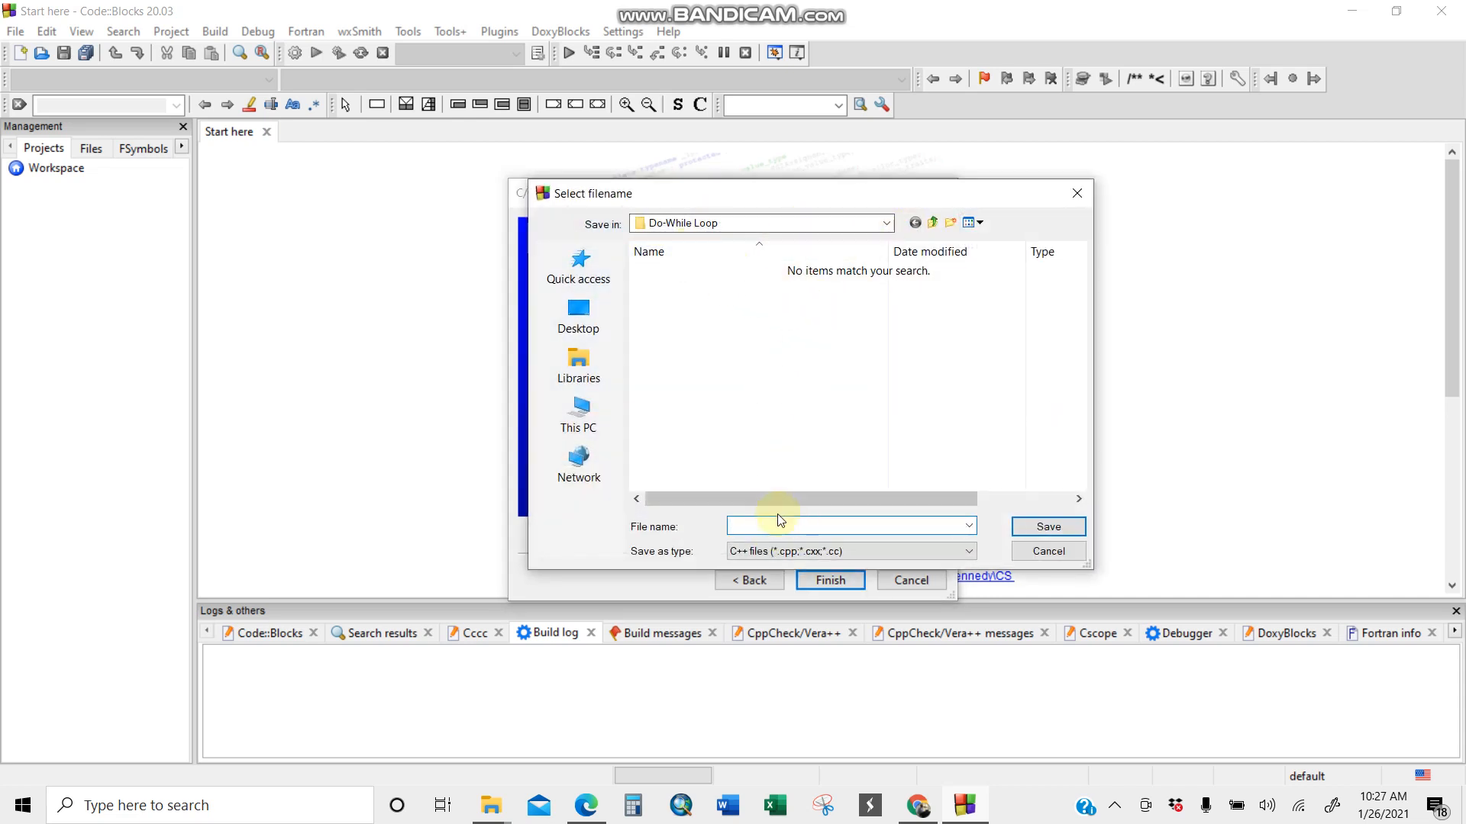
pyautogui.write('do-while')
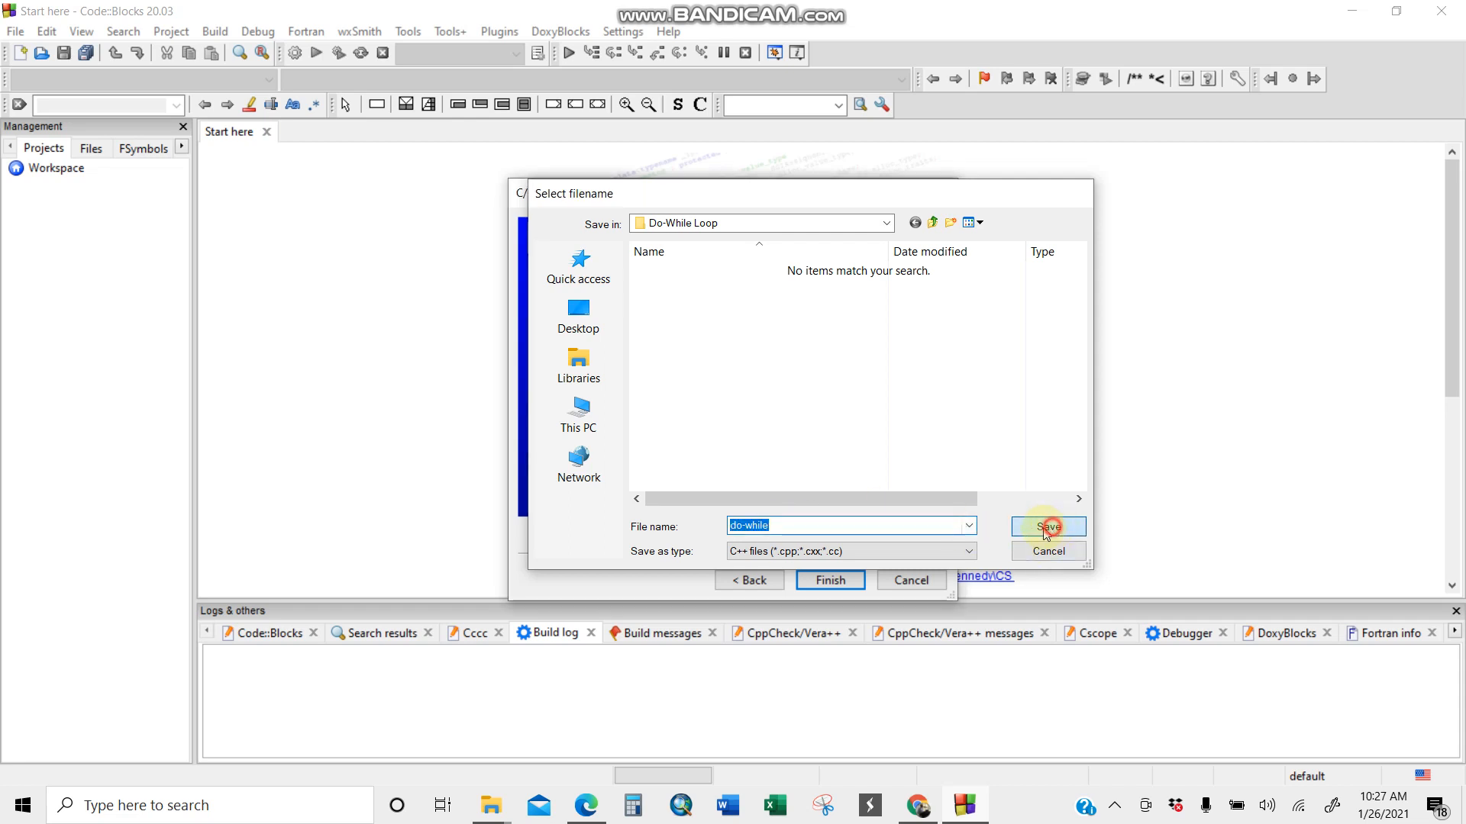
pyautogui.click(1047, 526)
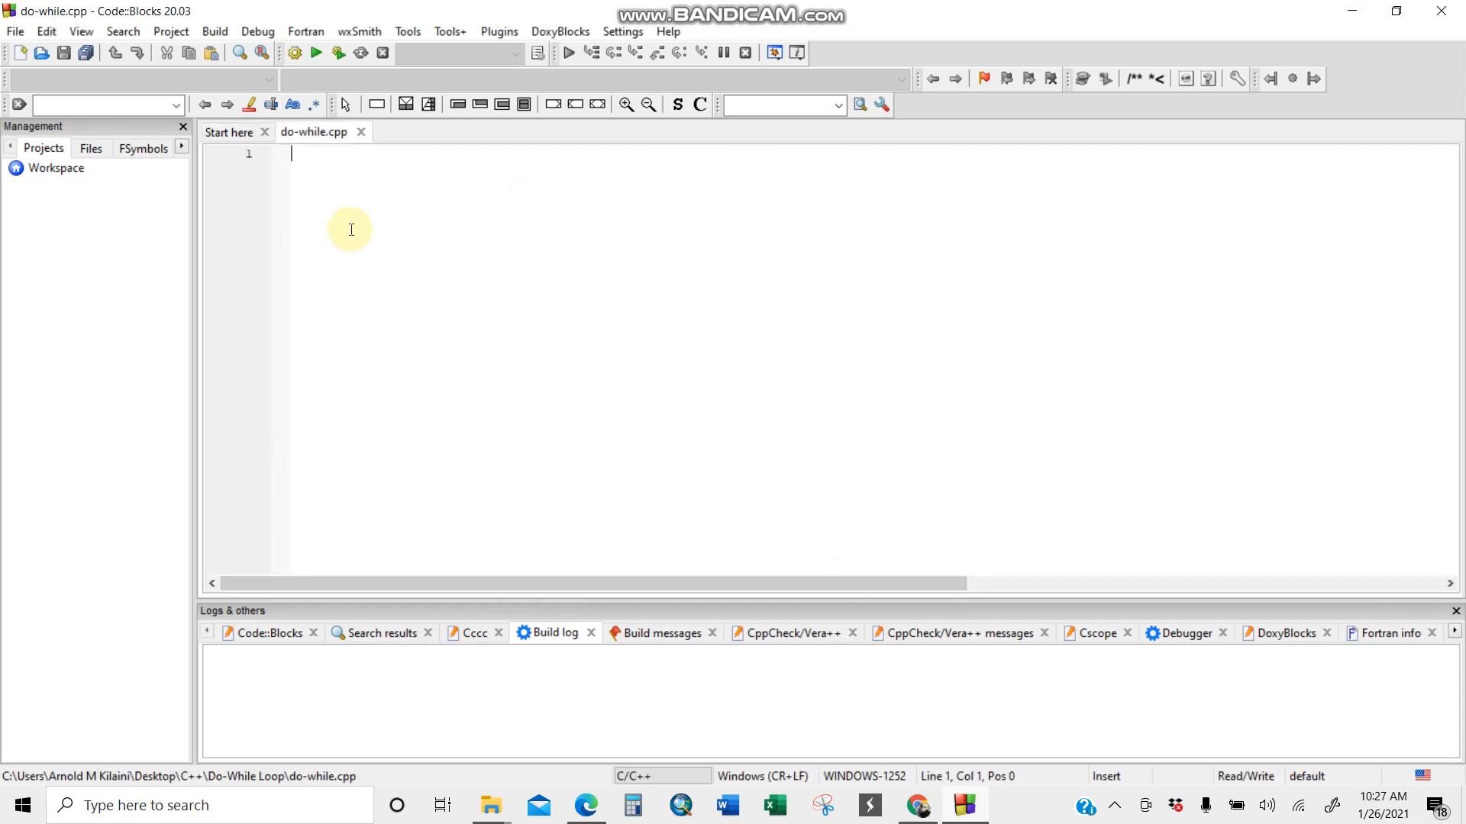
# Type the '//Do-While Loops' comments, #include <iostream>, using namespace std; and an empty int main().
pyautogui.write('??')
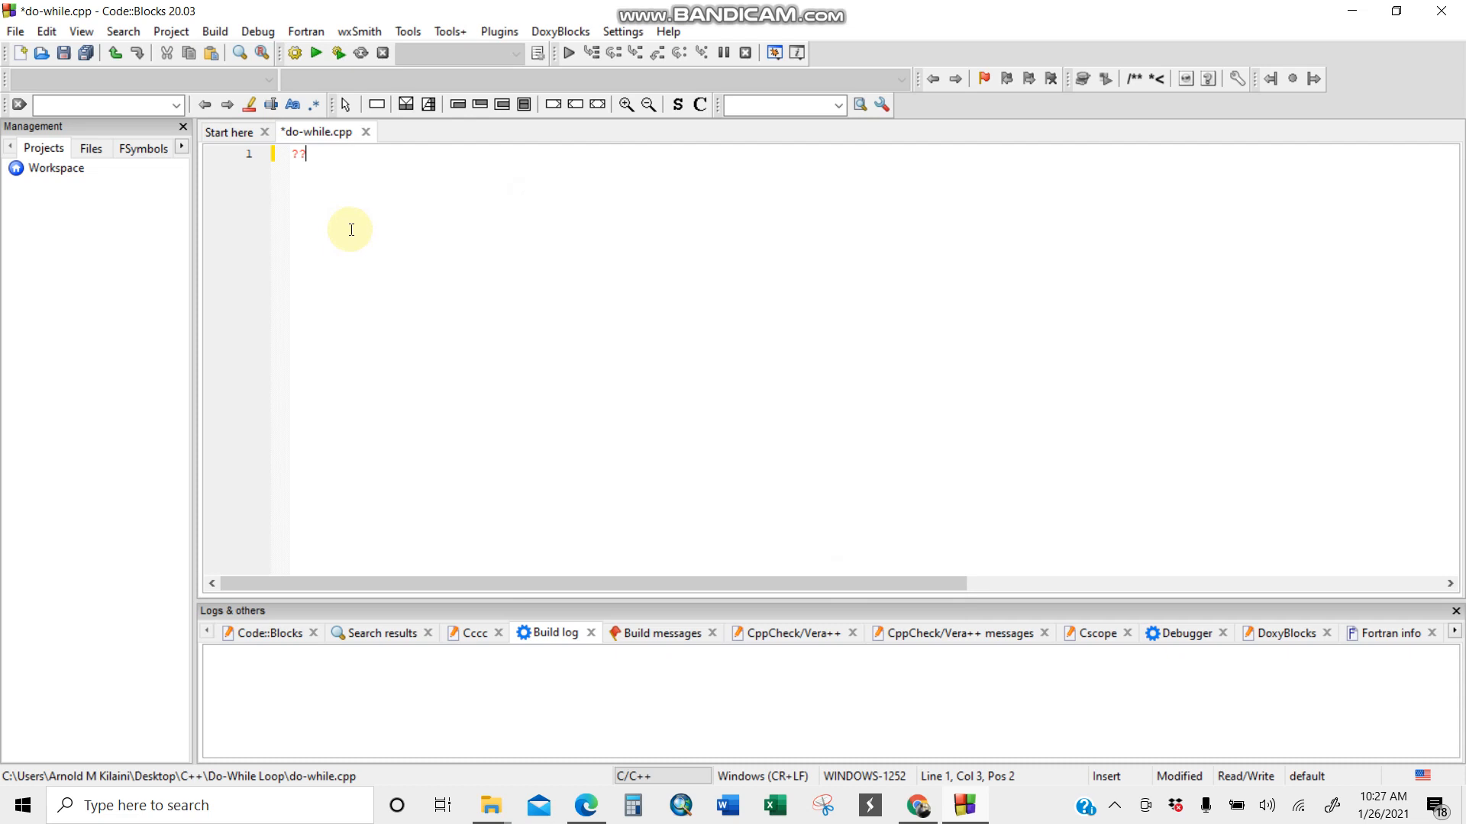
pyautogui.write('//')
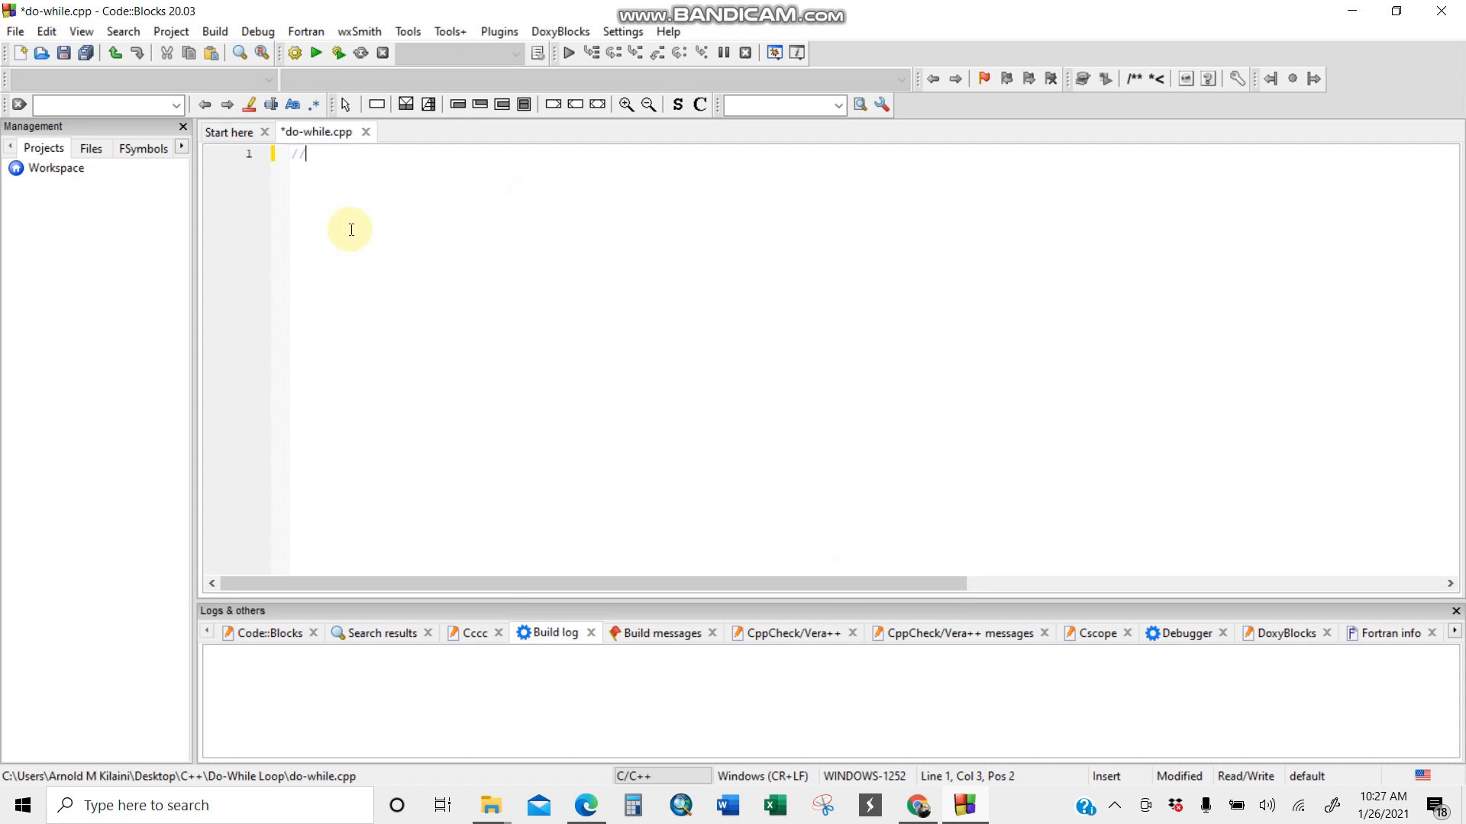
pyautogui.write('Do-')
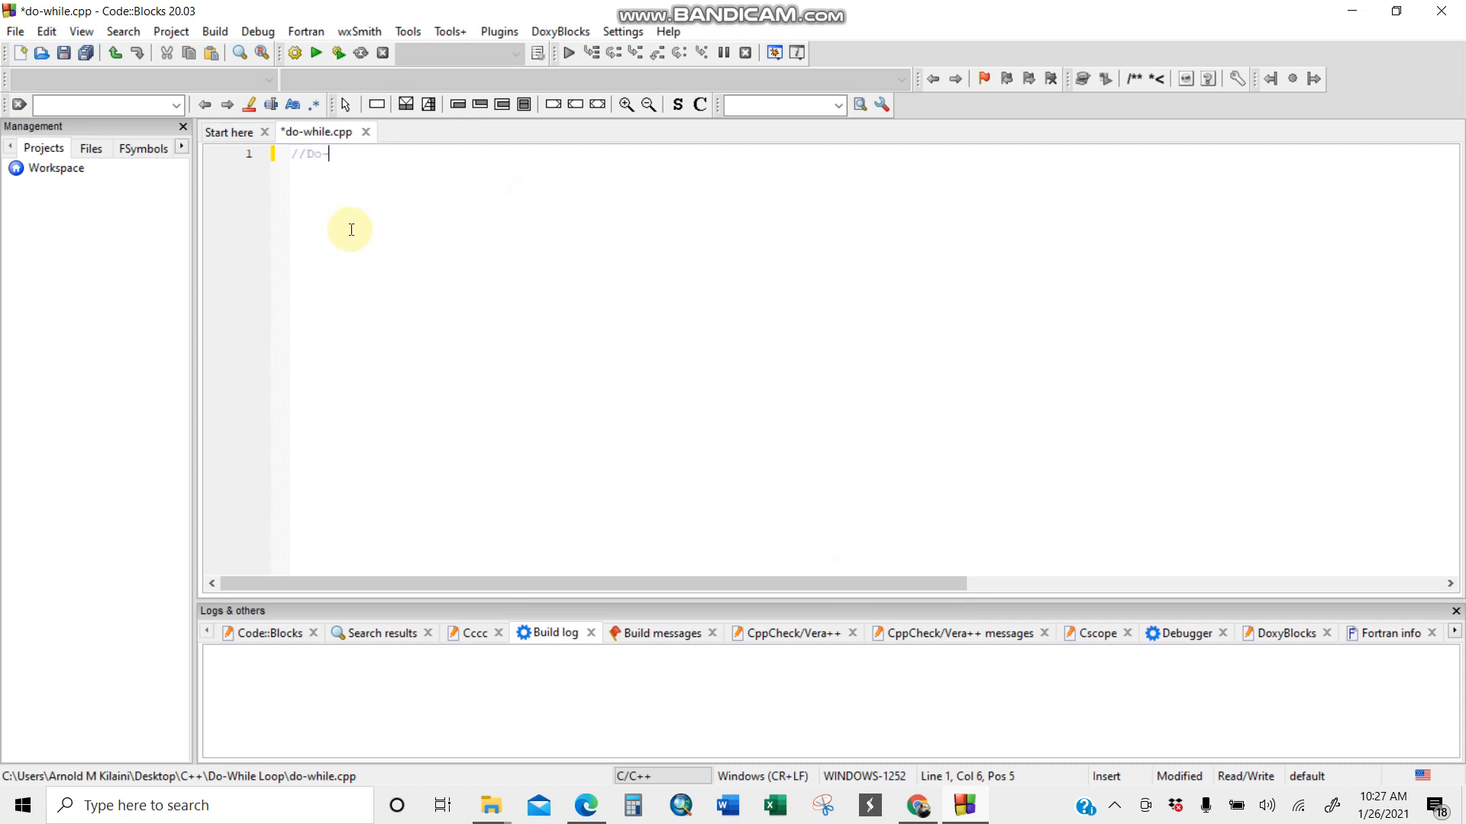
pyautogui.write('While Loops')
pyautogui.write('//')
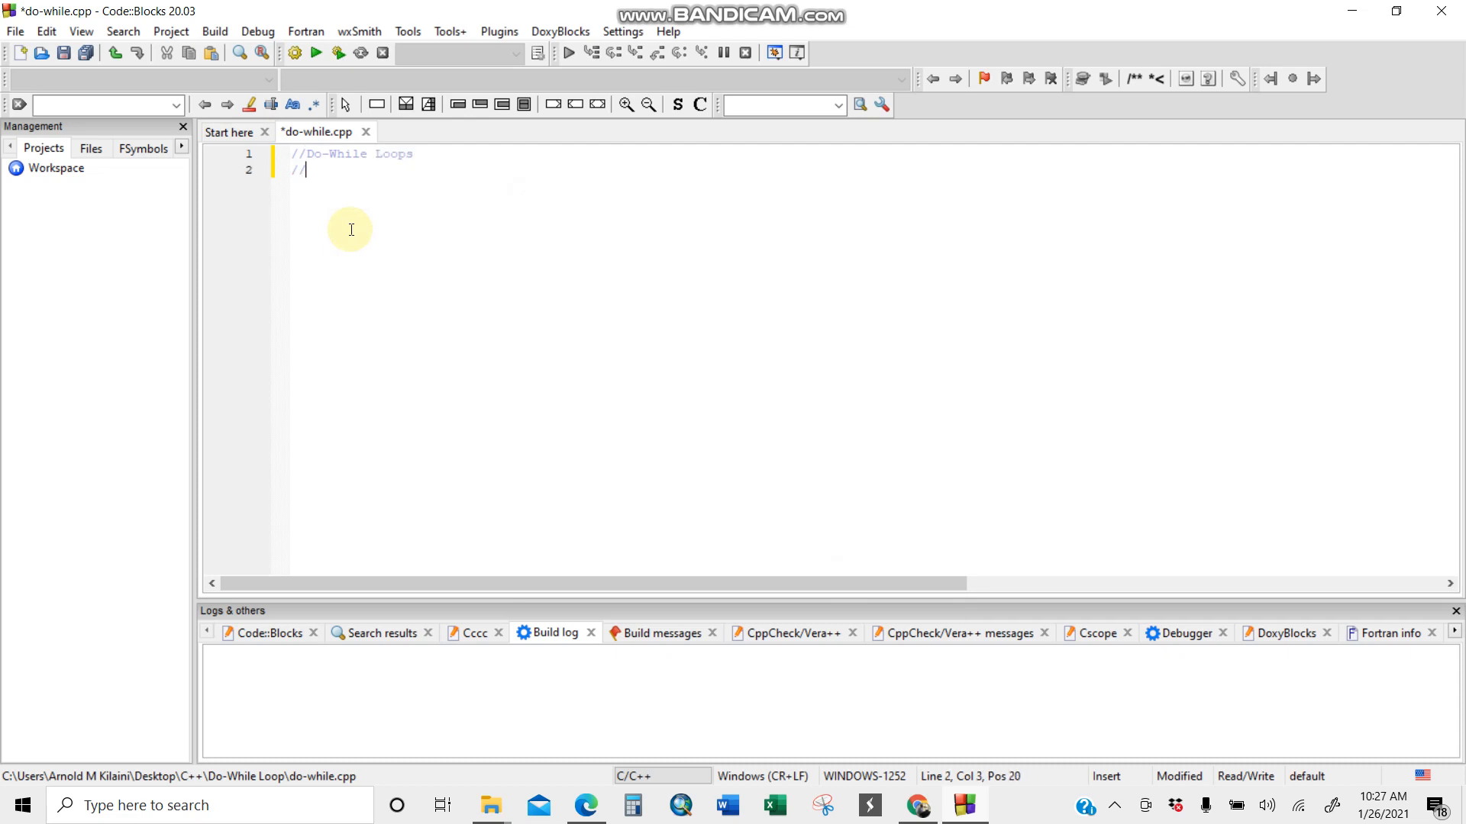
pyautogui.write('While Loop for numbers')
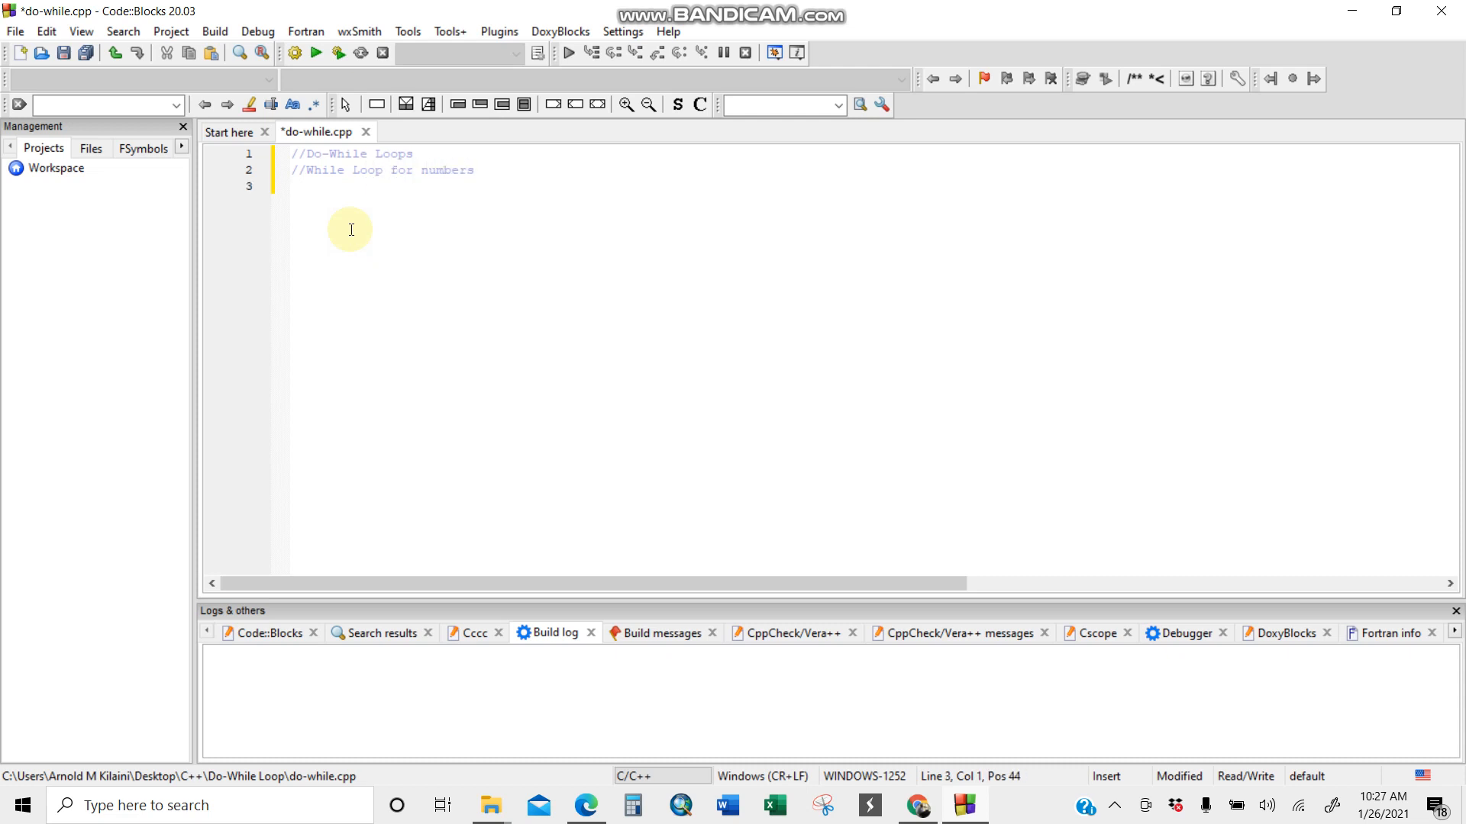
pyautogui.write('#inc')
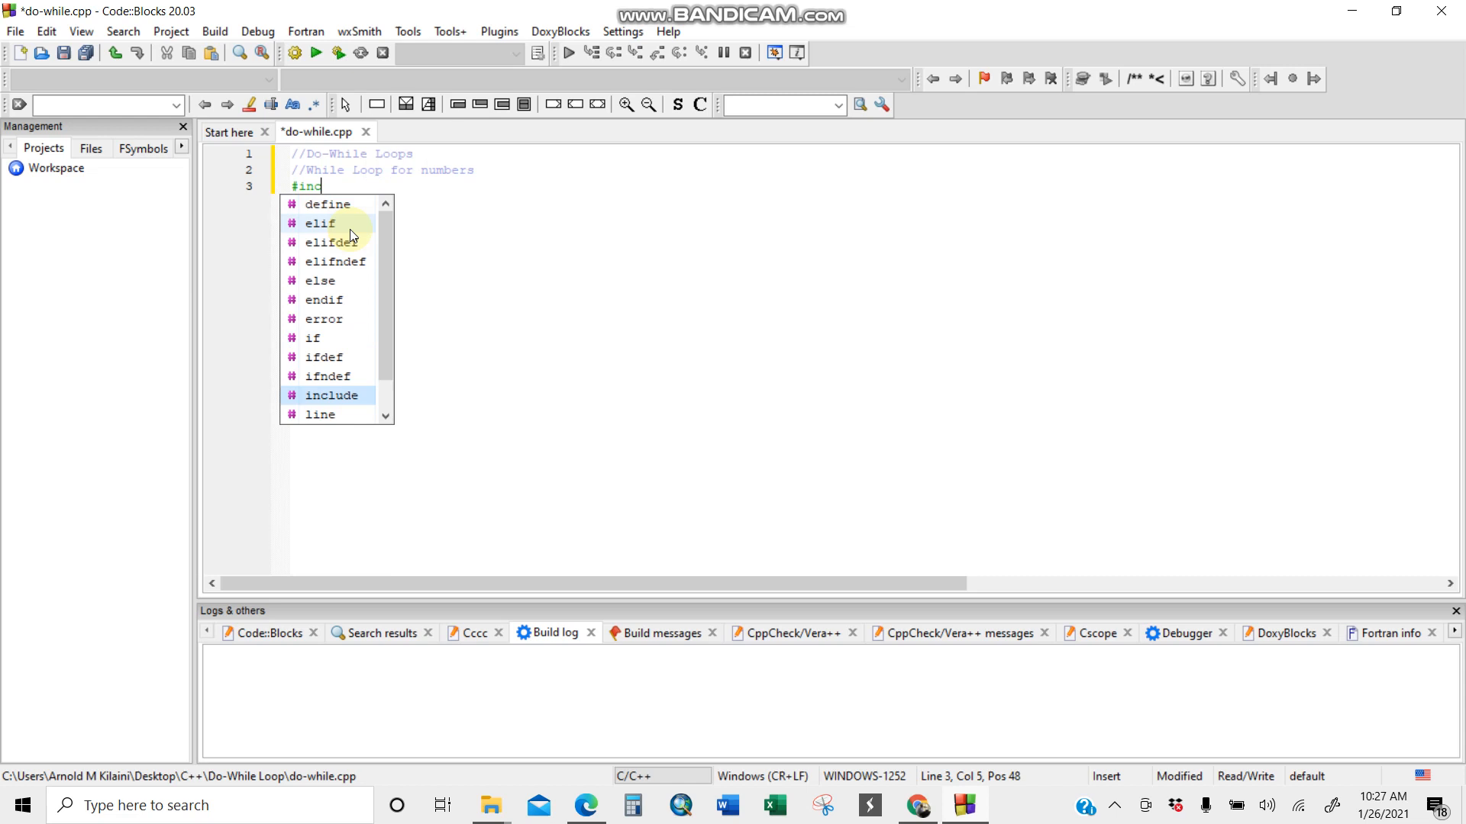
pyautogui.write('lude <io')
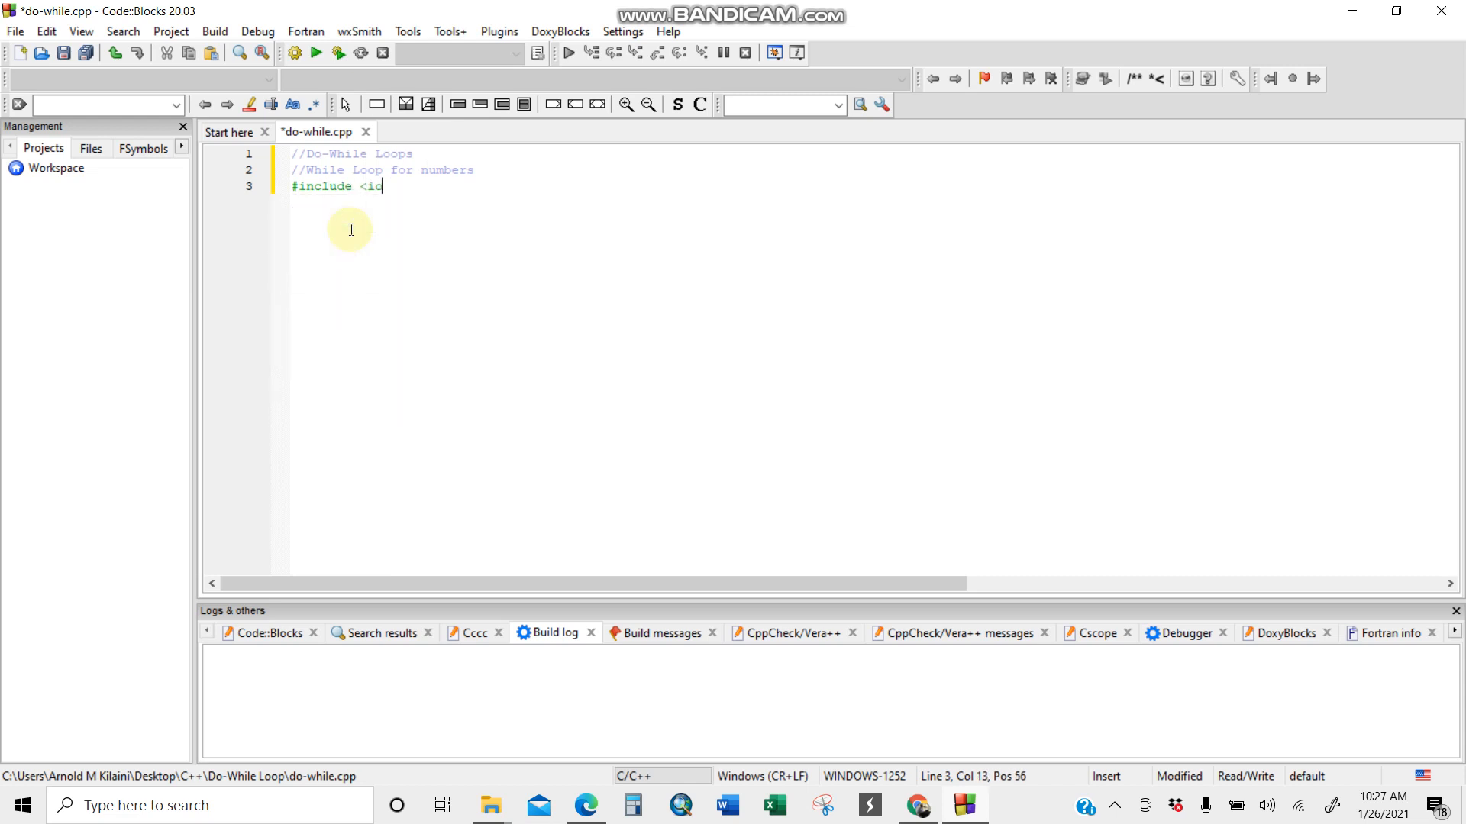
pyautogui.write('sing namespace std')
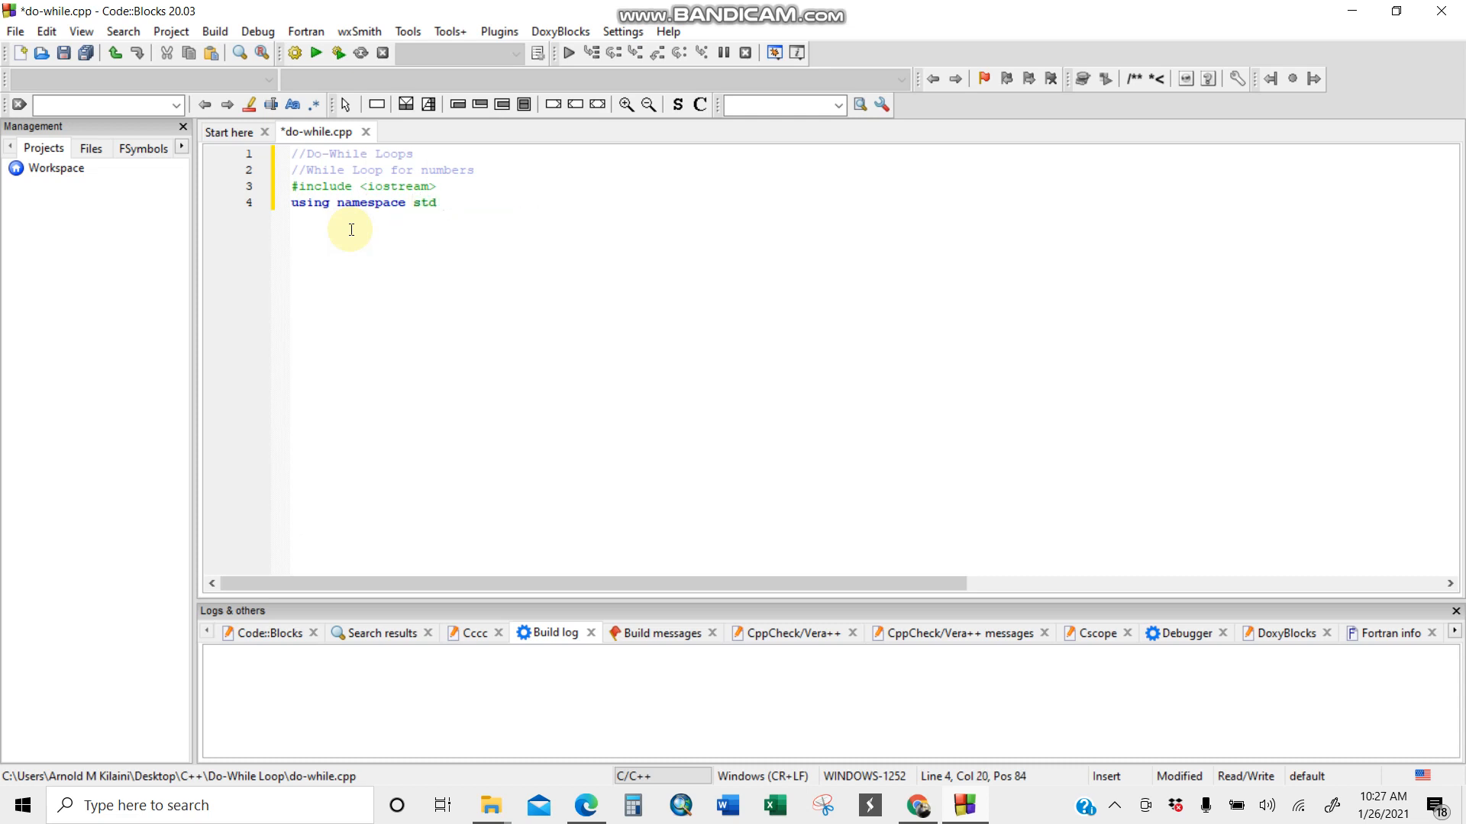
pyautogui.write(';')
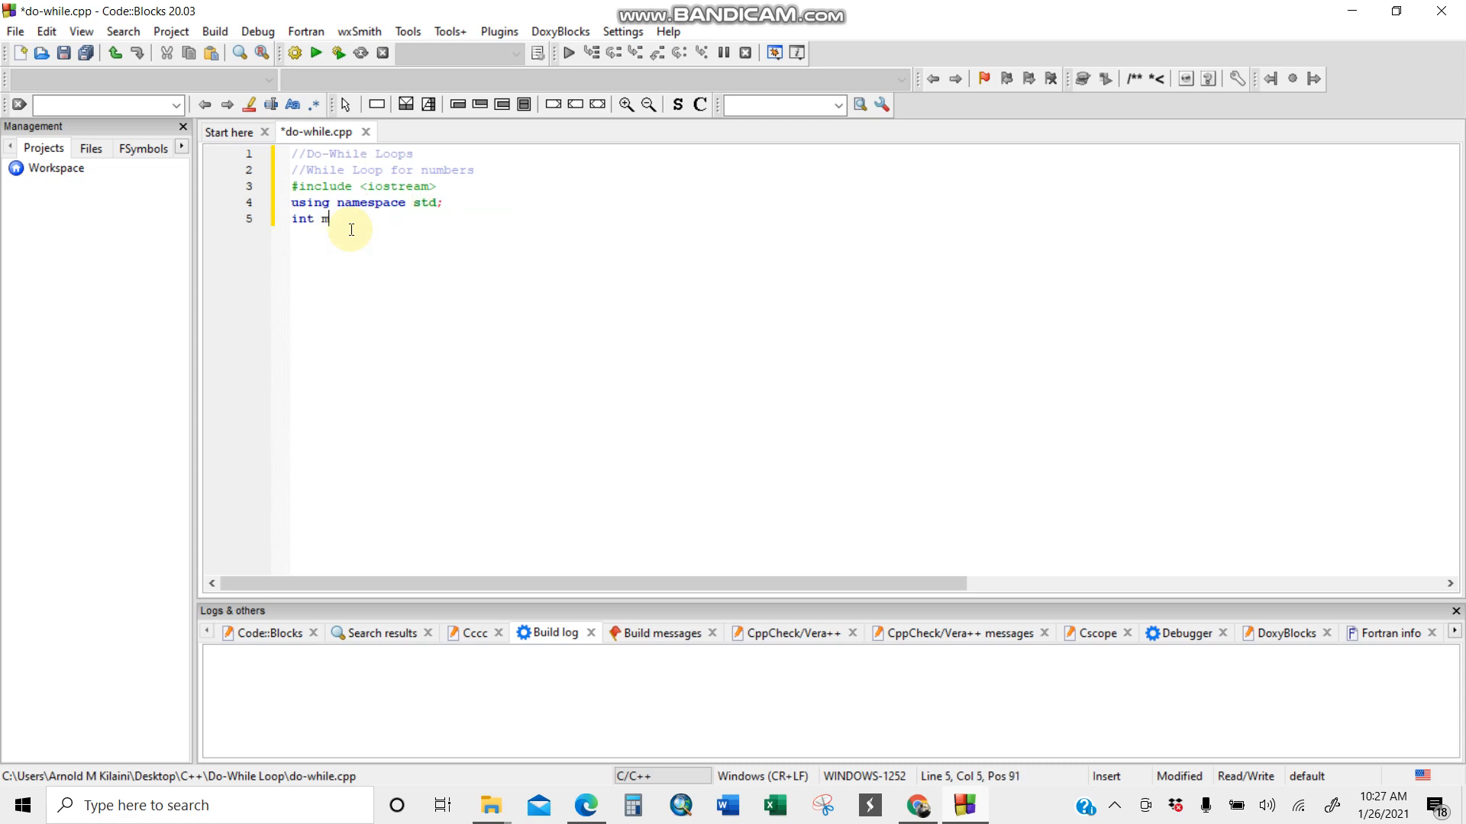
pyautogui.write('ain()')
pyautogui.write('{')
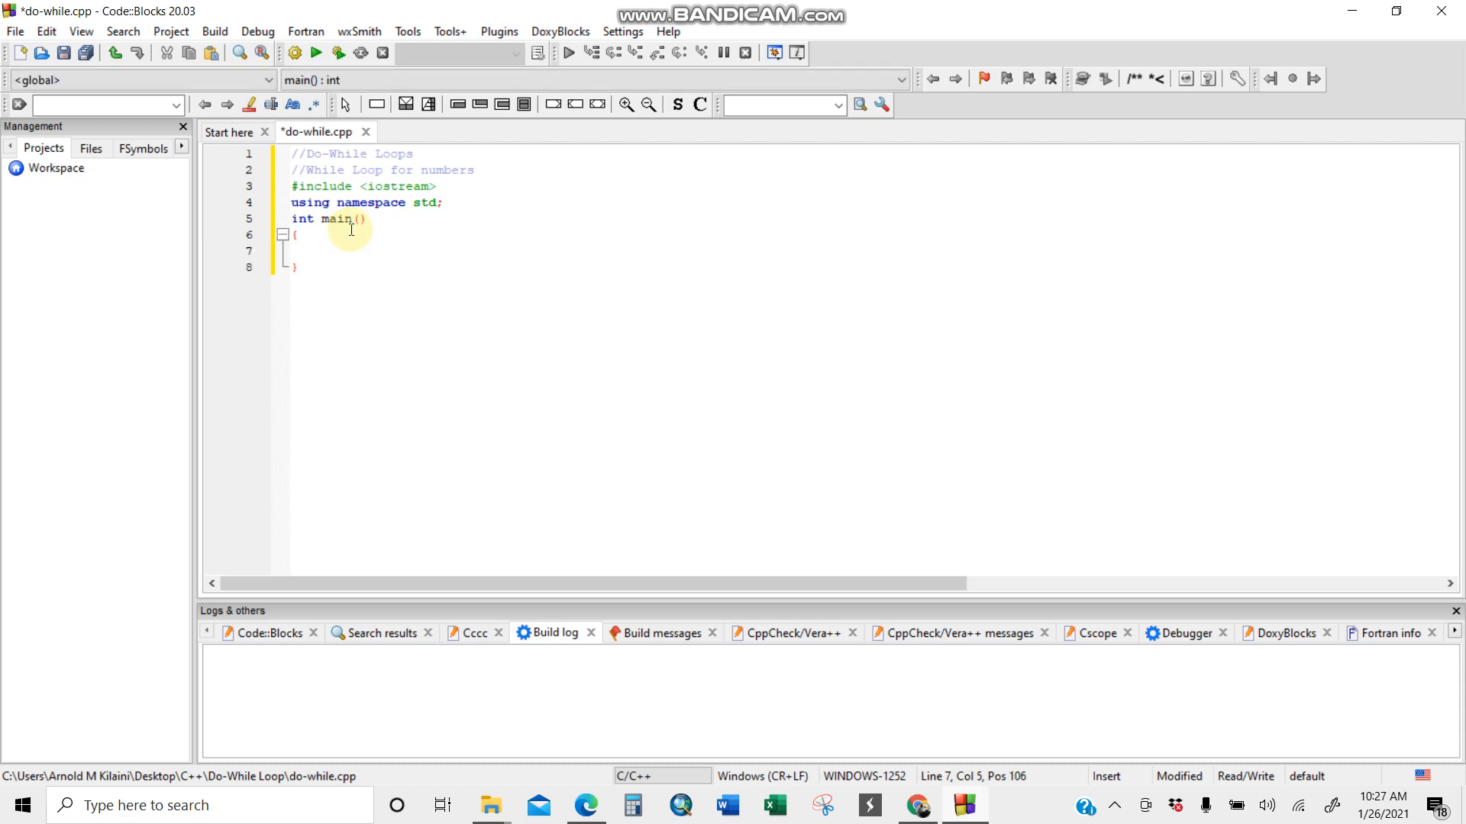
# Declare int p=0; and open a while loop on p<20 inside main.
pyautogui.write('int')
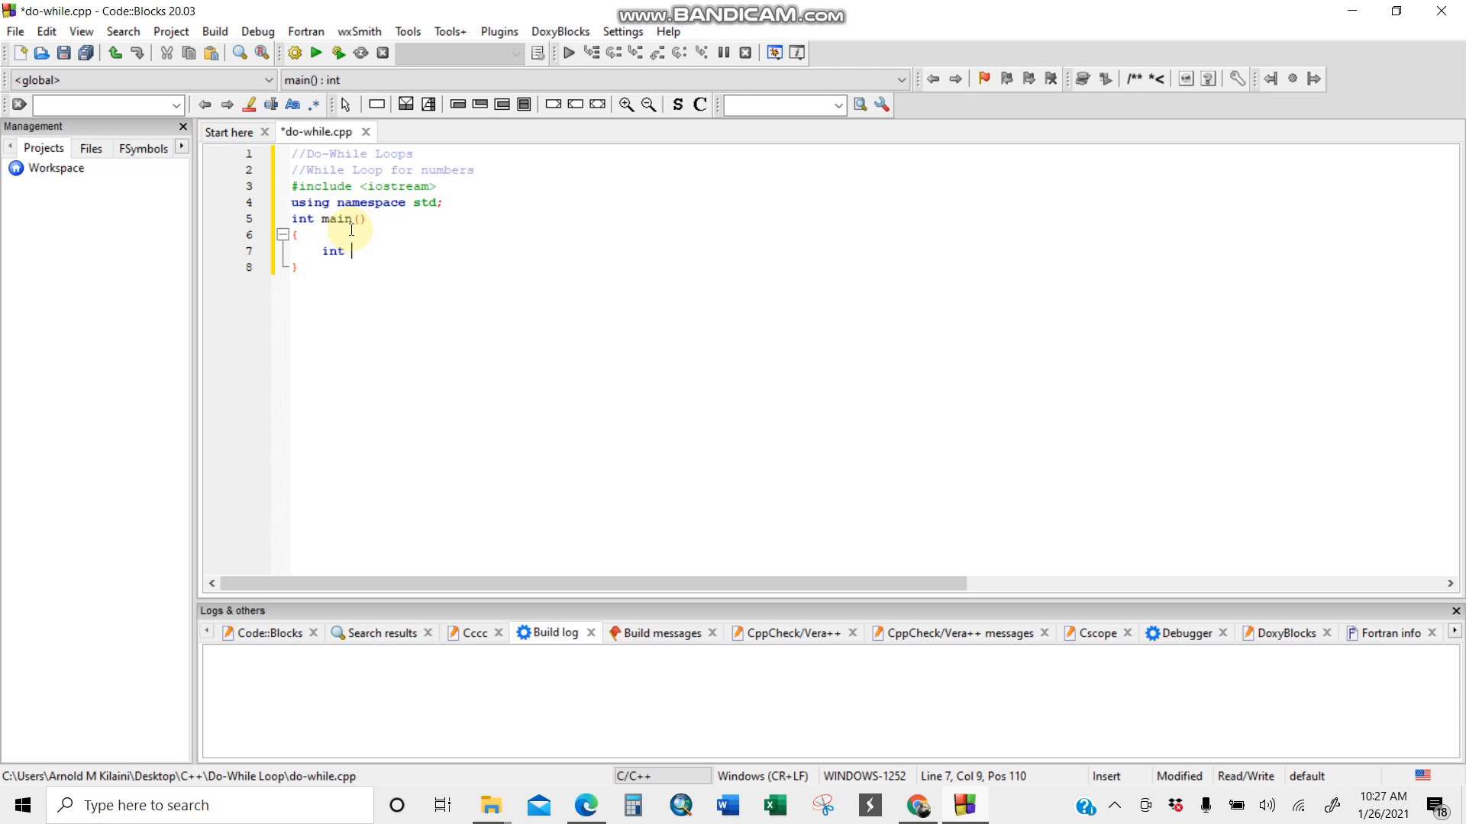
pyautogui.write('p=')
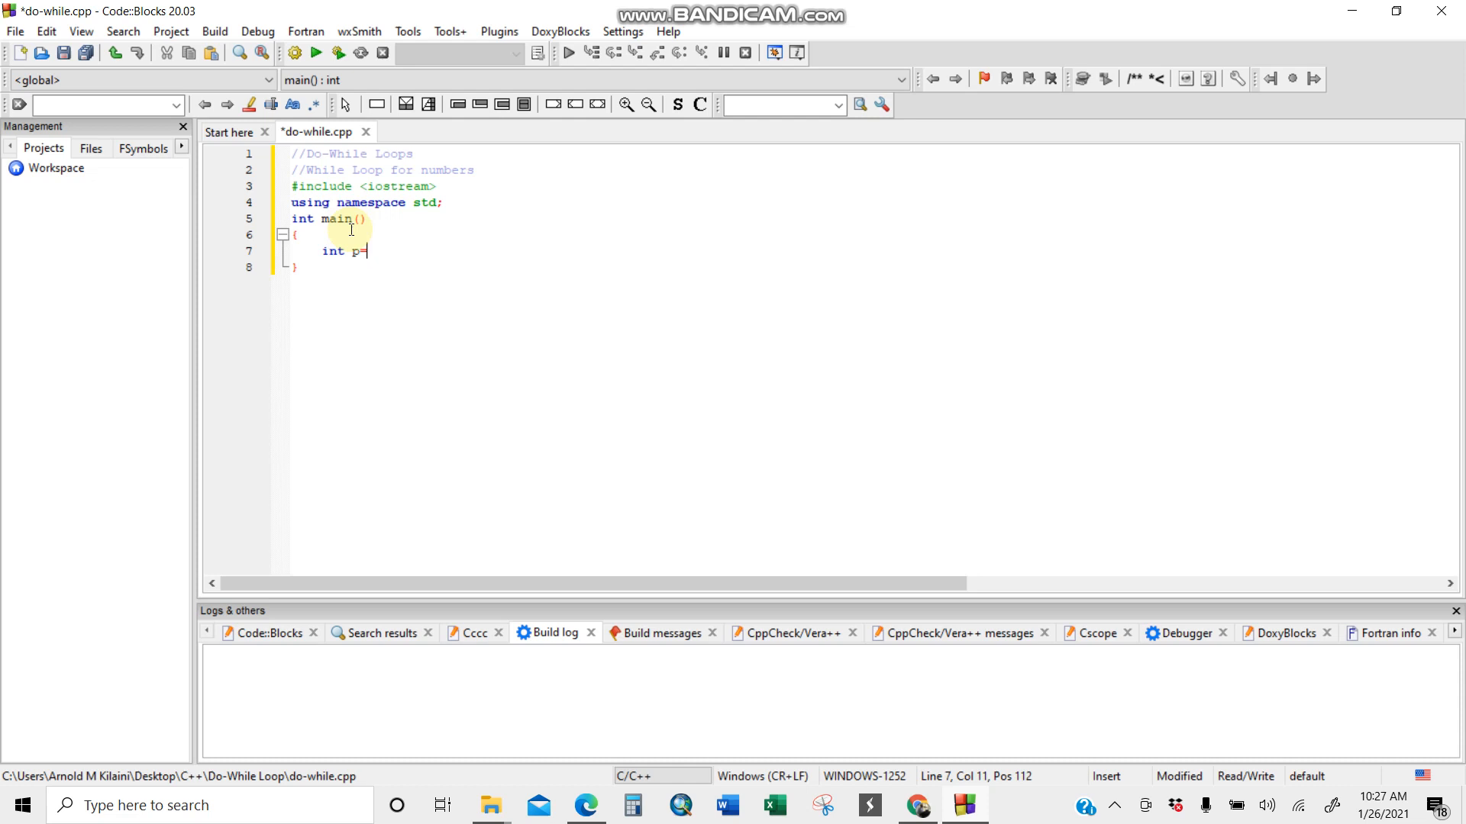
pyautogui.write('0;')
pyautogui.write('while(')
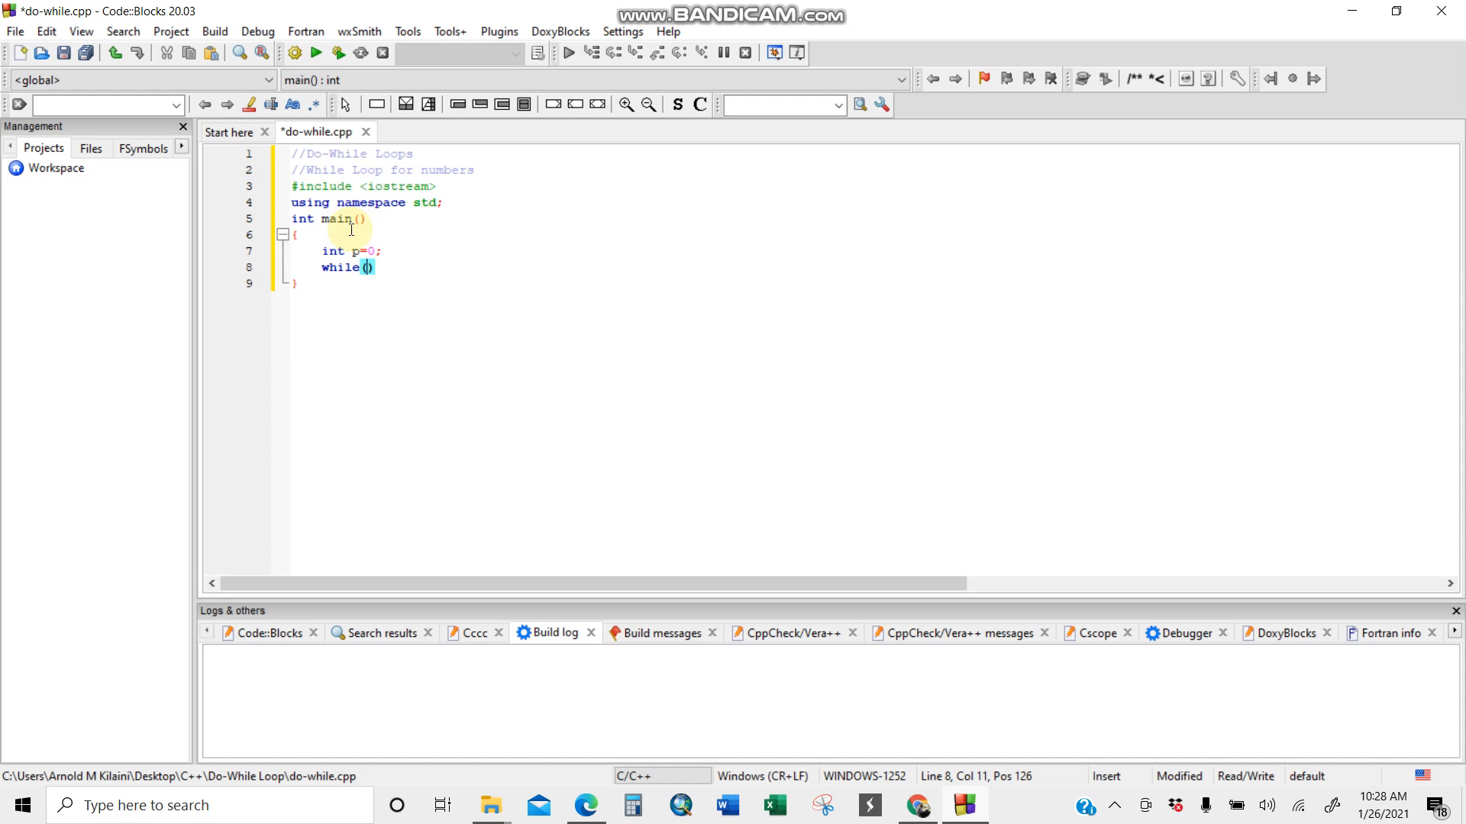
pyautogui.write('p')
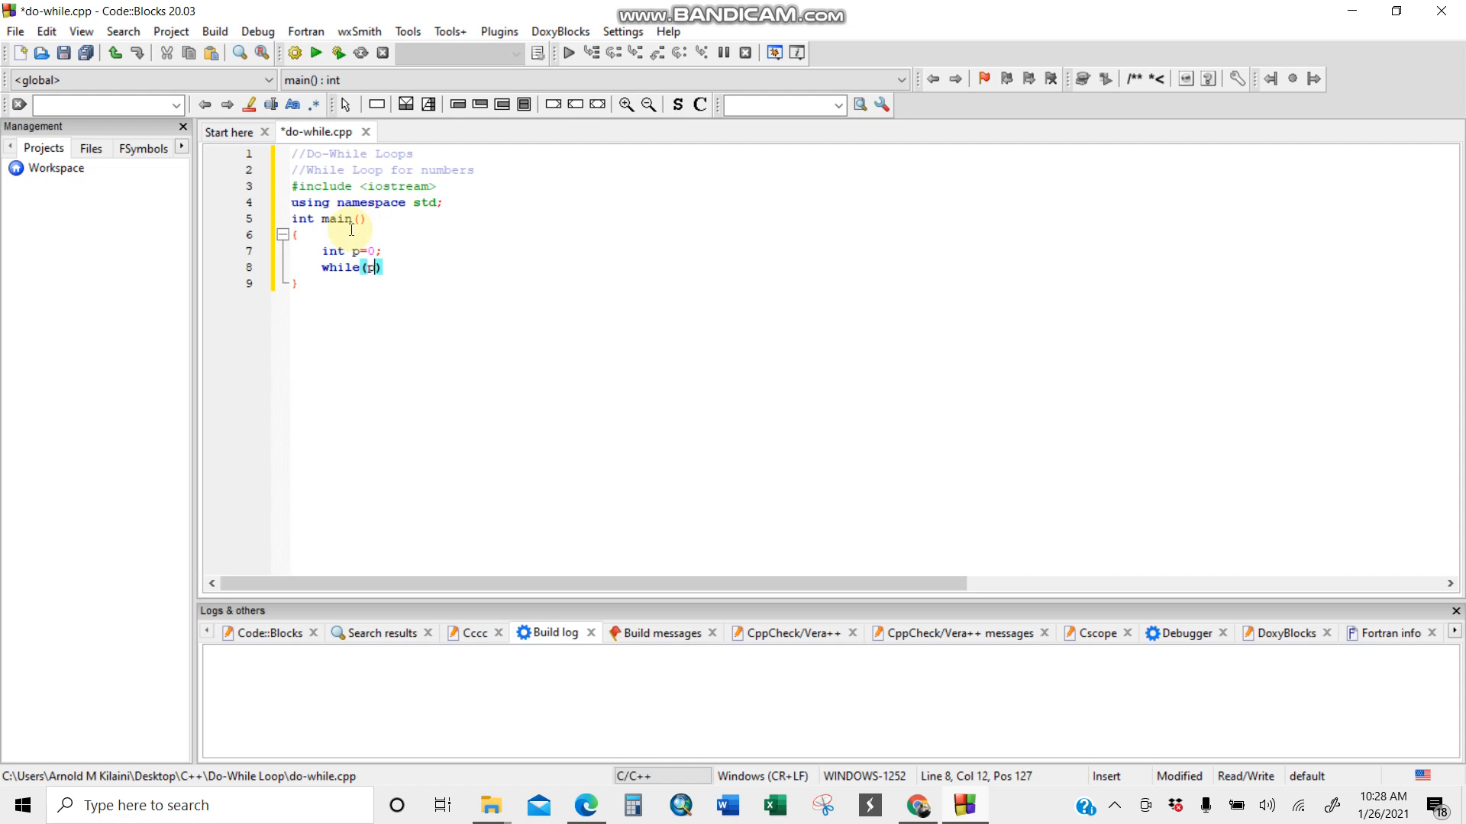
pyautogui.write('<2')
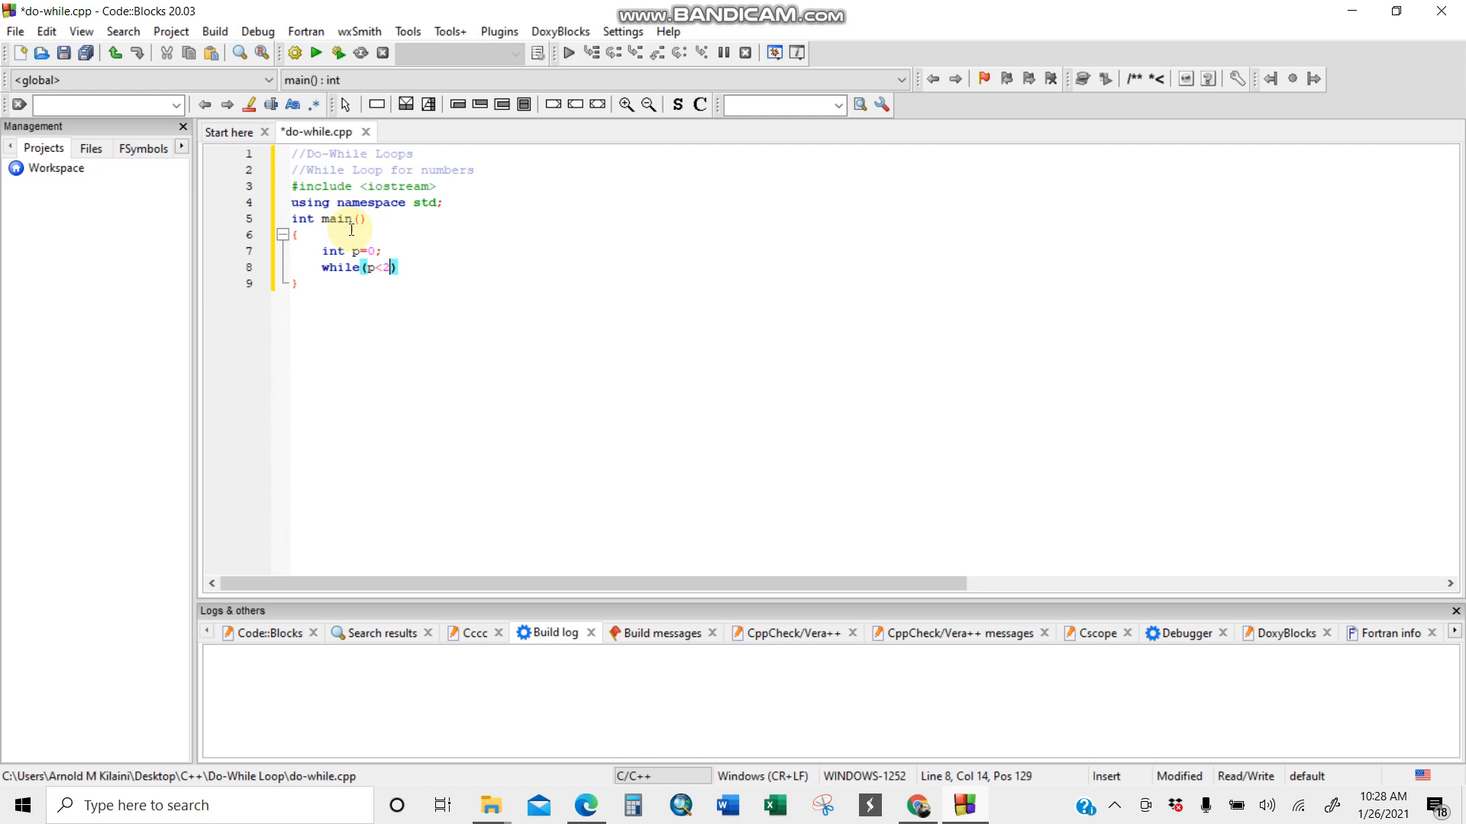
pyautogui.write('0')
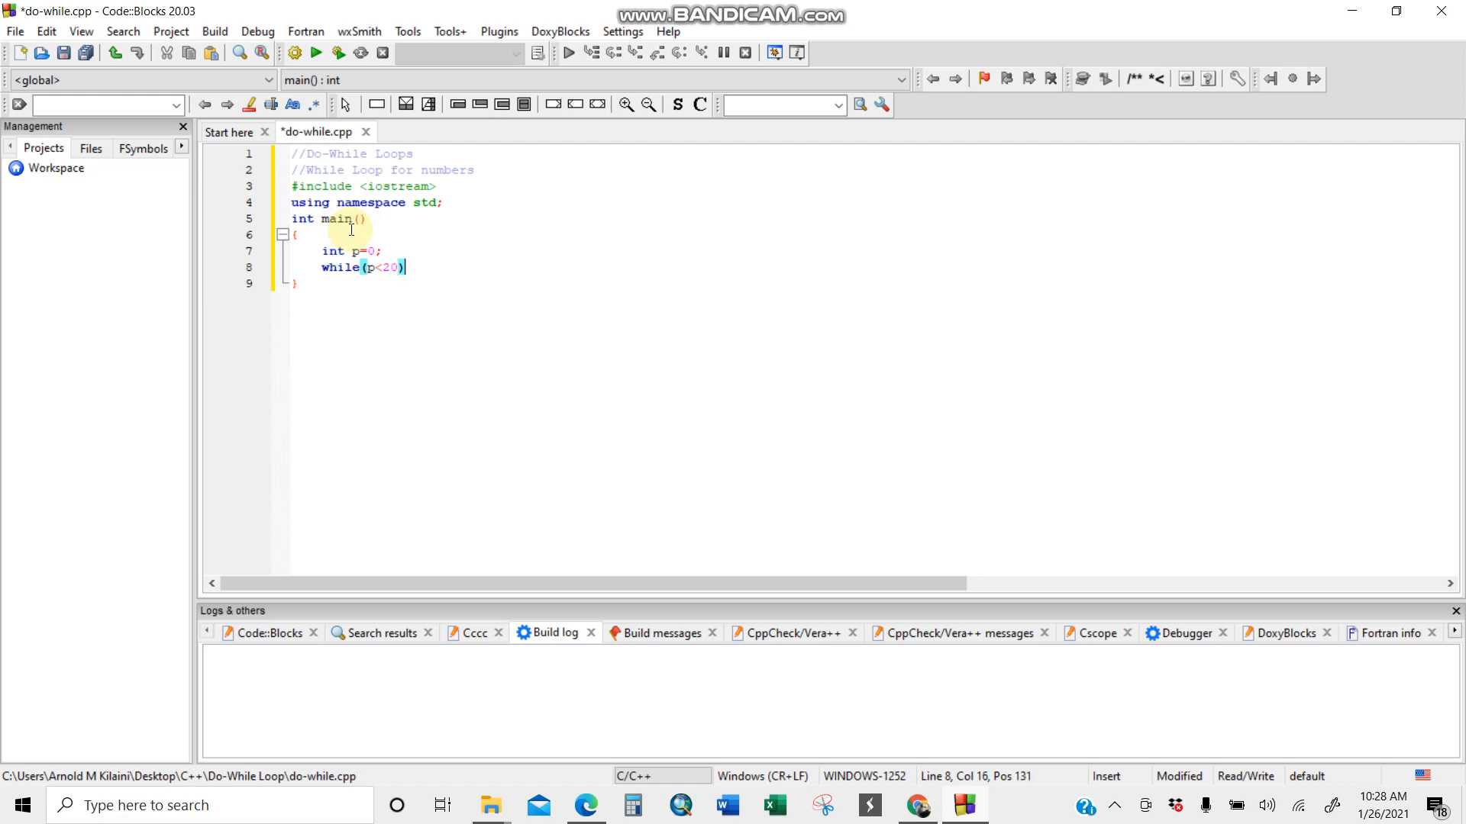
pyautogui.write('{')
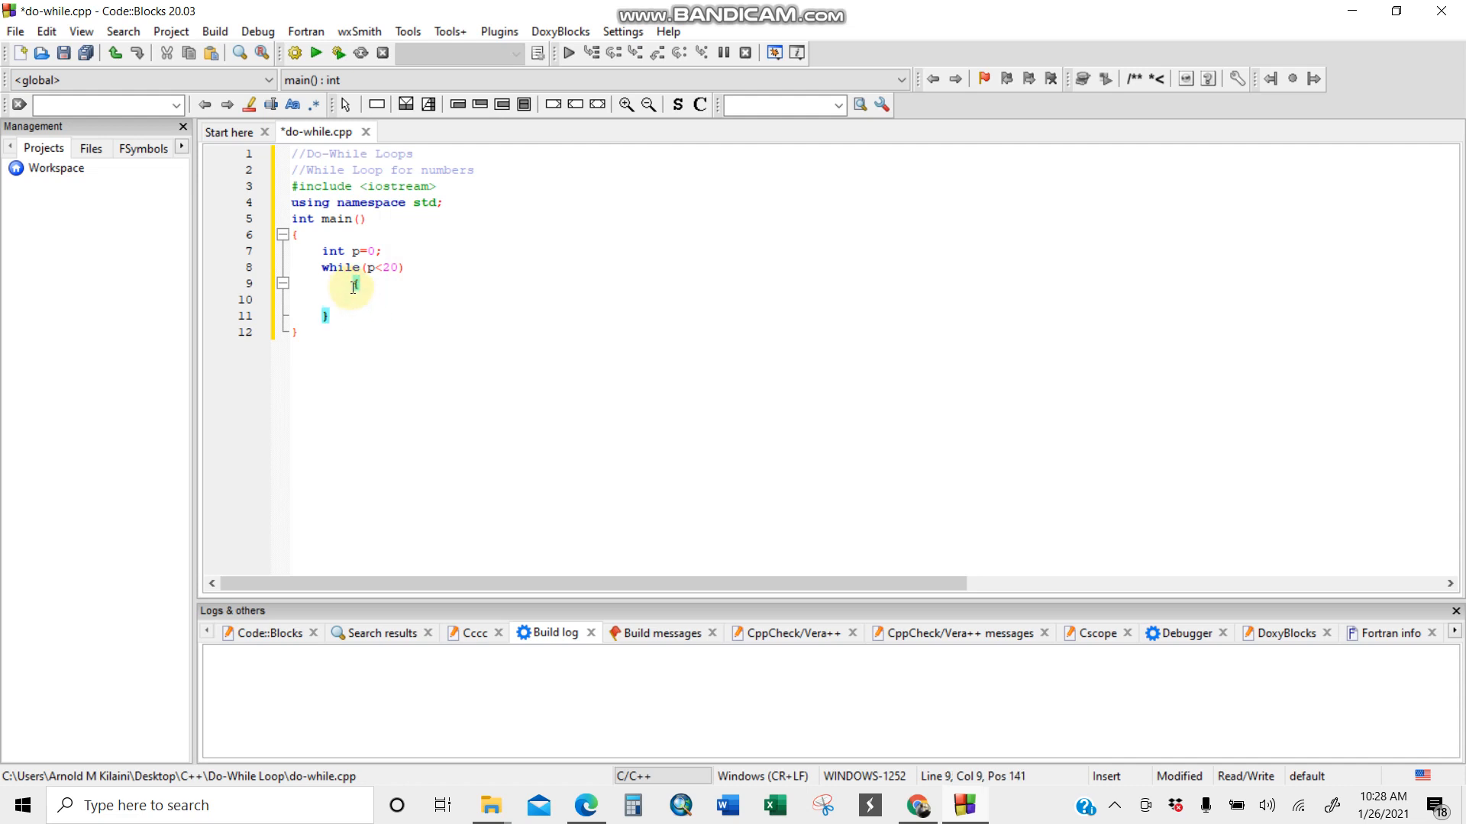
pyautogui.write('{')
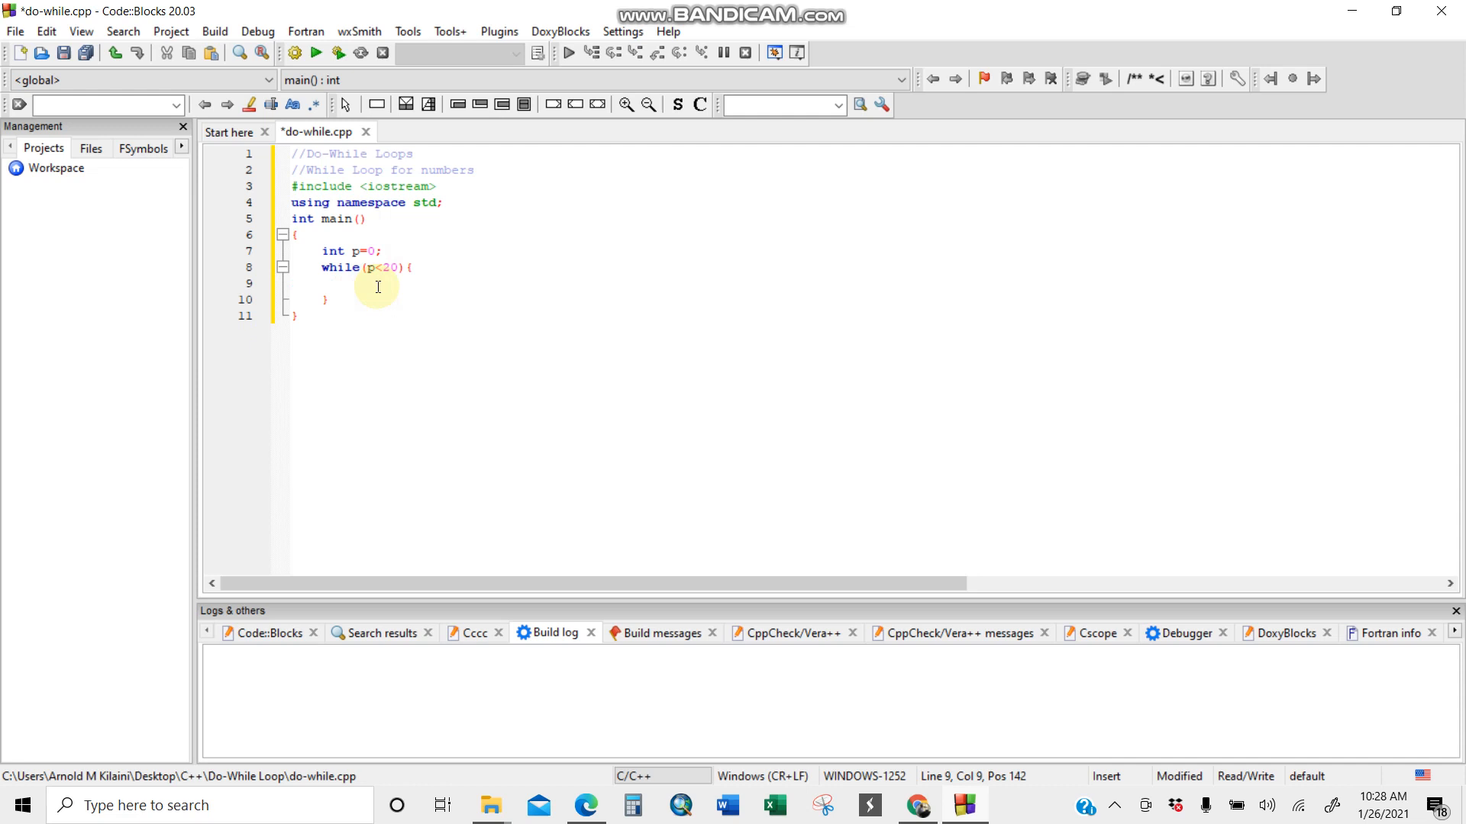
# Fill the loop body with cout<<p<<endl; and p++;, then add return 0;.
pyautogui.write('cout')
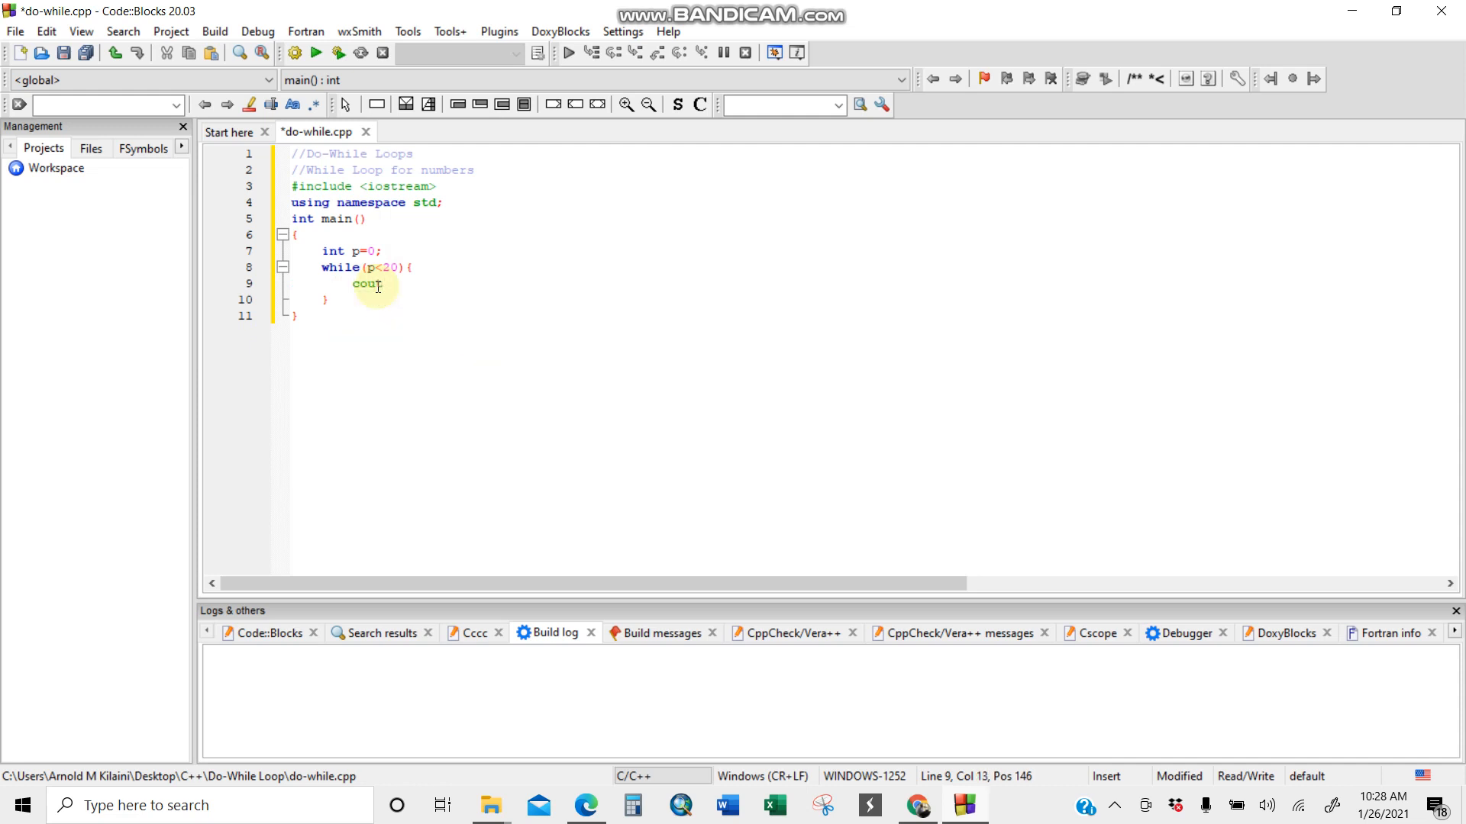
pyautogui.write('<<')
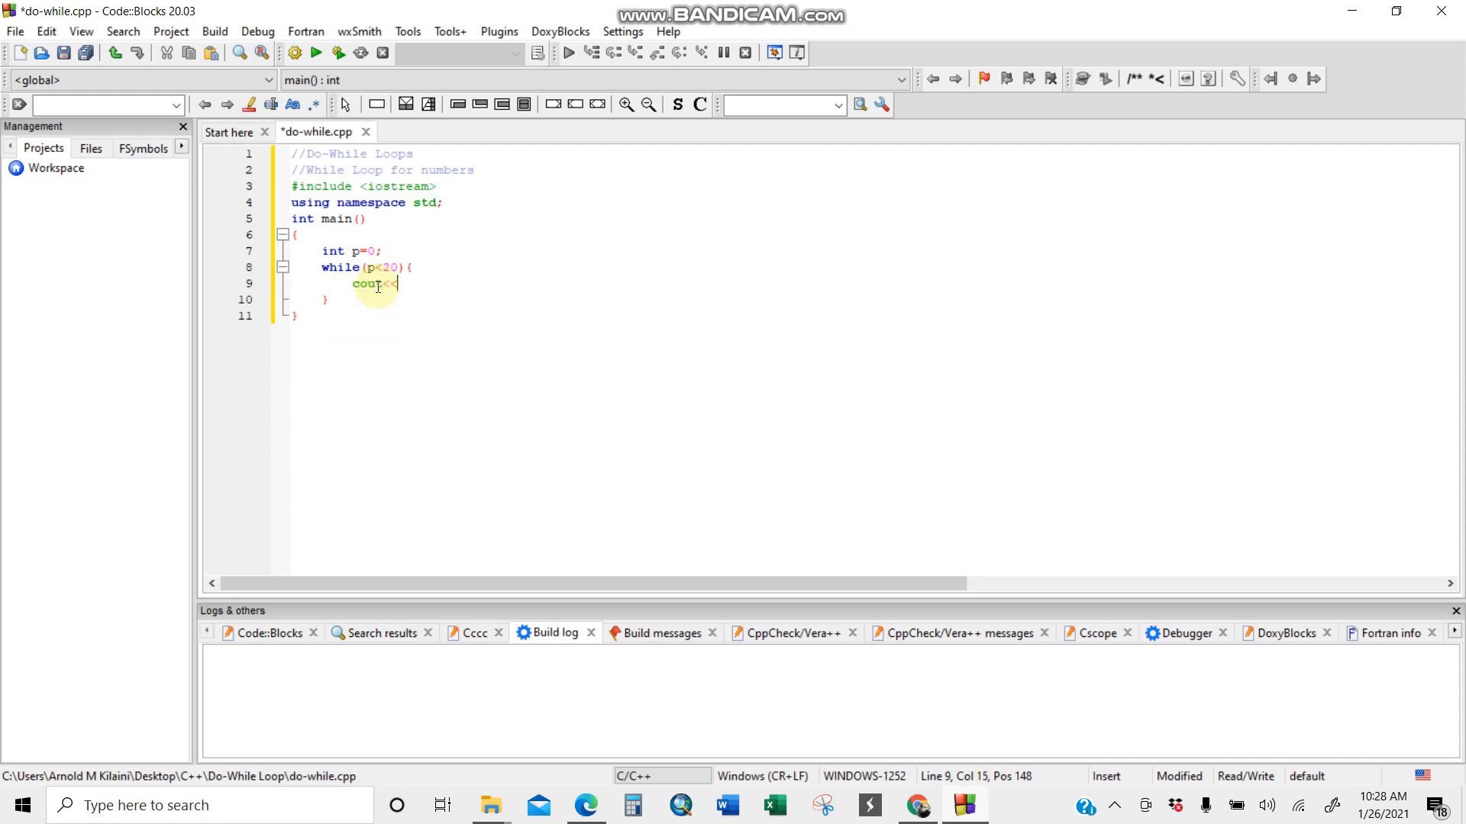
pyautogui.write('p')
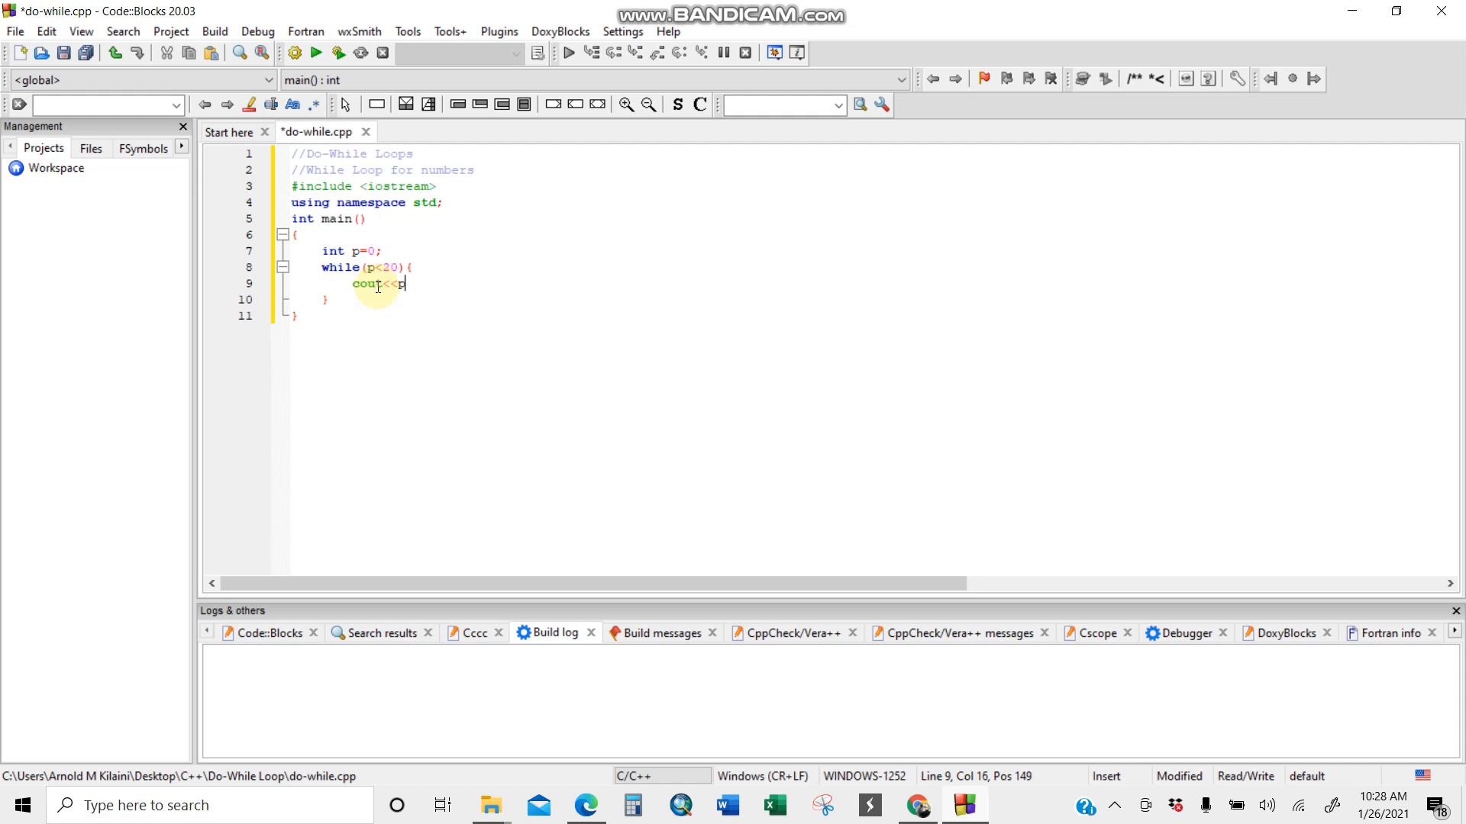
pyautogui.write('<<endl;')
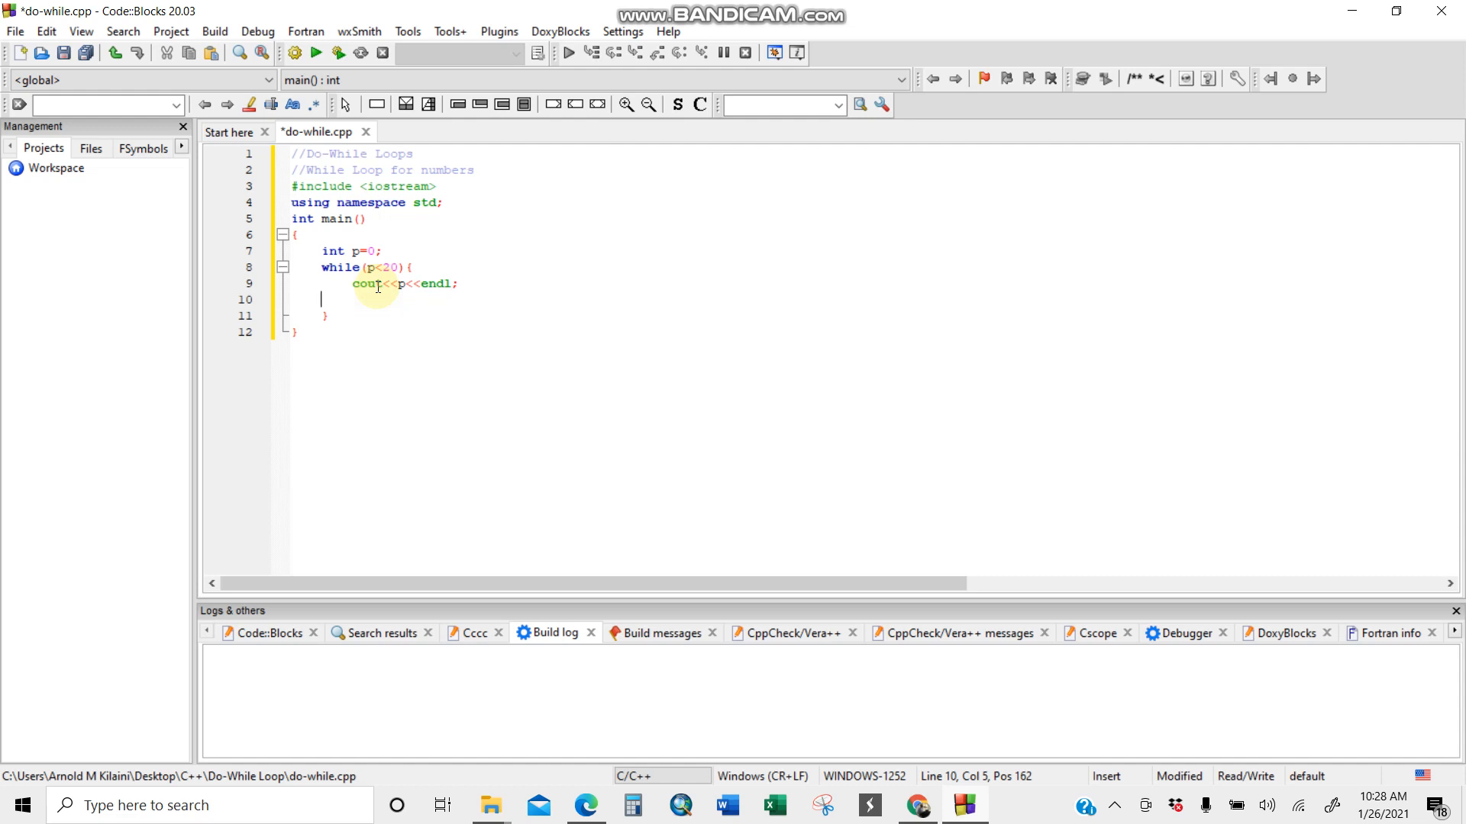
pyautogui.write('p')
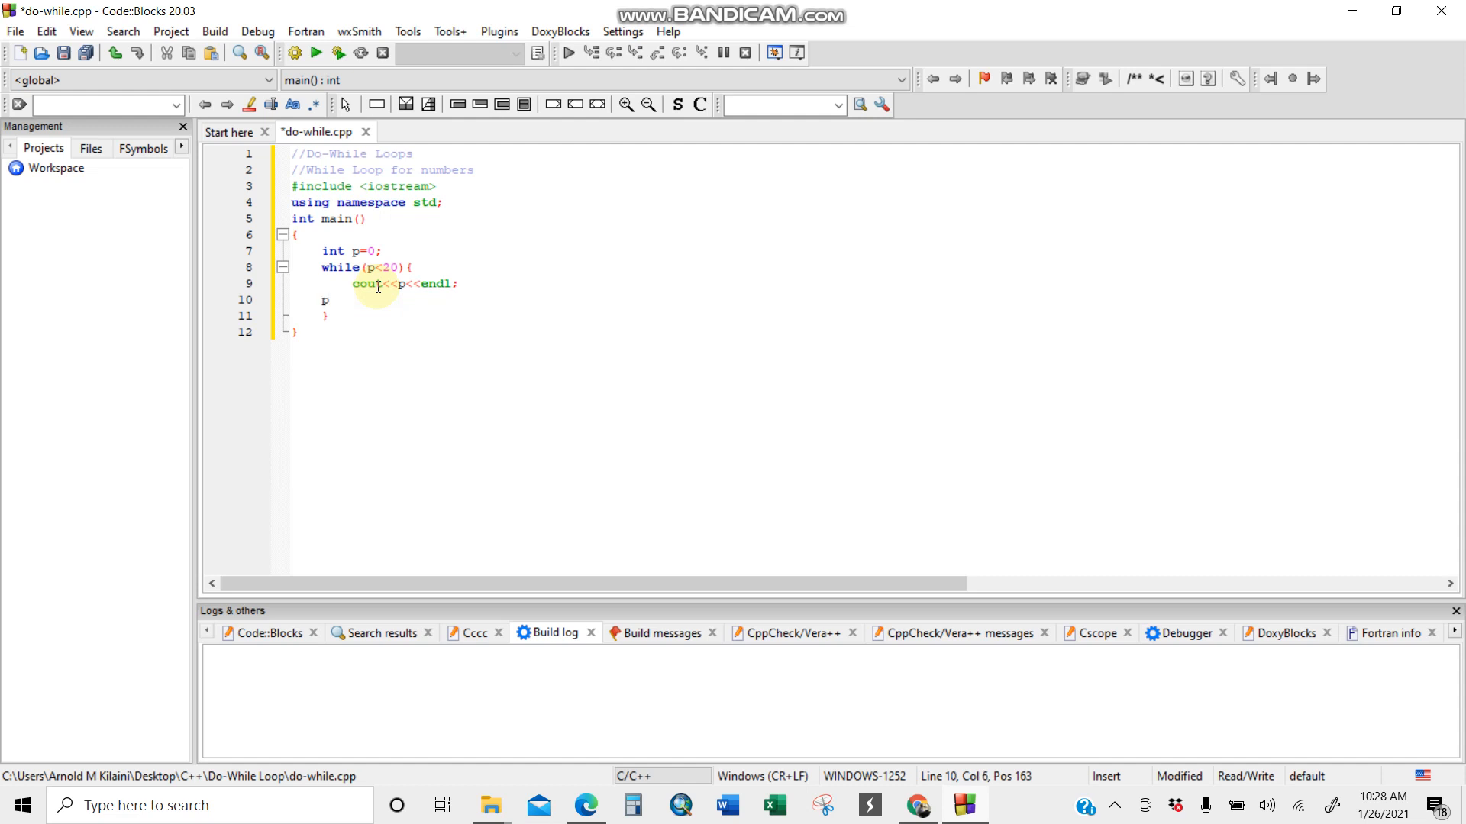
pyautogui.write('++;')
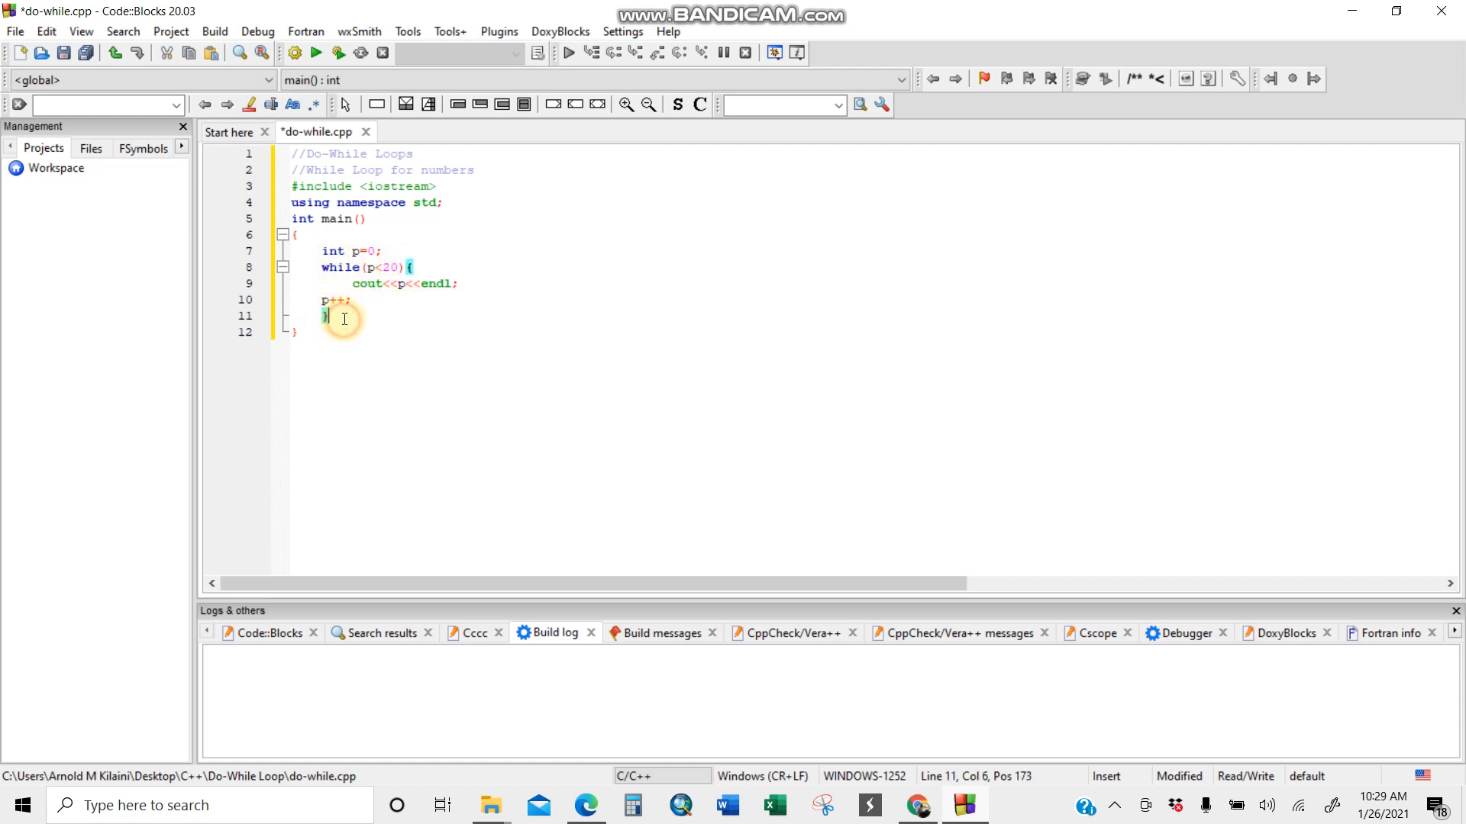
pyautogui.write('return 0;')
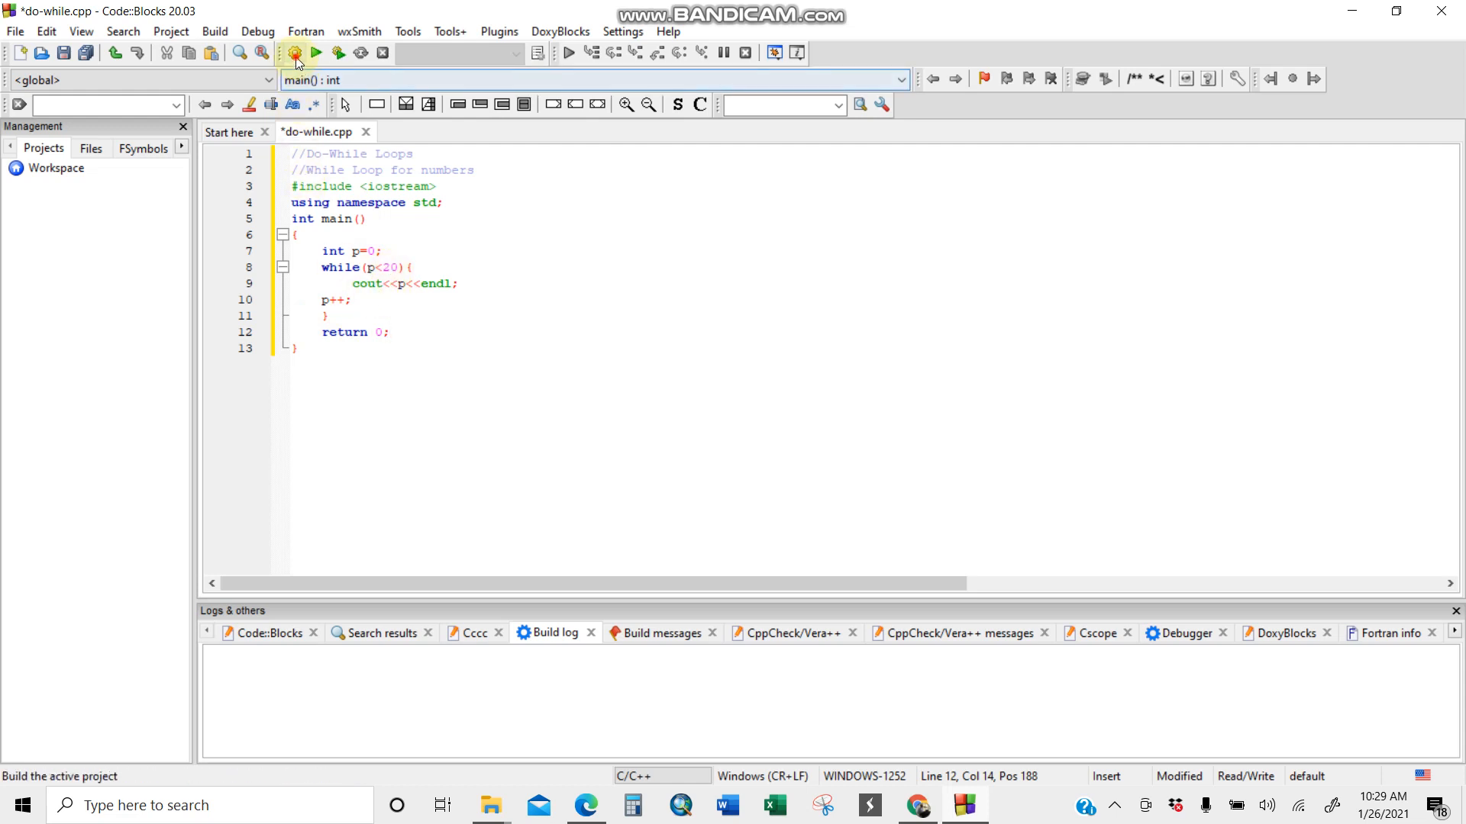
# Build and run the program, check output 0–19, close the console, rerun, and select all code.
pyautogui.click(293, 53)
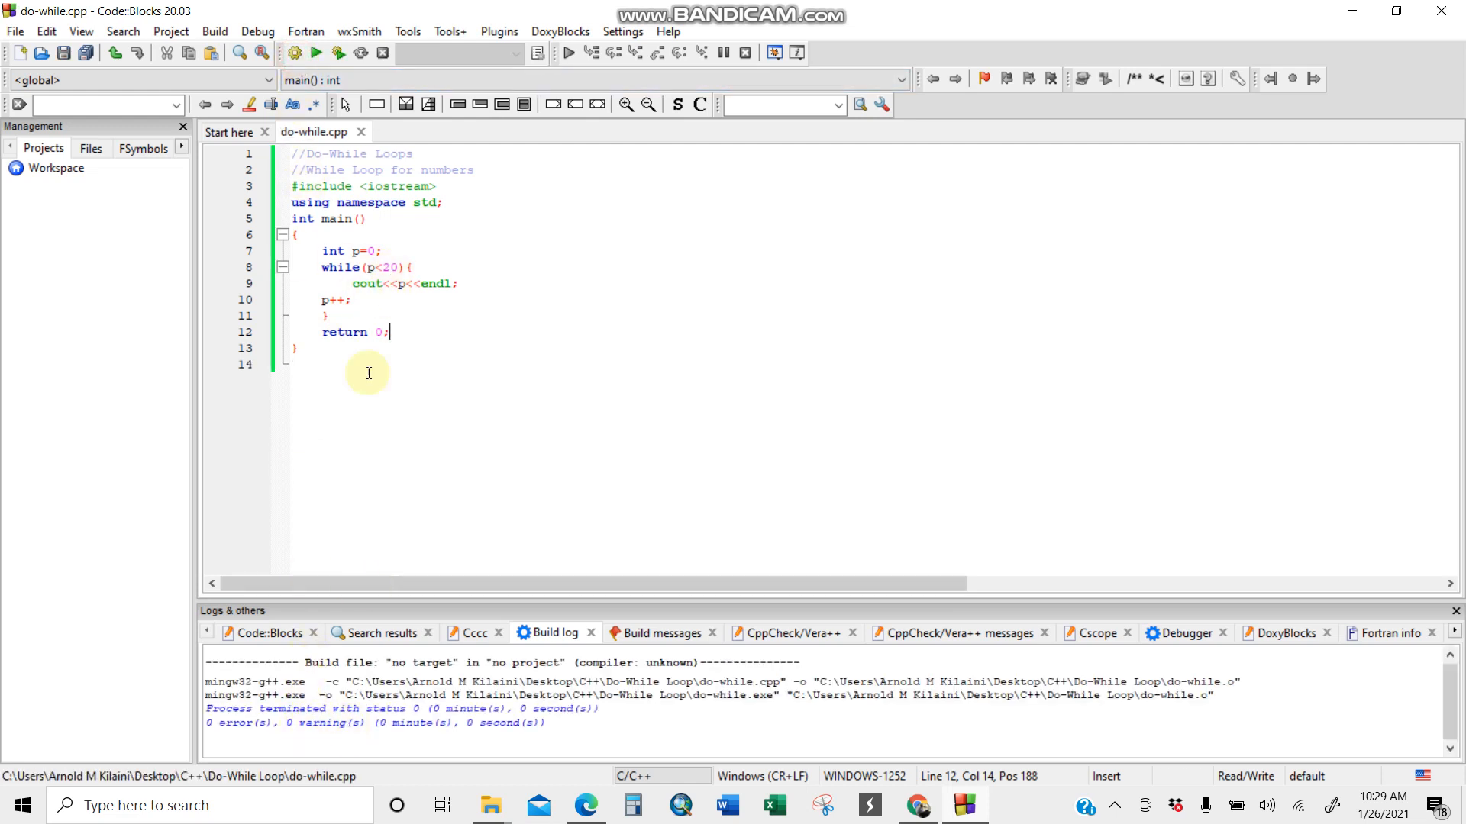
pyautogui.click(316, 53)
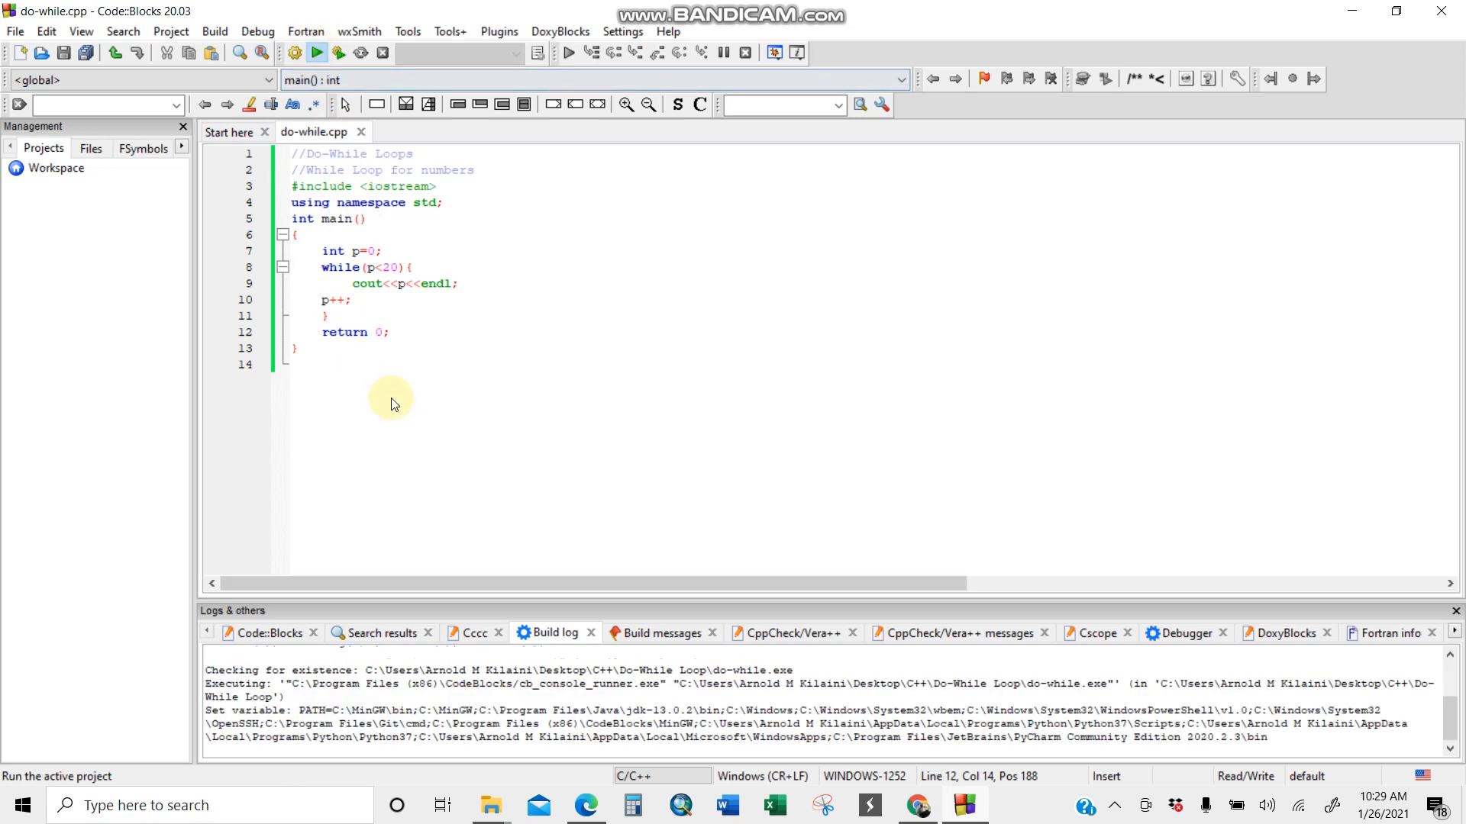
pyautogui.click(317, 53)
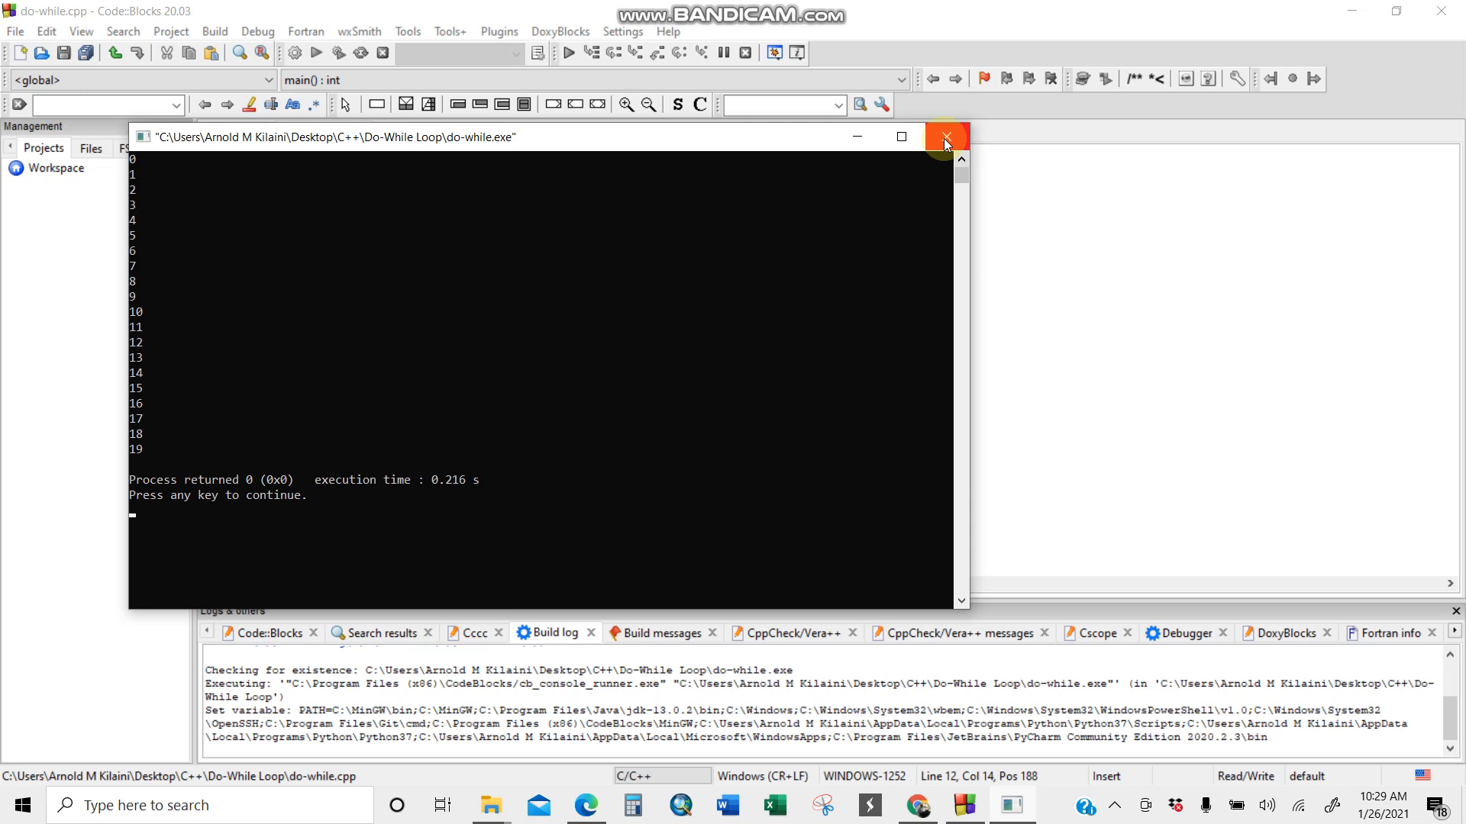
pyautogui.click(945, 136)
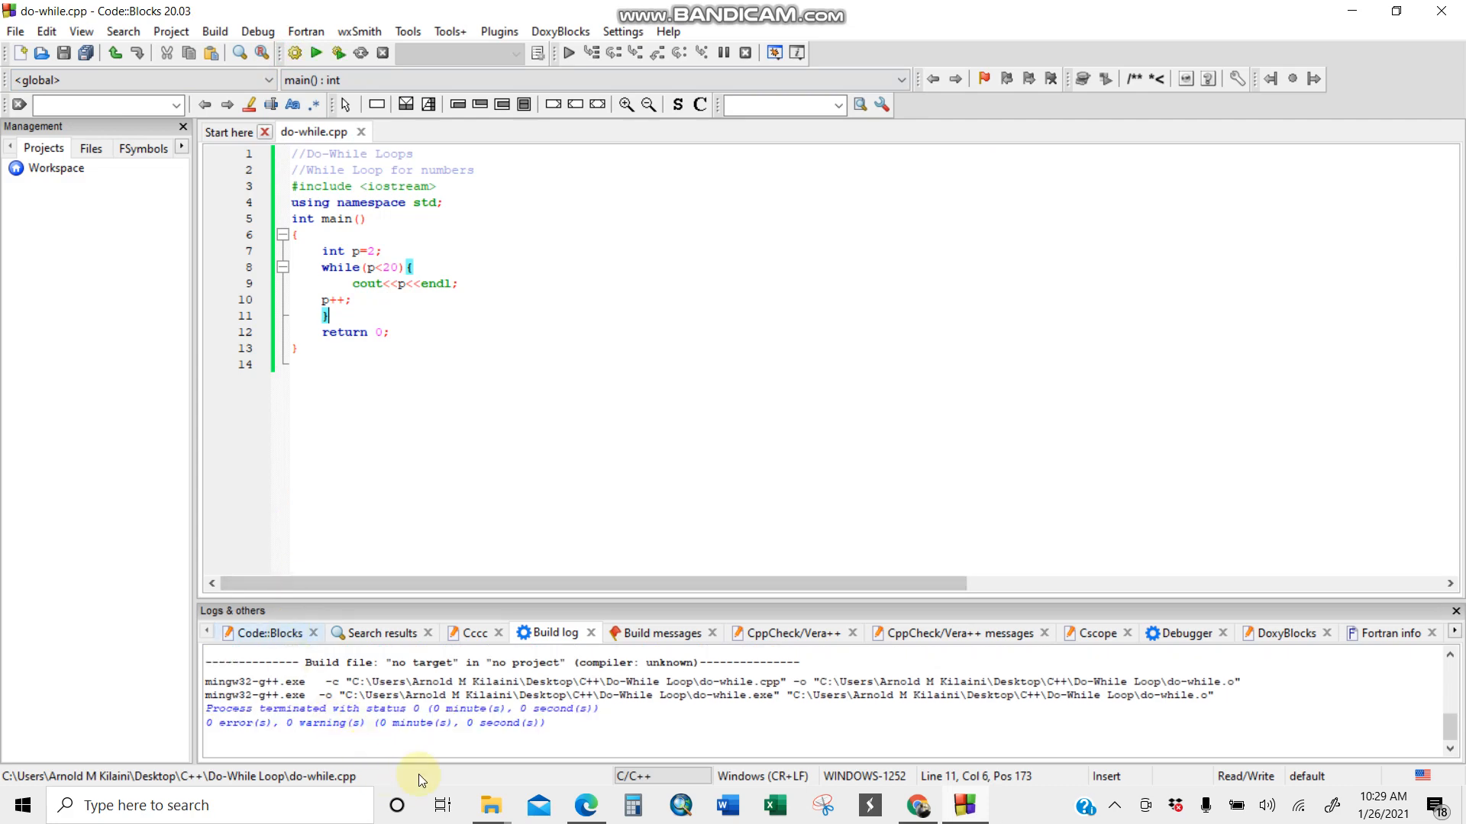
pyautogui.click(316, 52)
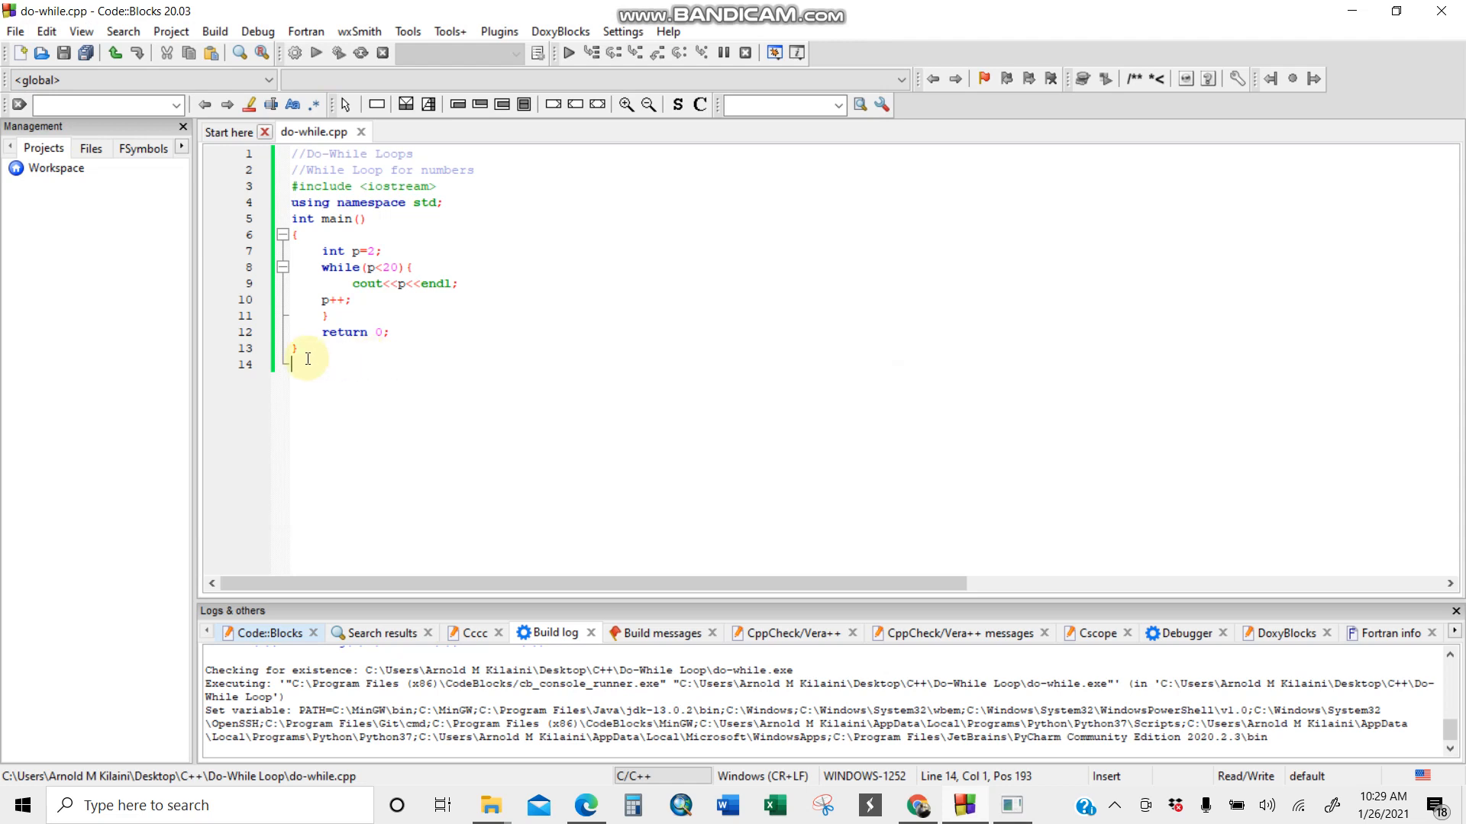
pyautogui.press('ctrl+a')
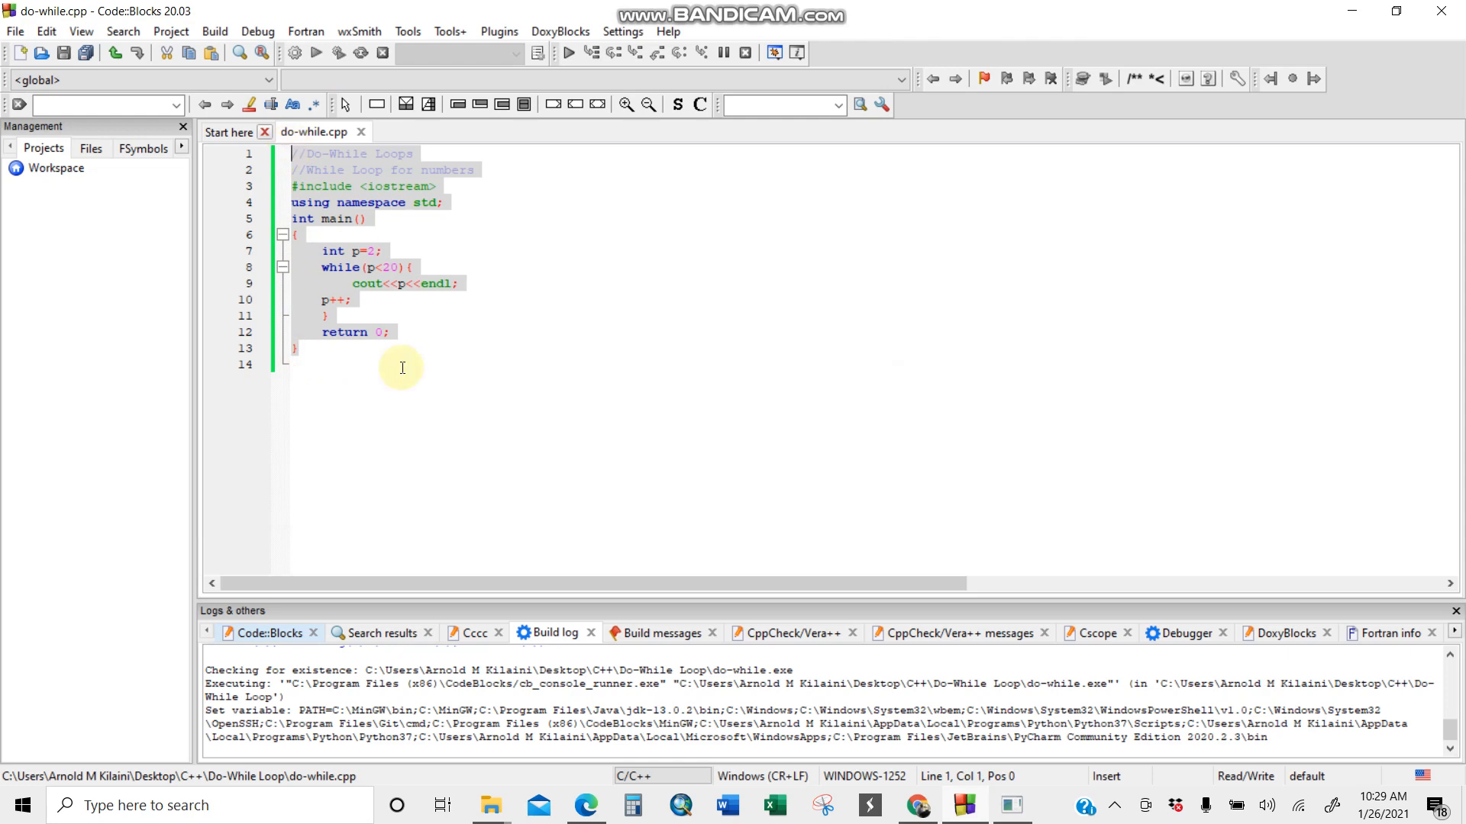
# Open Notepad++ and create a new blank document.
pyautogui.write('notepad++')
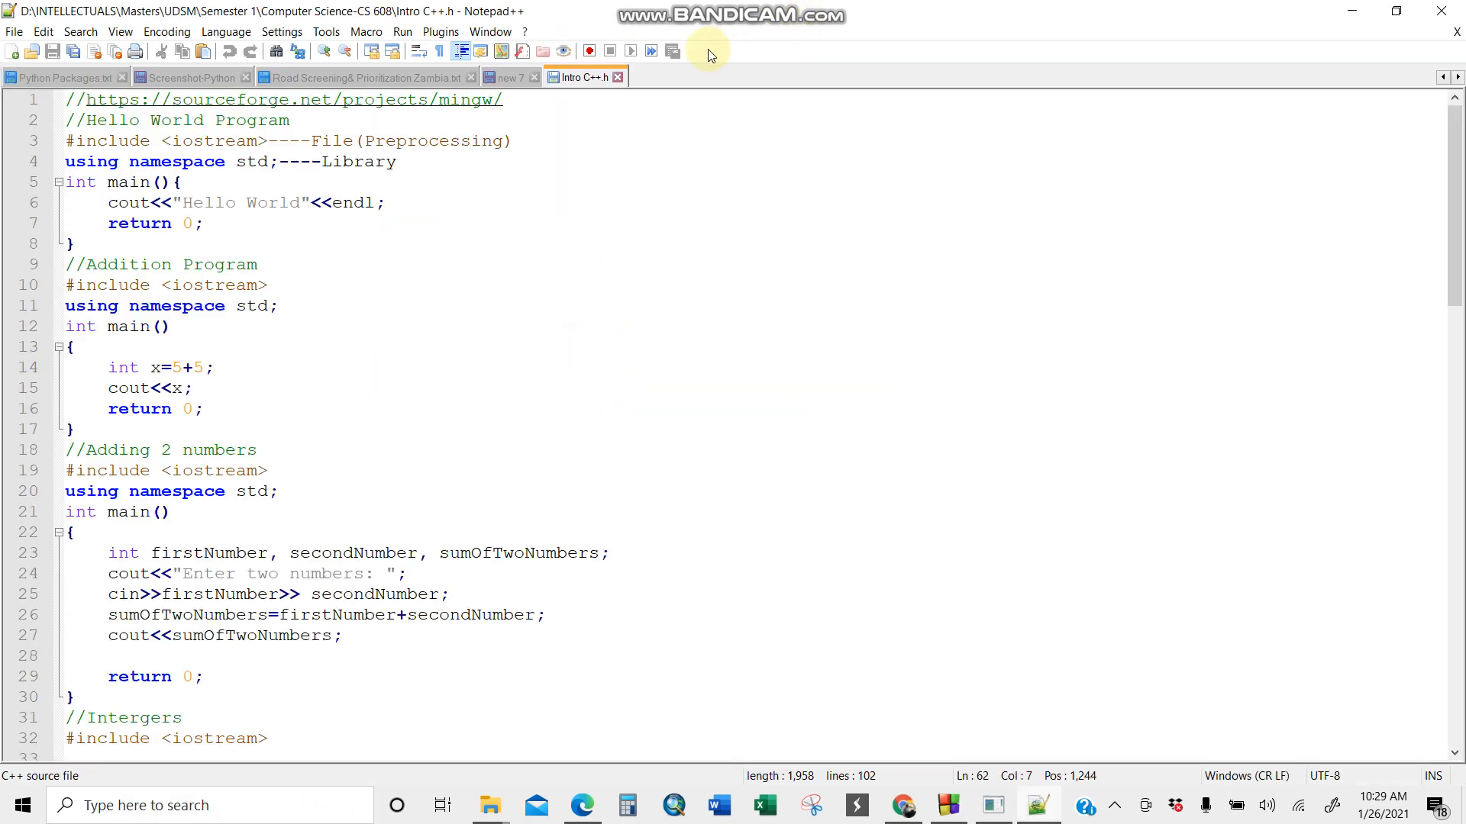
pyautogui.click(14, 31)
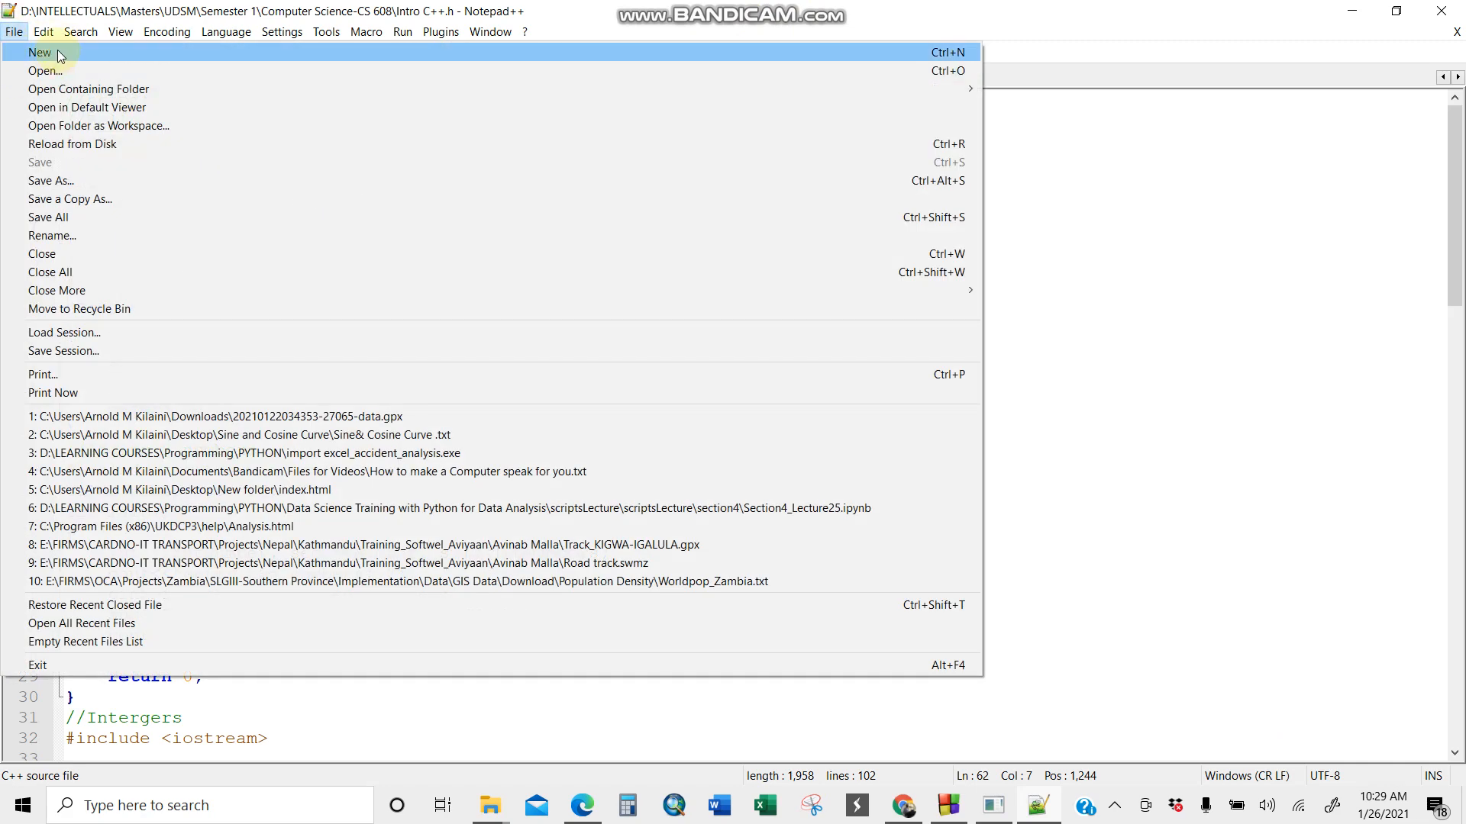
pyautogui.click(39, 51)
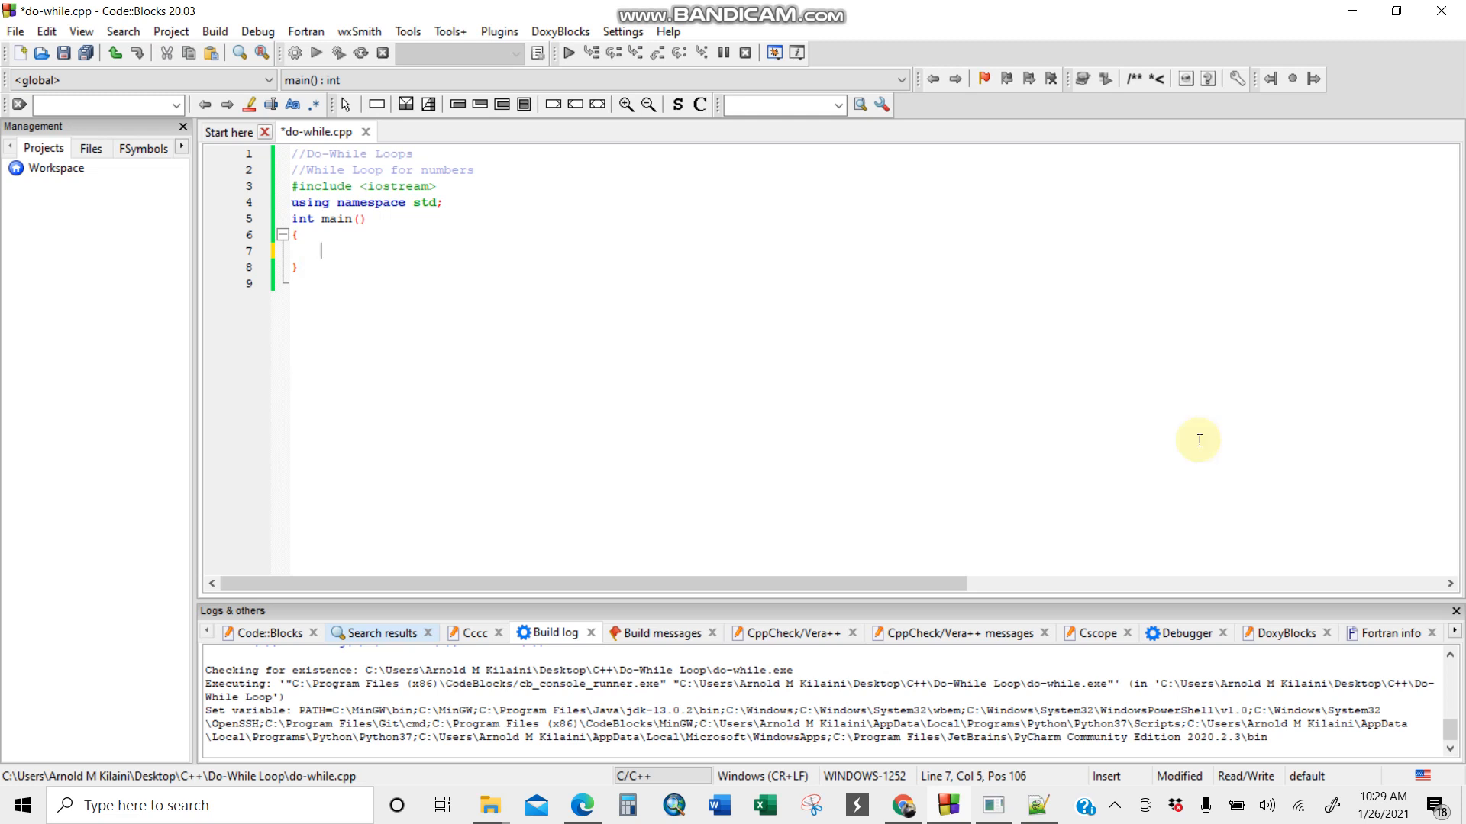
# Write a do{} block in main containing cout<<p<<endl; and p++;.
pyautogui.write('do')
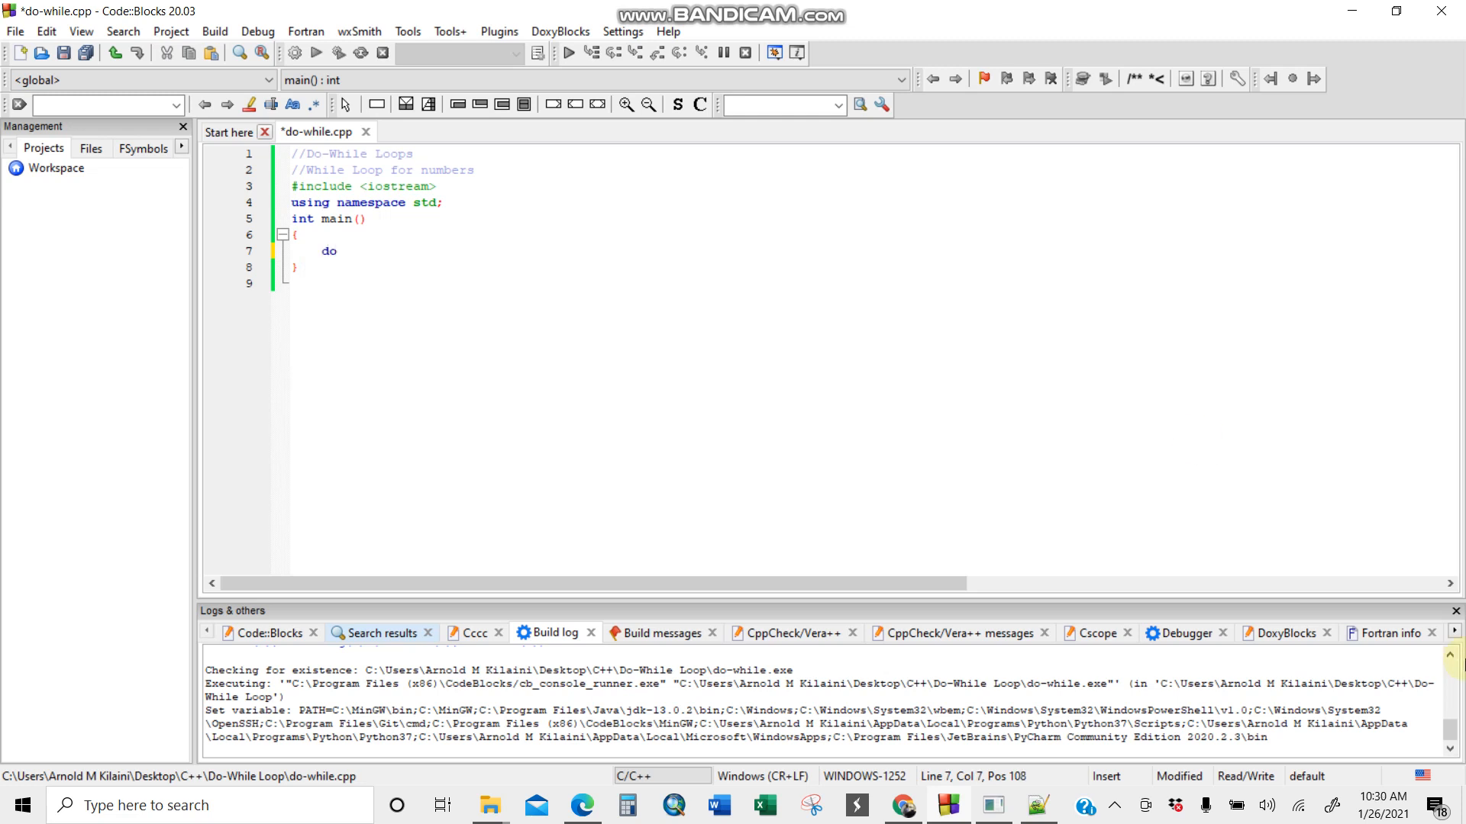
pyautogui.write('{}')
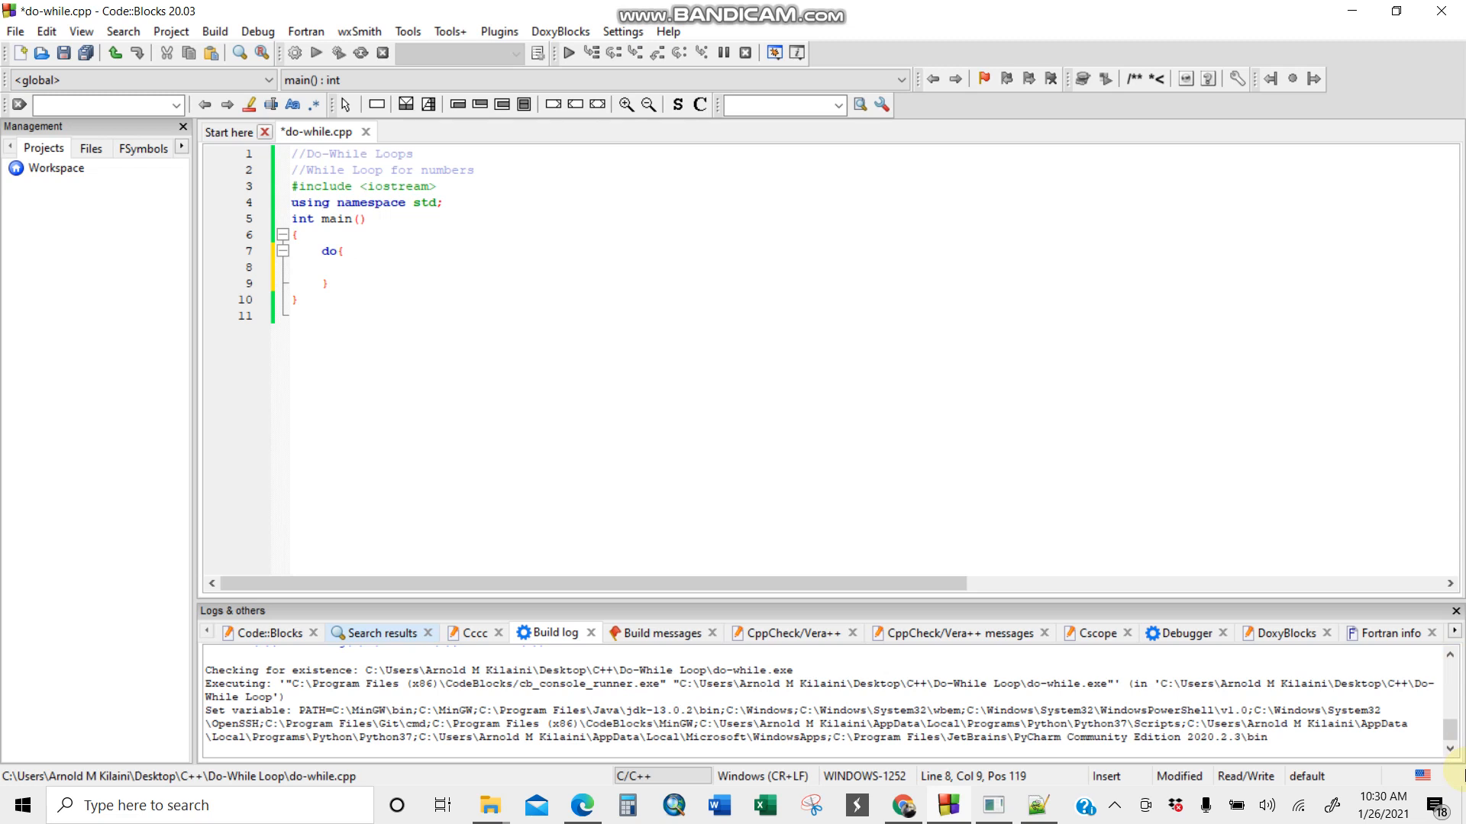
pyautogui.write('cout')
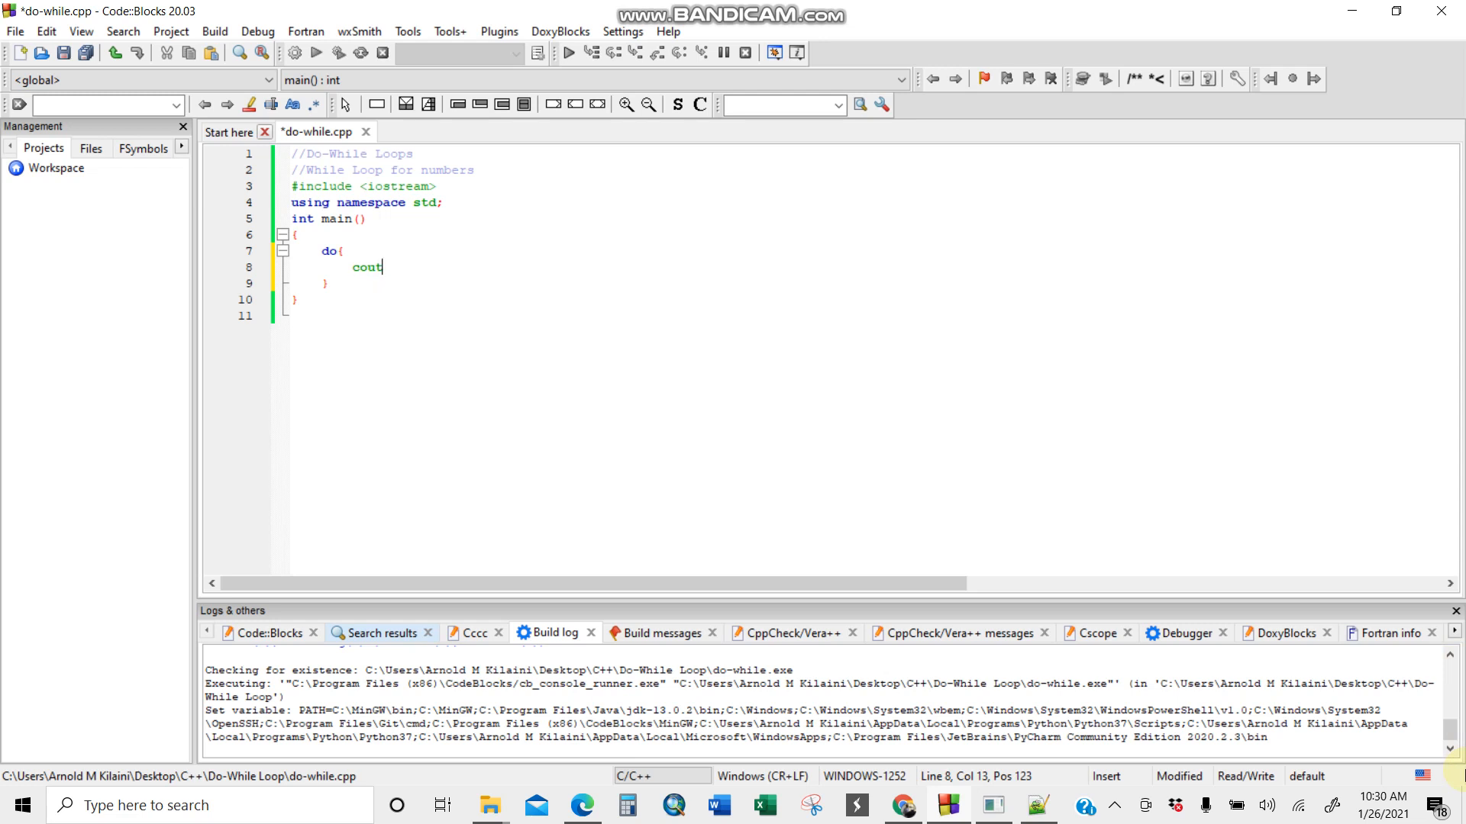
pyautogui.write('<<')
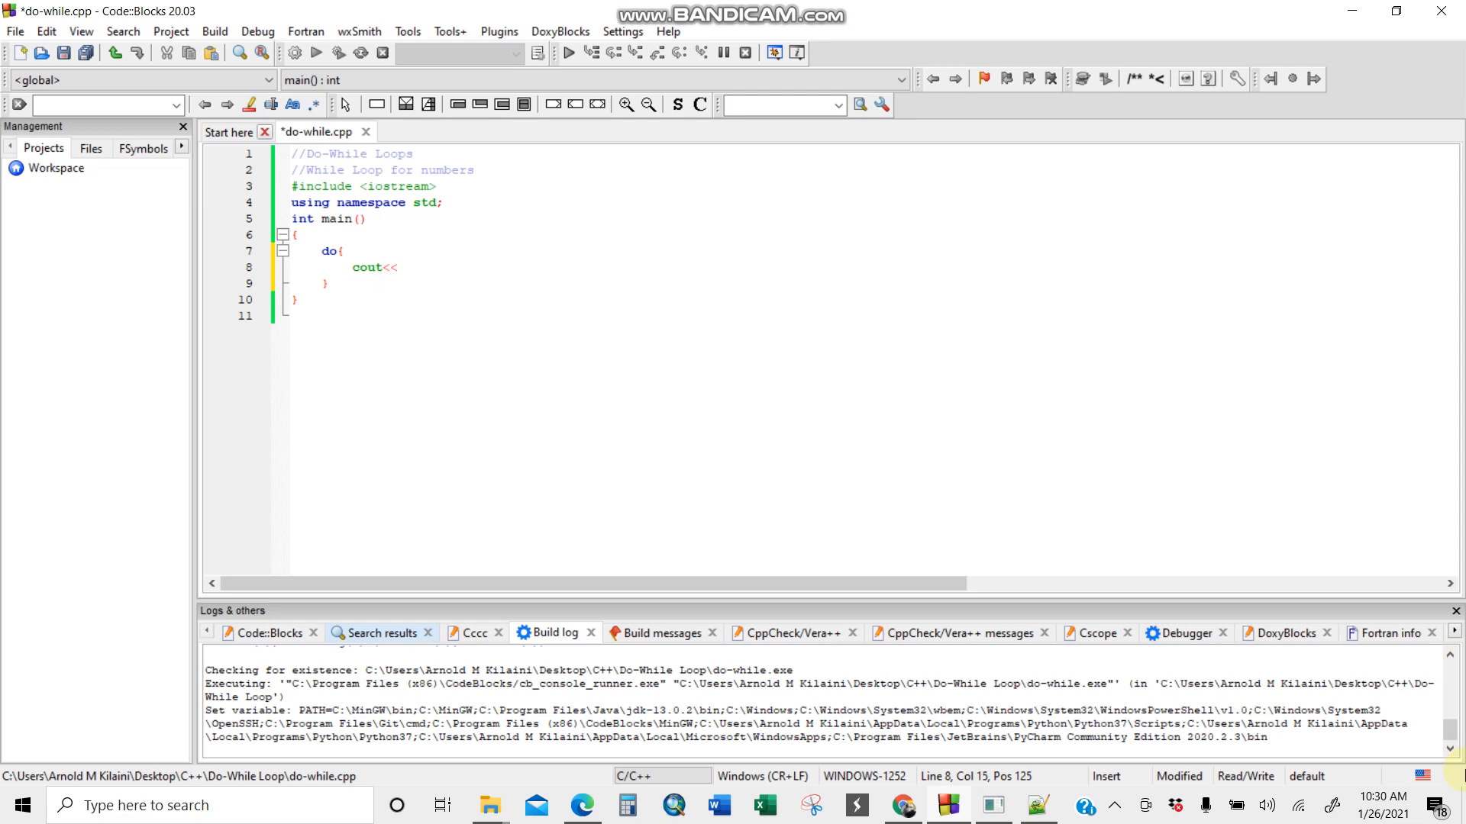
pyautogui.write('p')
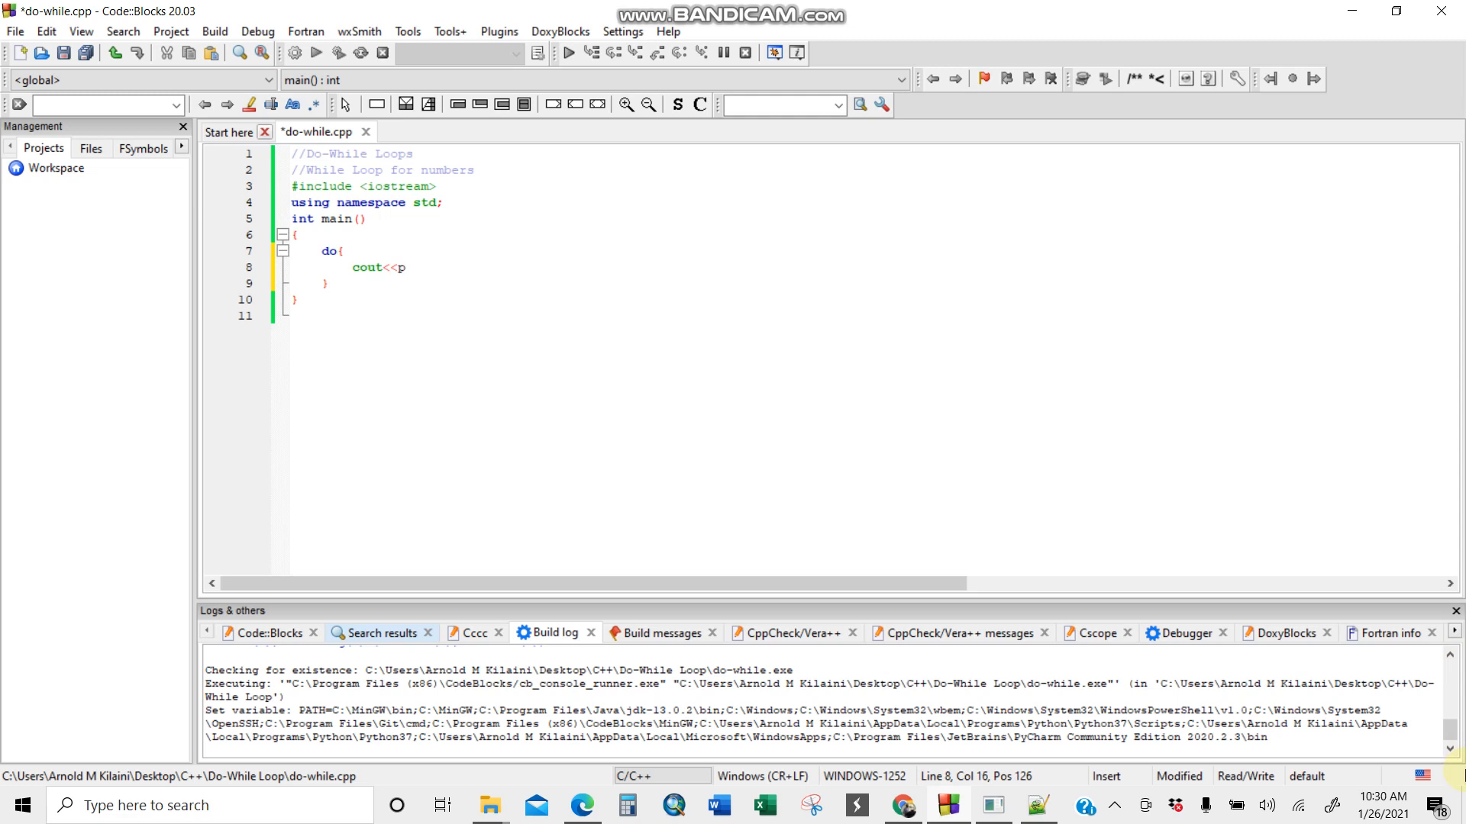
pyautogui.write('<<')
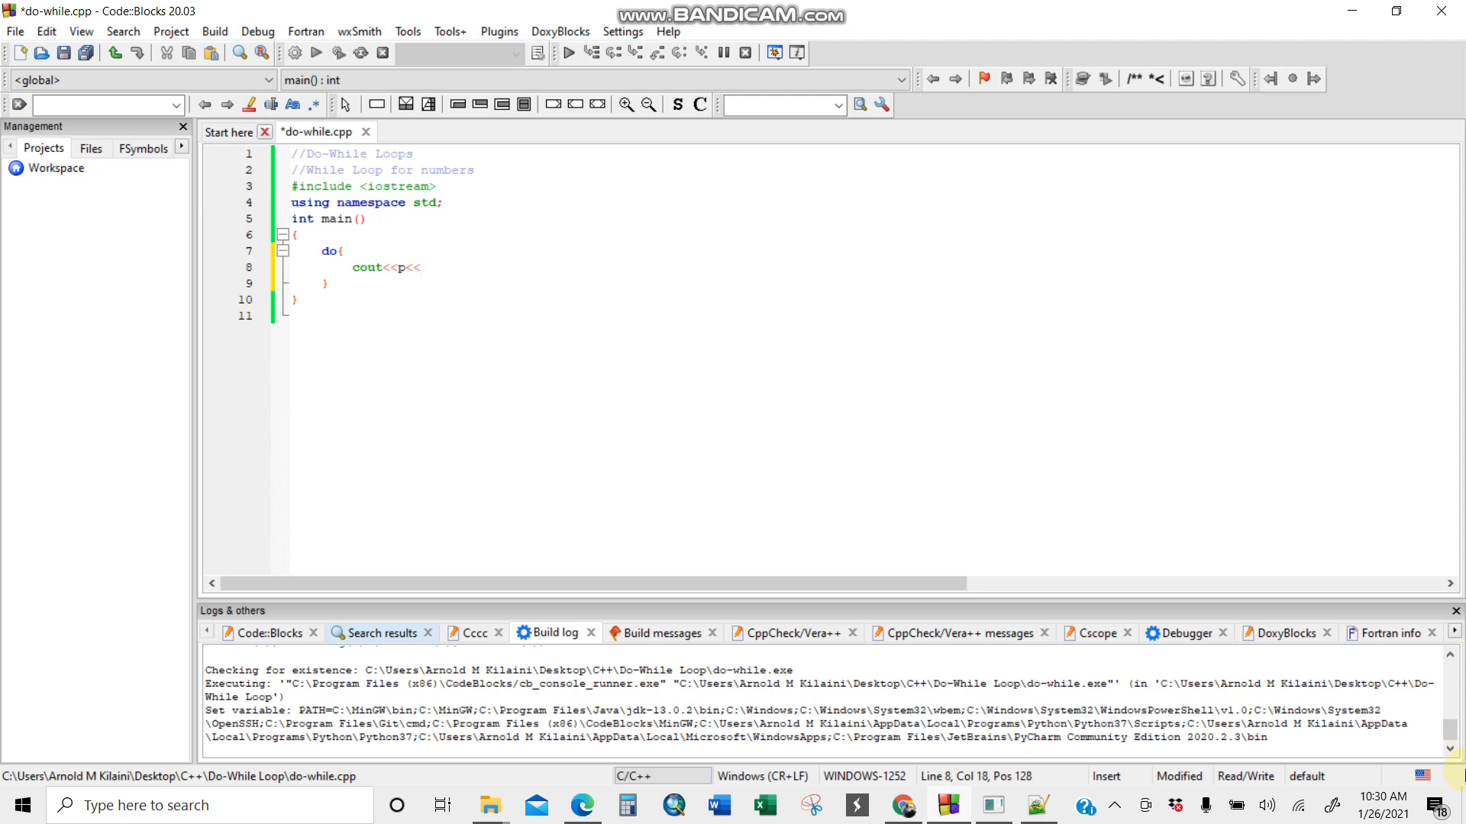
pyautogui.write('en')
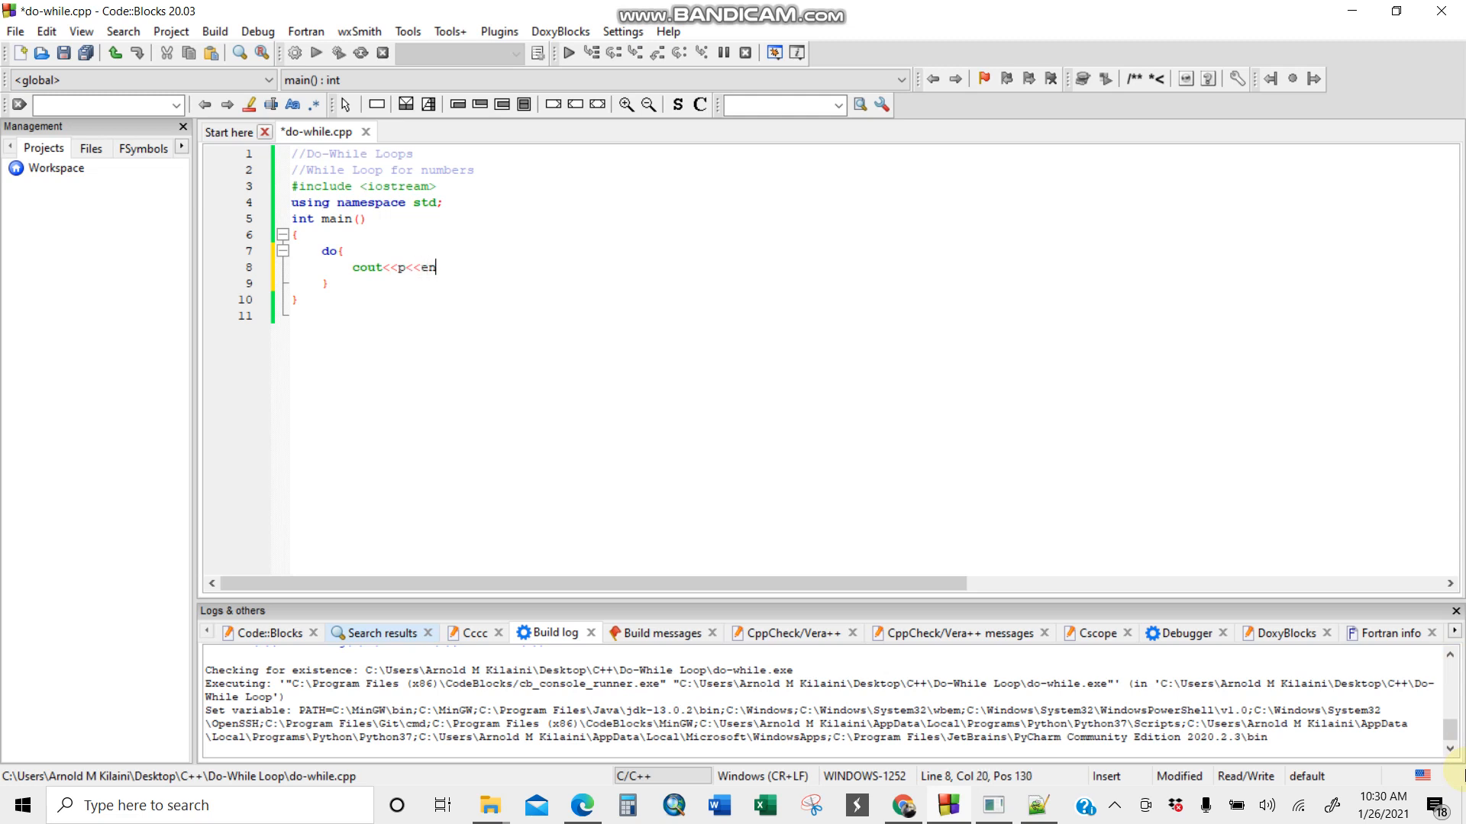
pyautogui.write('d')
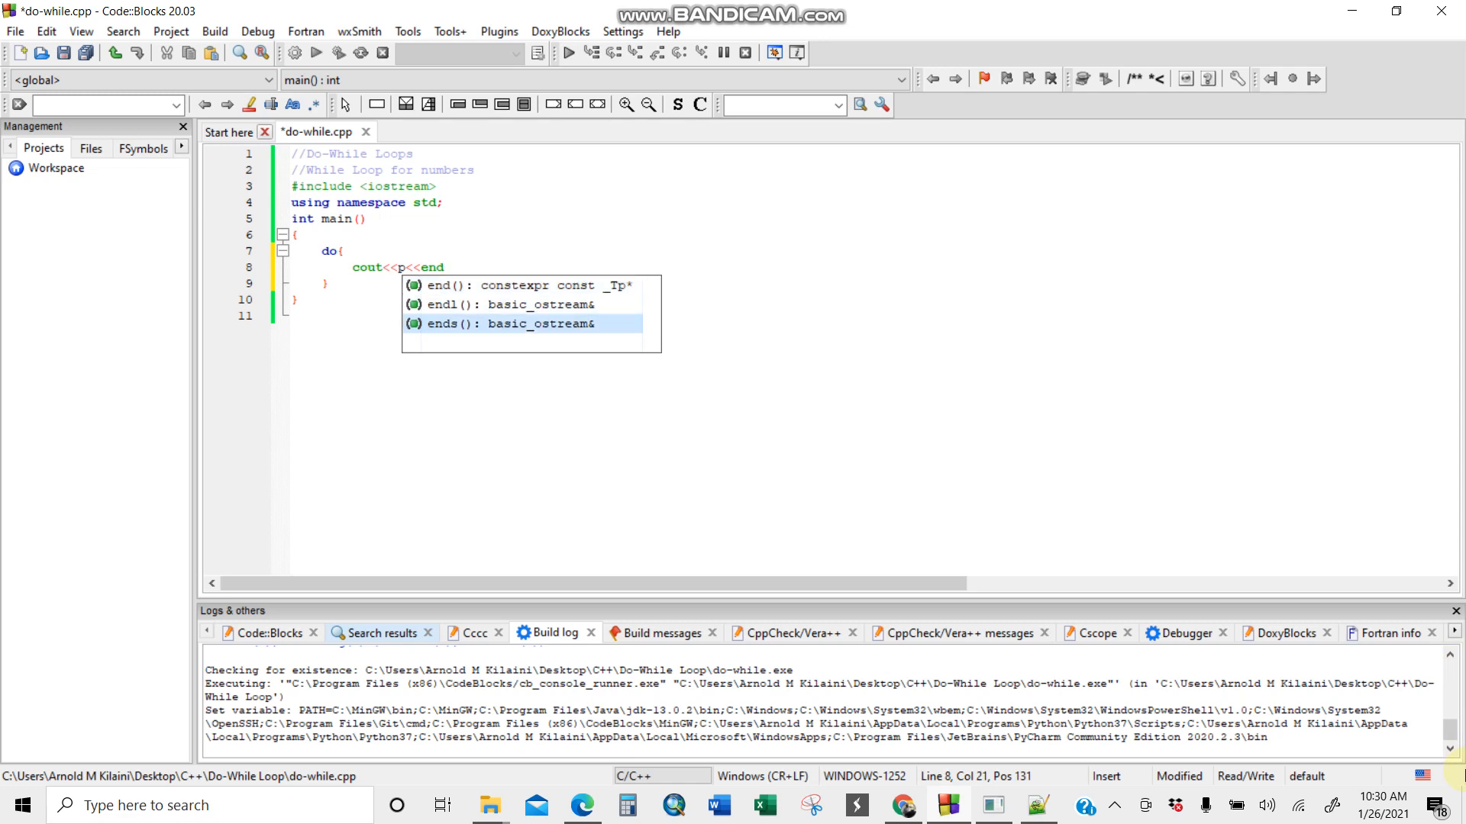
pyautogui.write('l;')
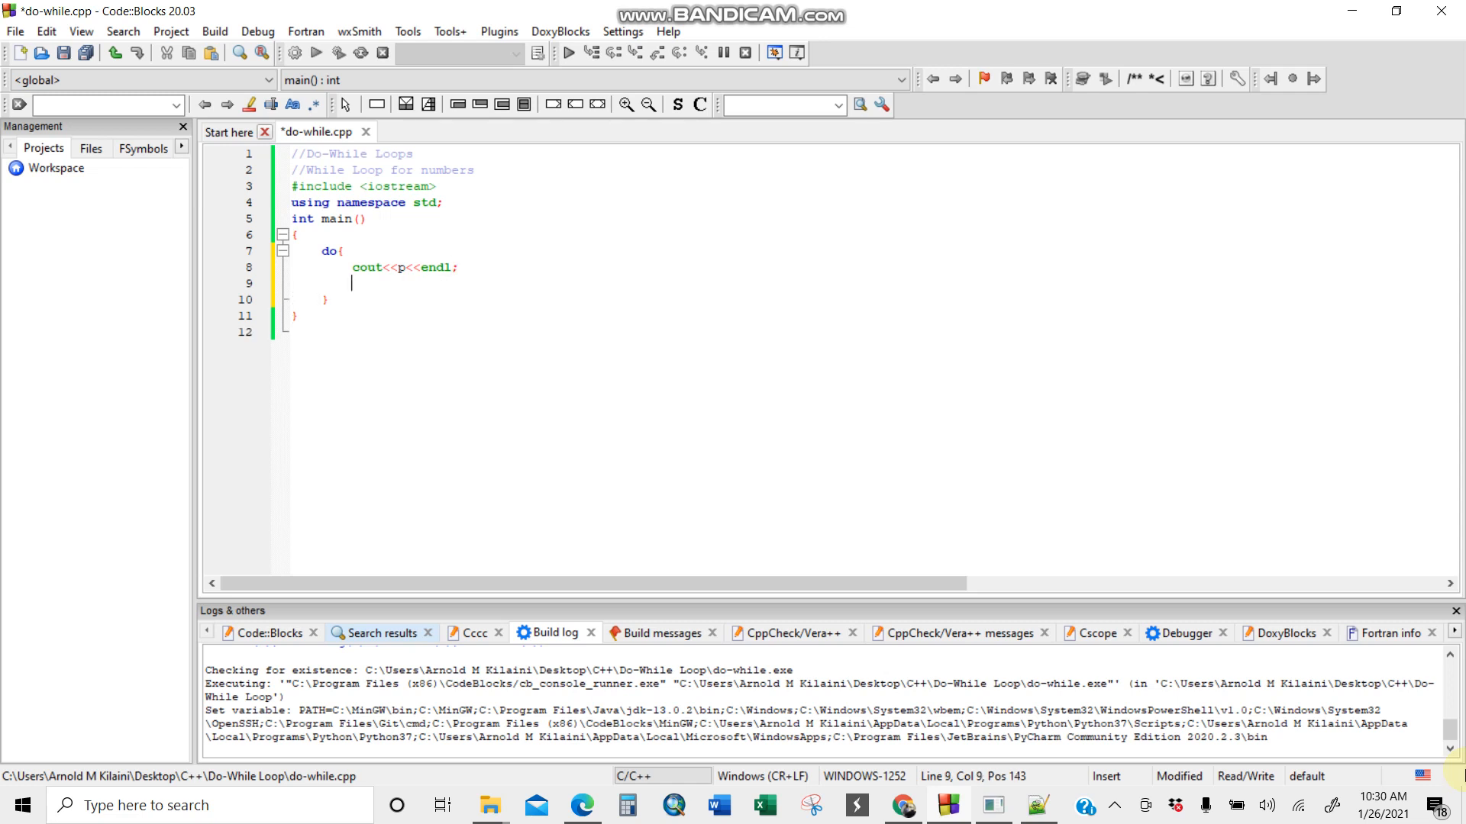
pyautogui.write('p')
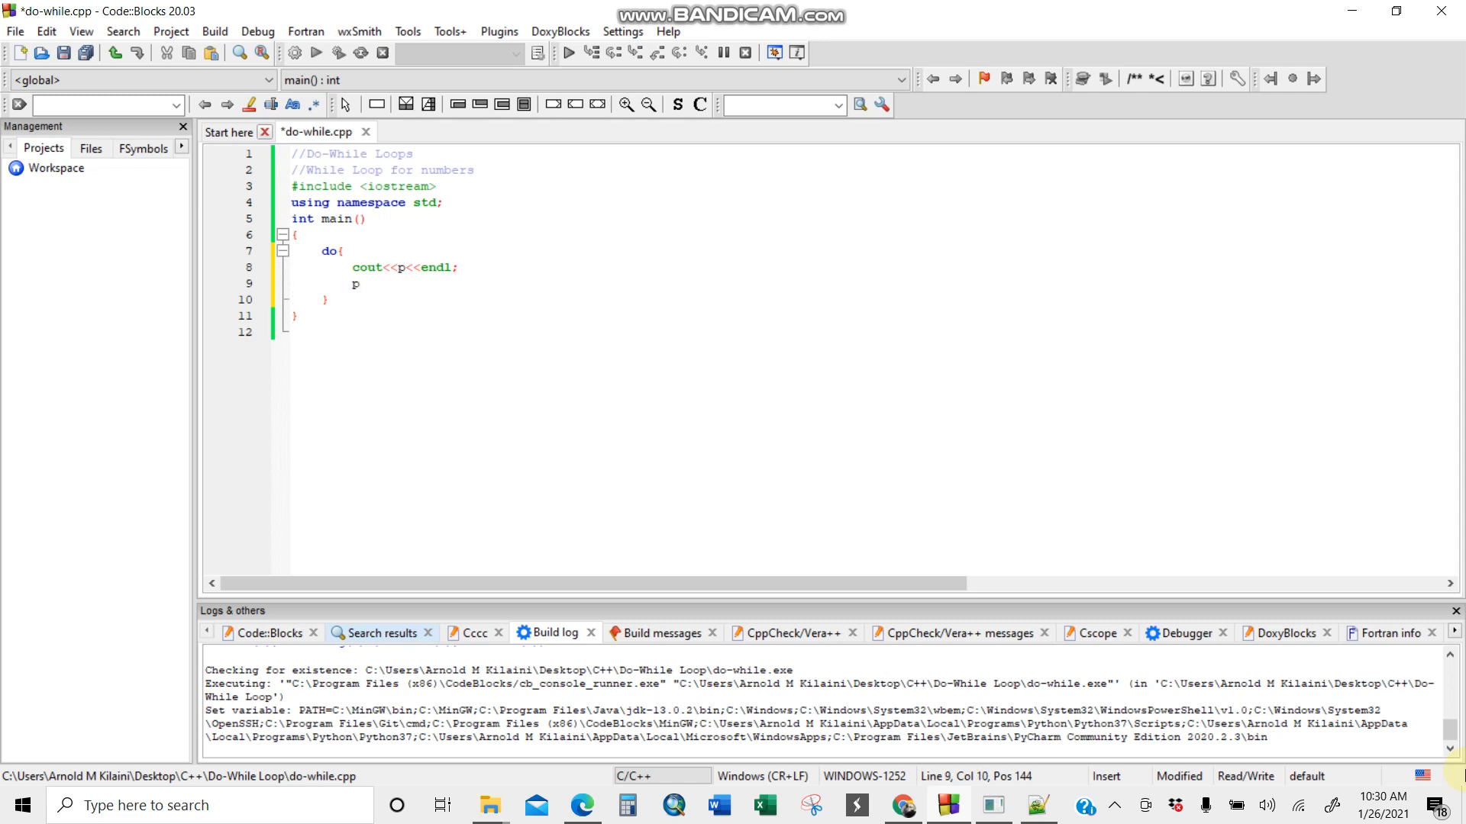
pyautogui.write('++;')
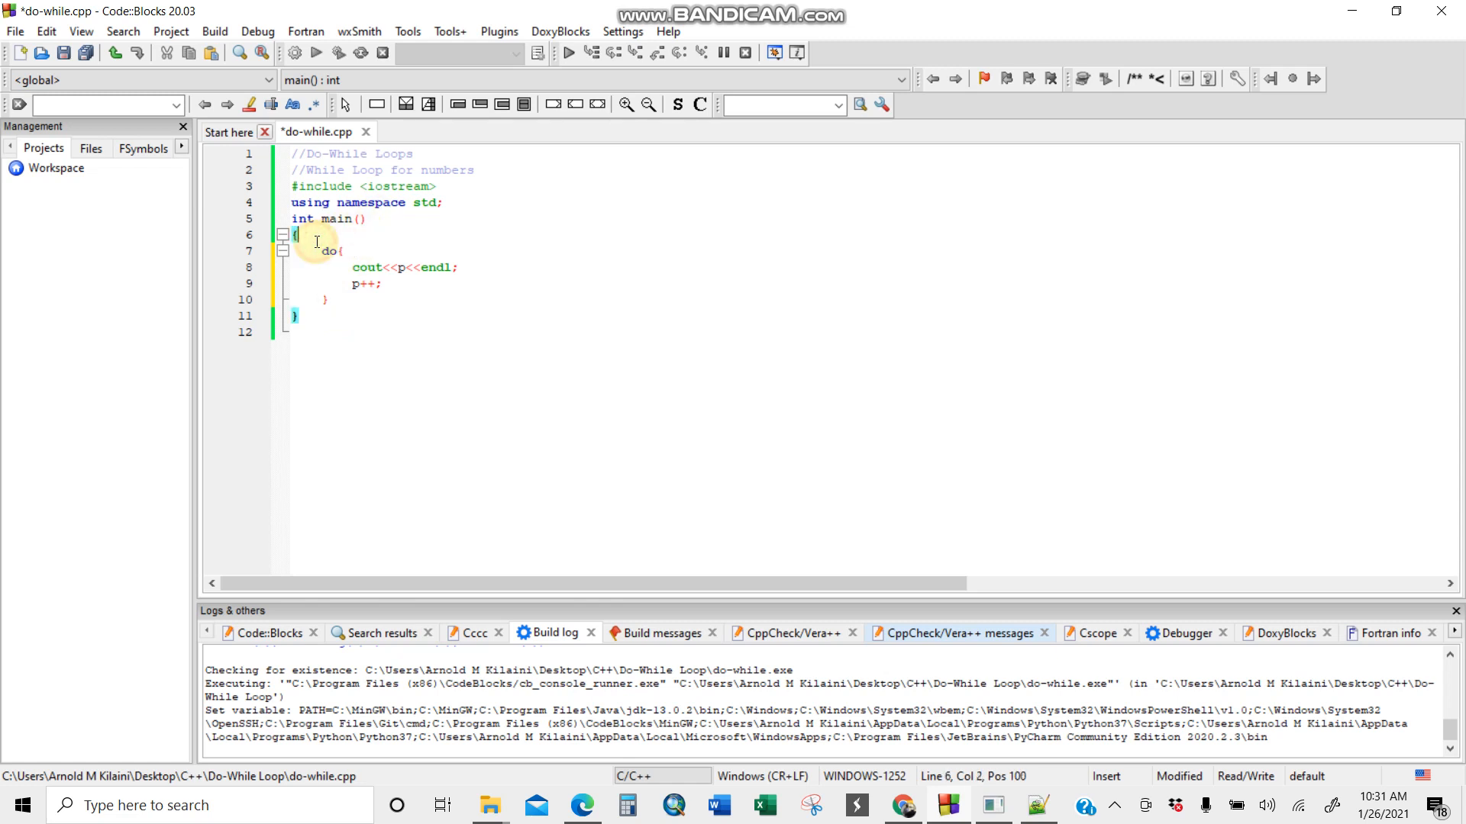
# Declare int p=0; on a new line above the do block.
pyautogui.write('int p')
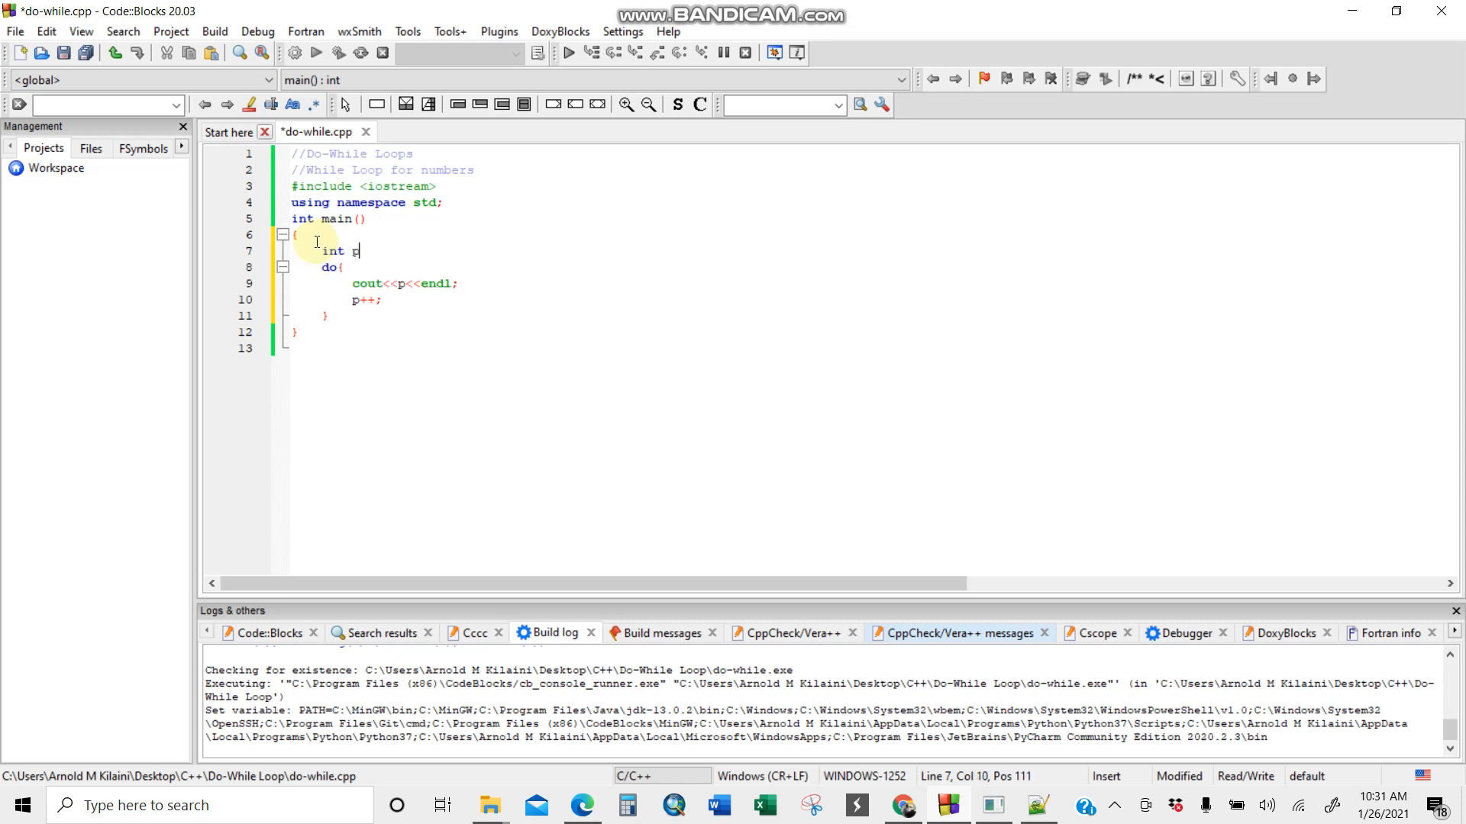
pyautogui.write('=')
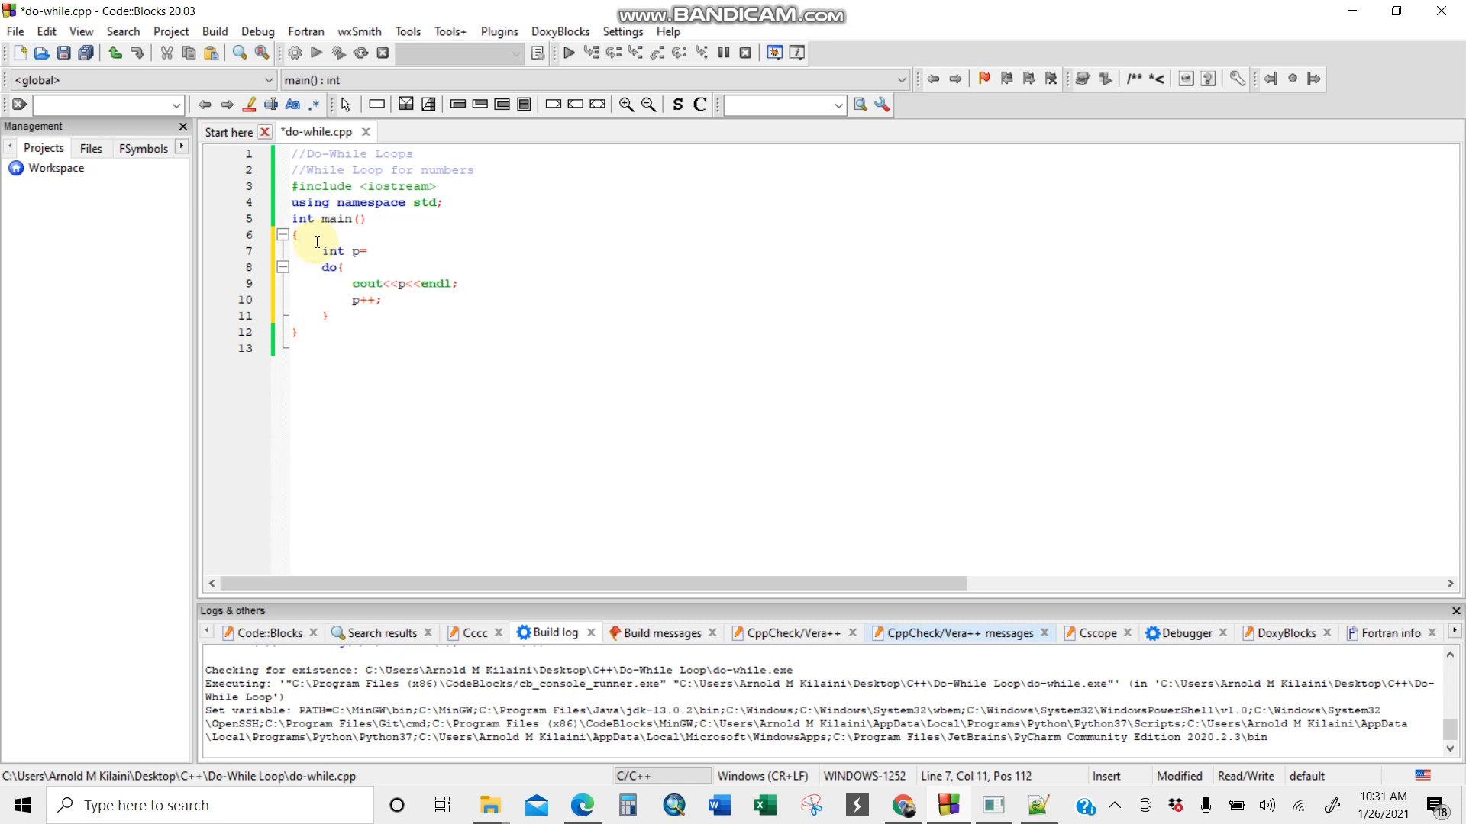
pyautogui.write('0;')
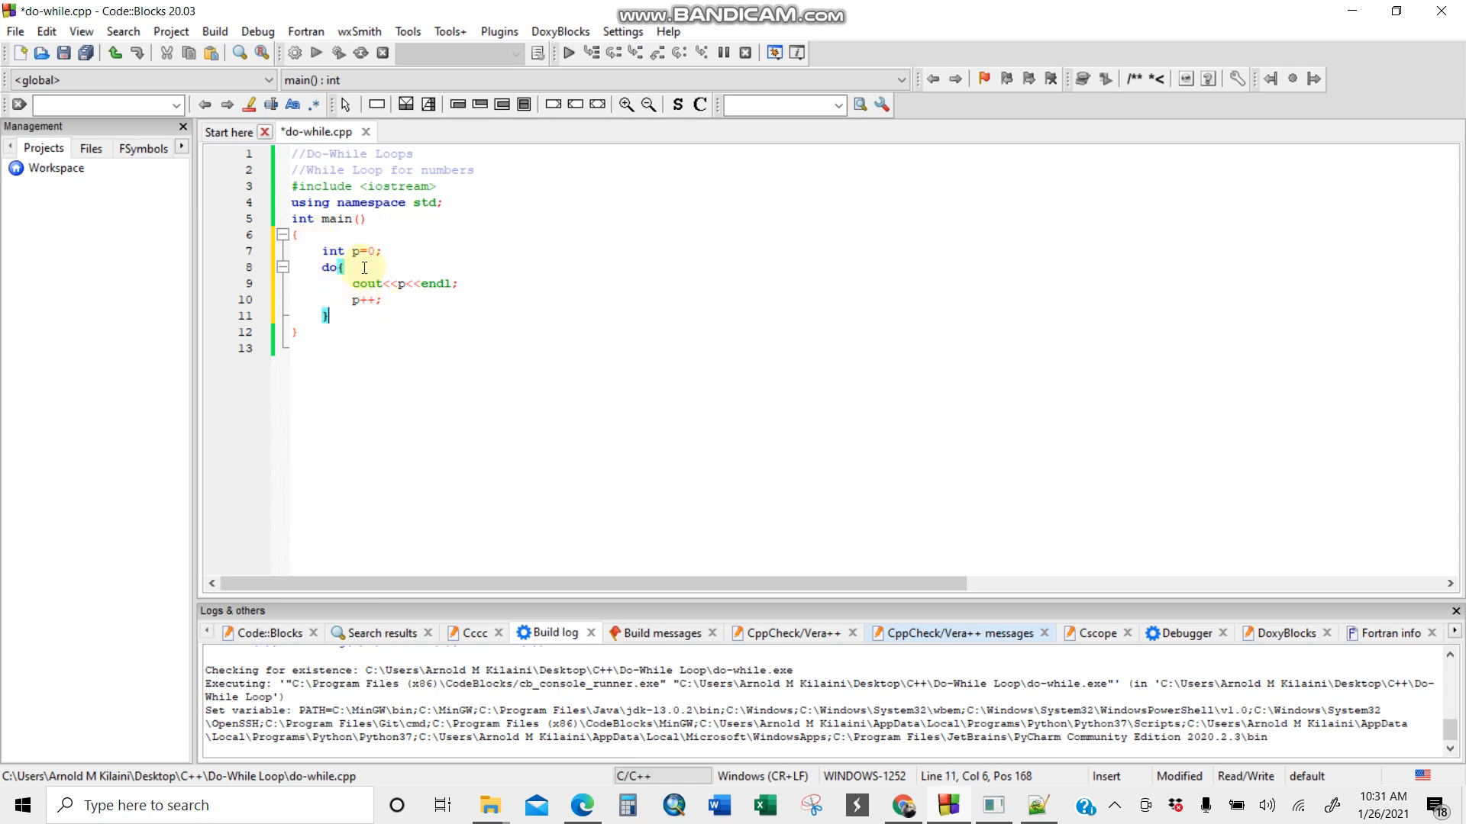
pyautogui.moveTo(387, 291)
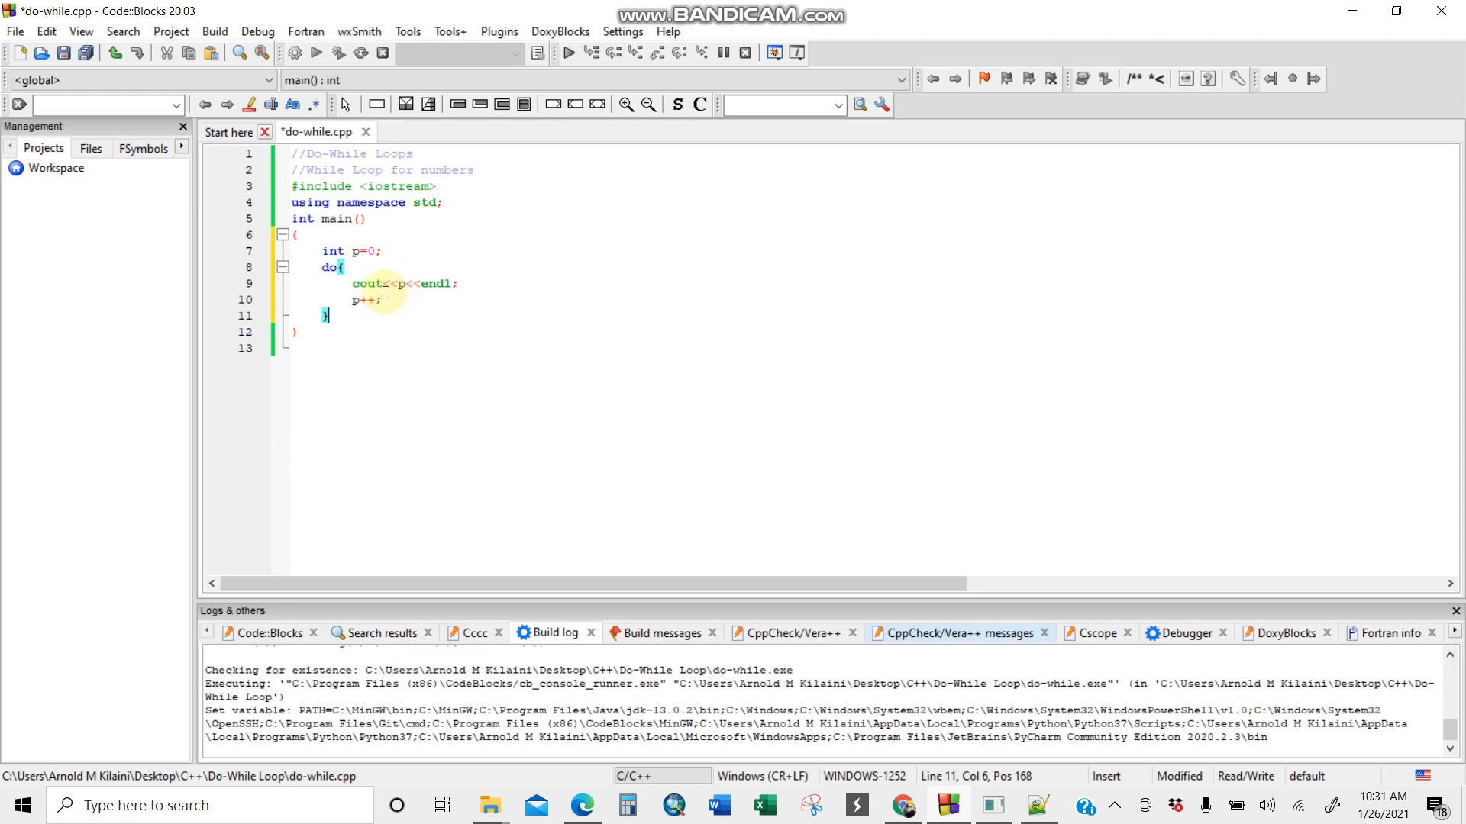
pyautogui.moveTo(374, 334)
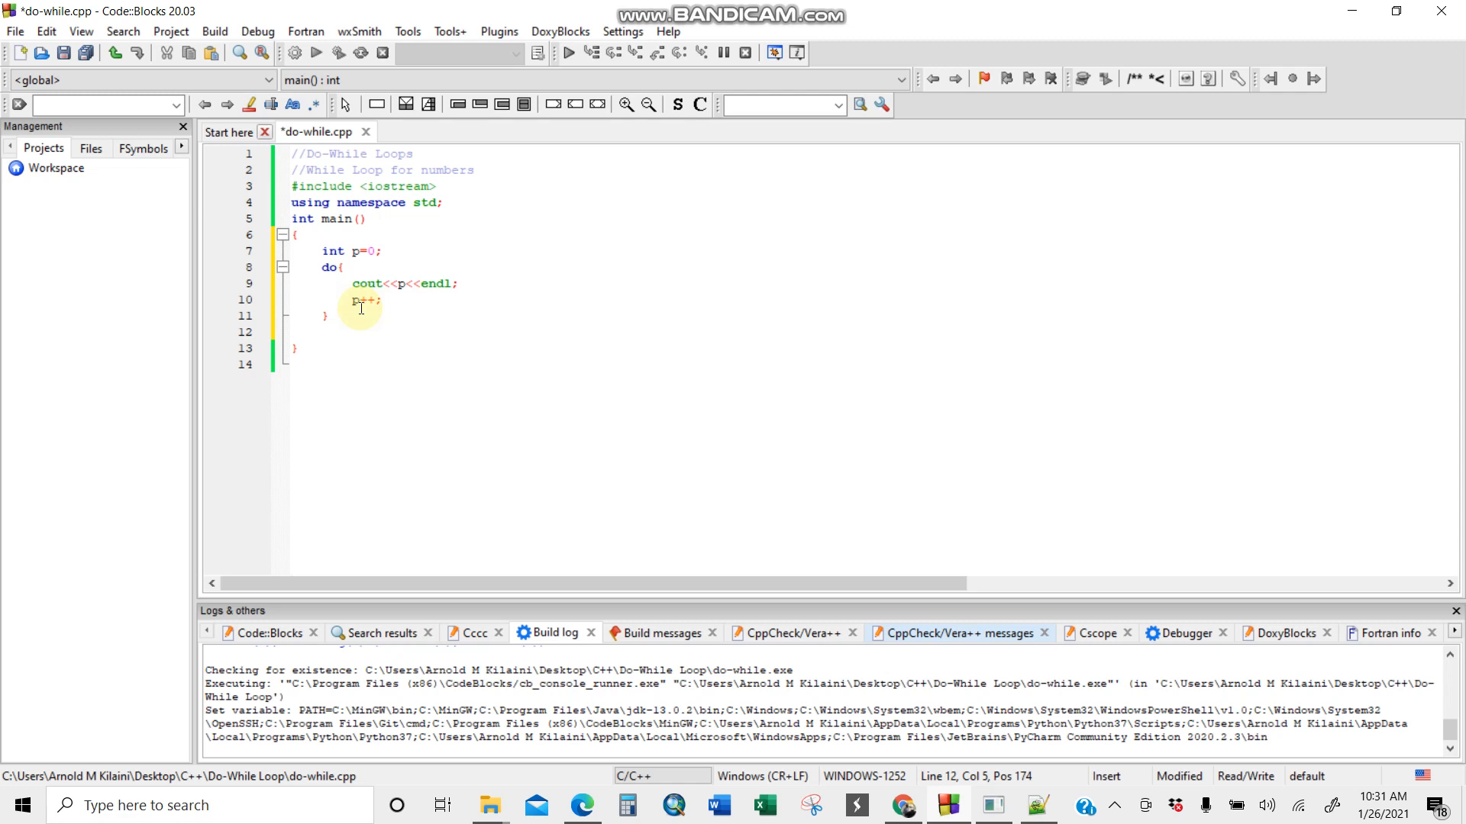
# Close the do block with while(p<15) and add return 0; on the next line.
pyautogui.write('while')
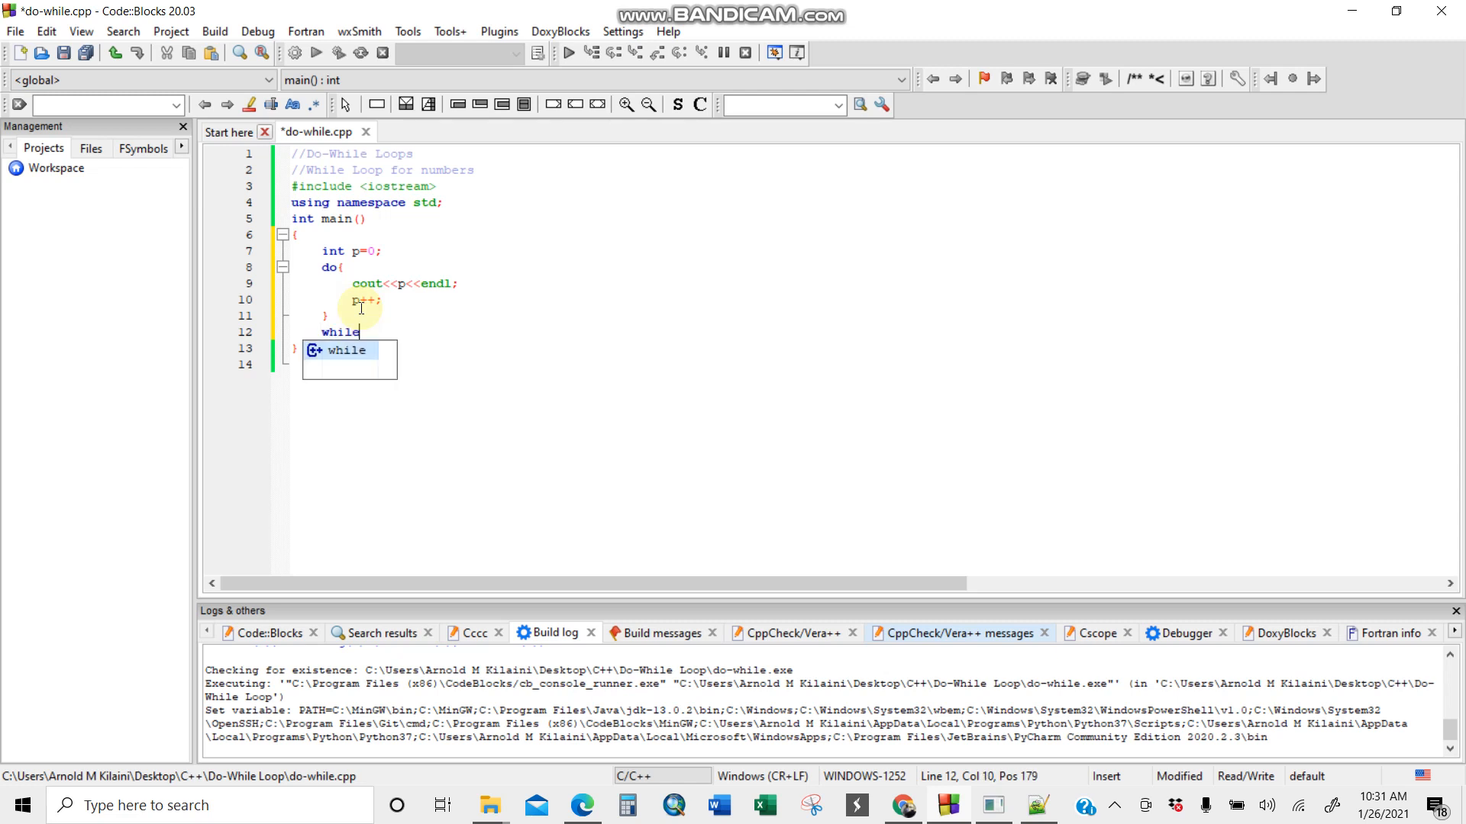
pyautogui.write('(p<15')
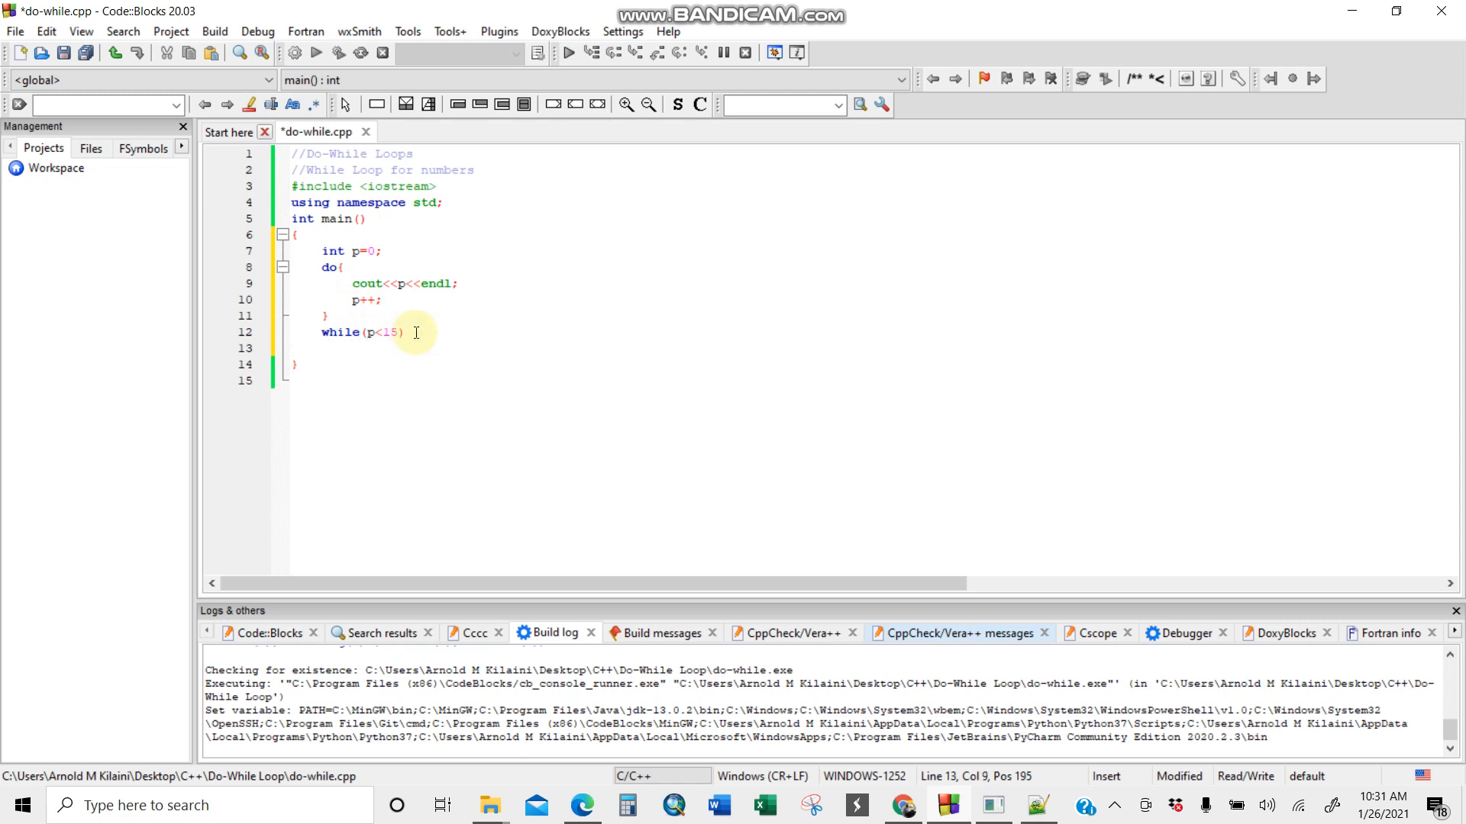
pyautogui.write('return')
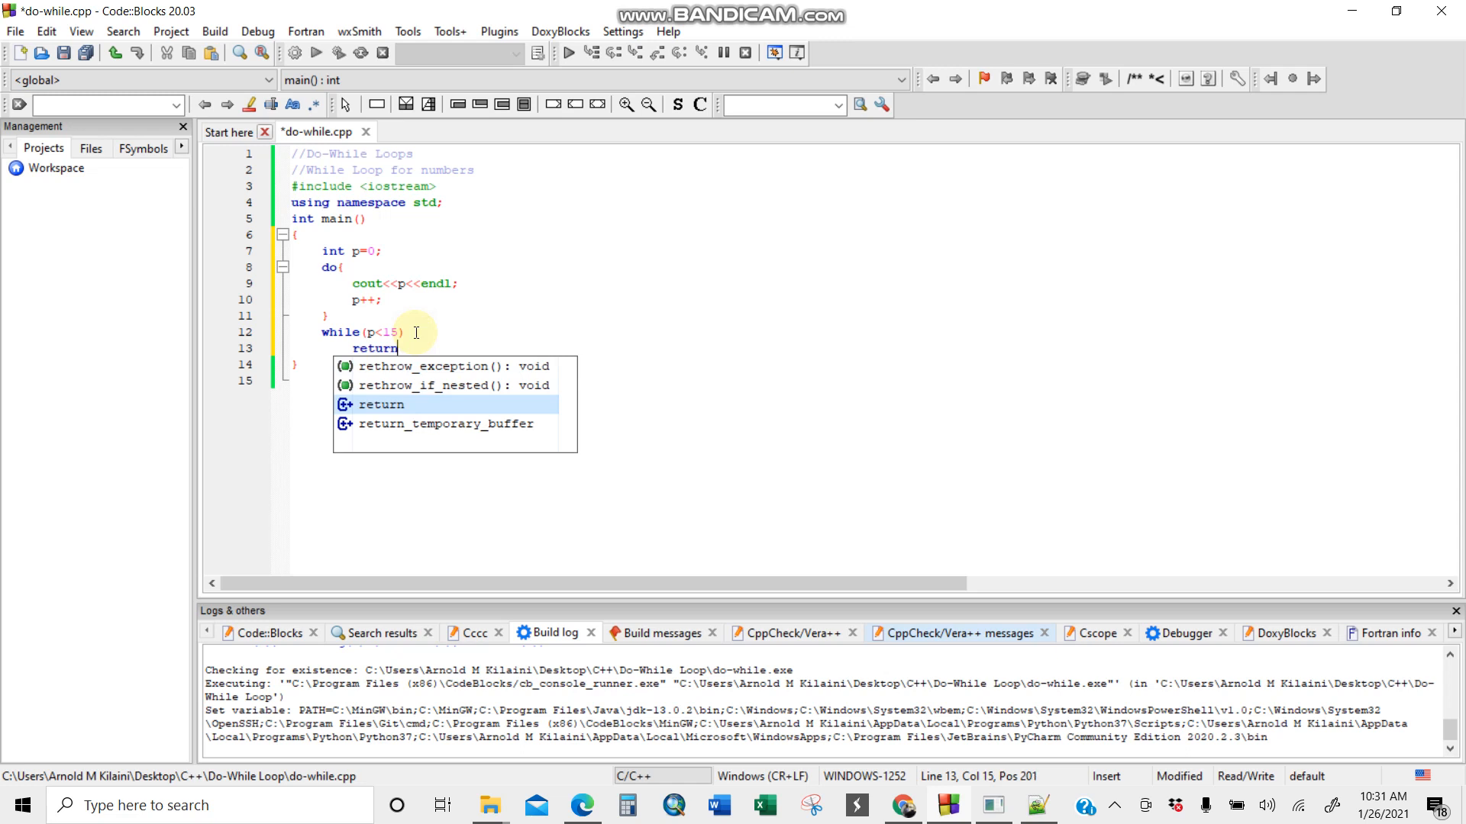
pyautogui.write('0;')
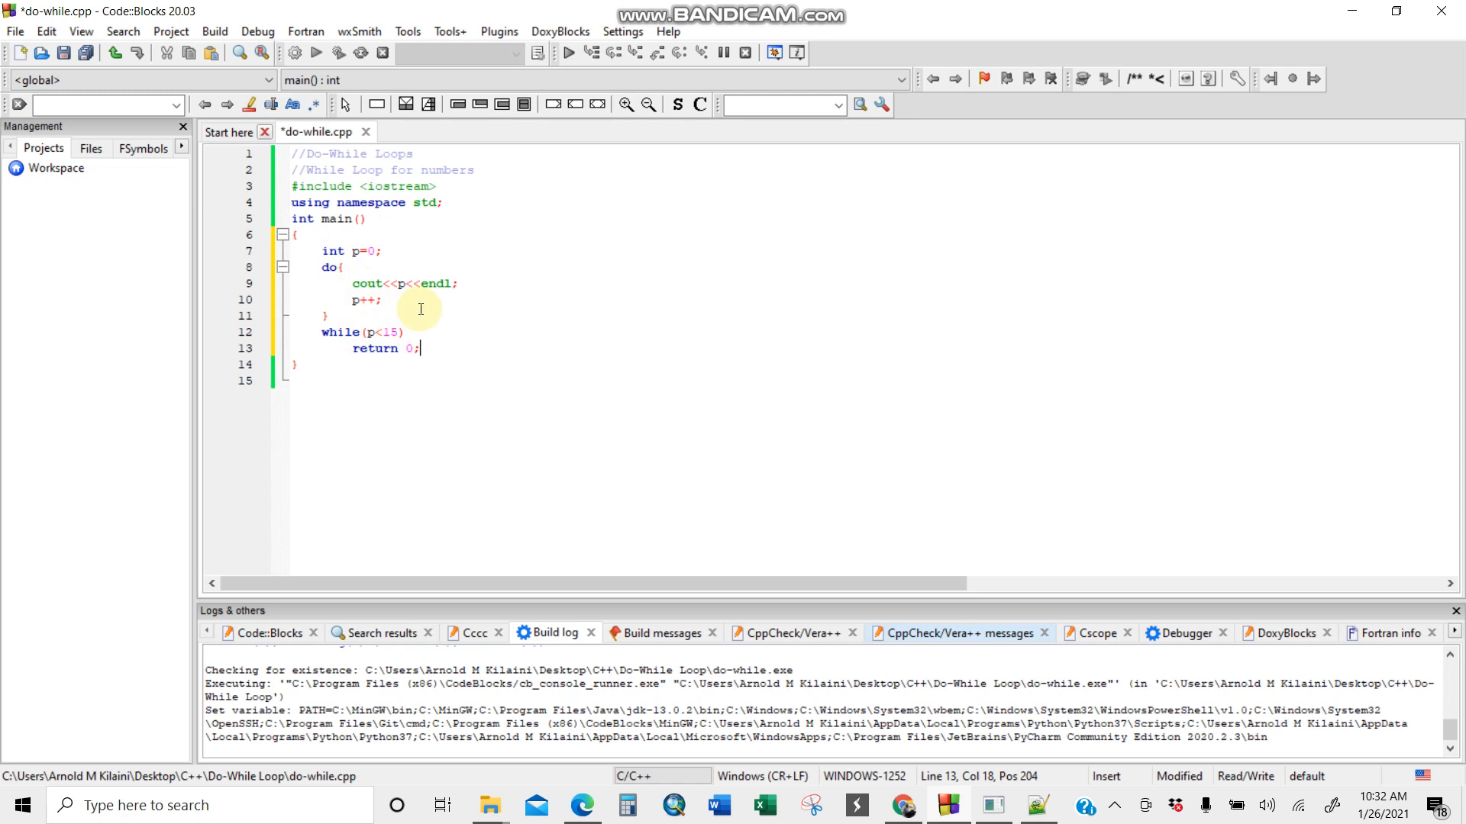
pyautogui.moveTo(327, 230)
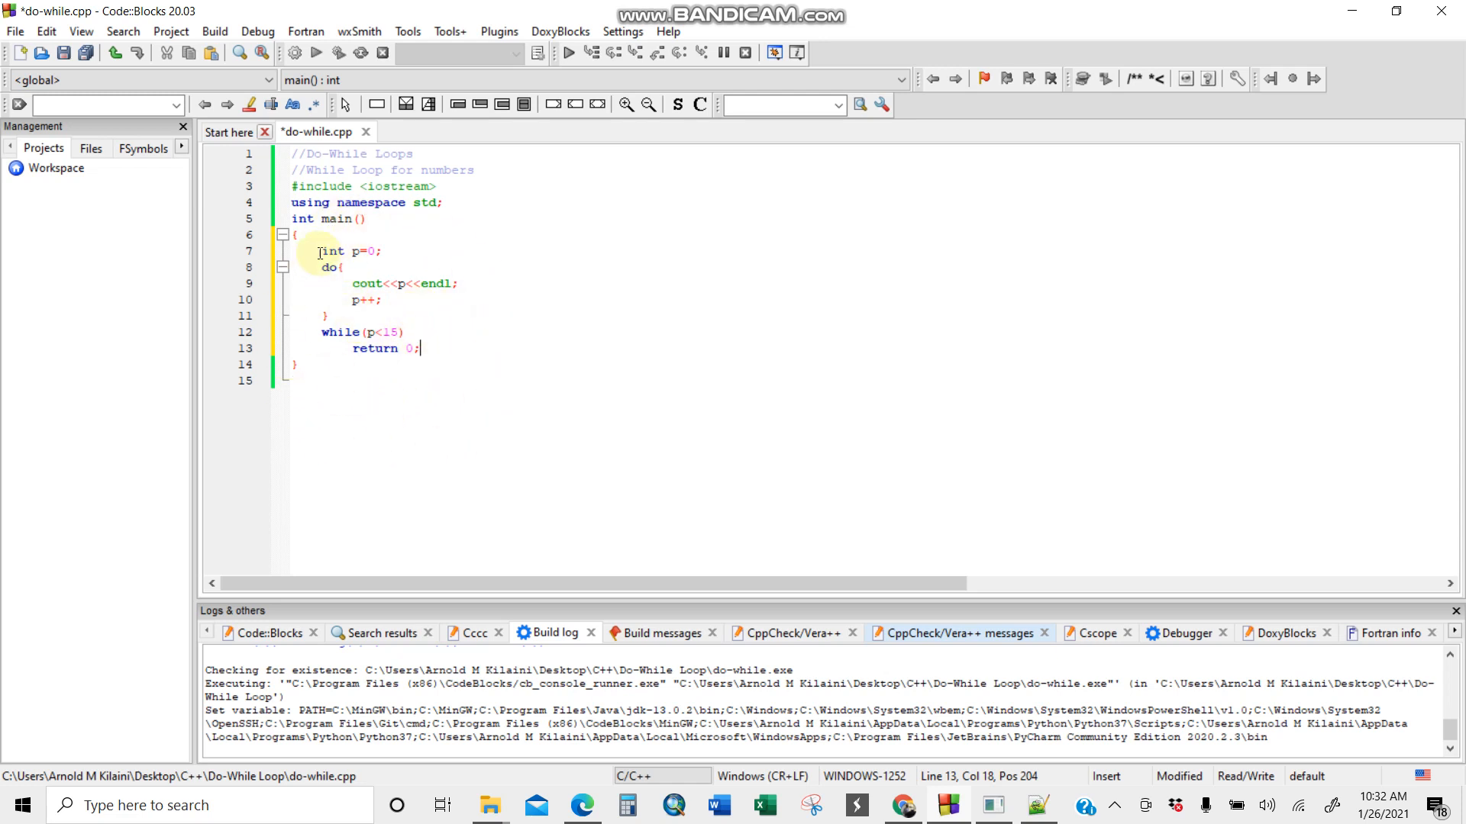
# Build and run, close the console, then rebuild to reveal the missing ';' error on line 12.
pyautogui.click(295, 365)
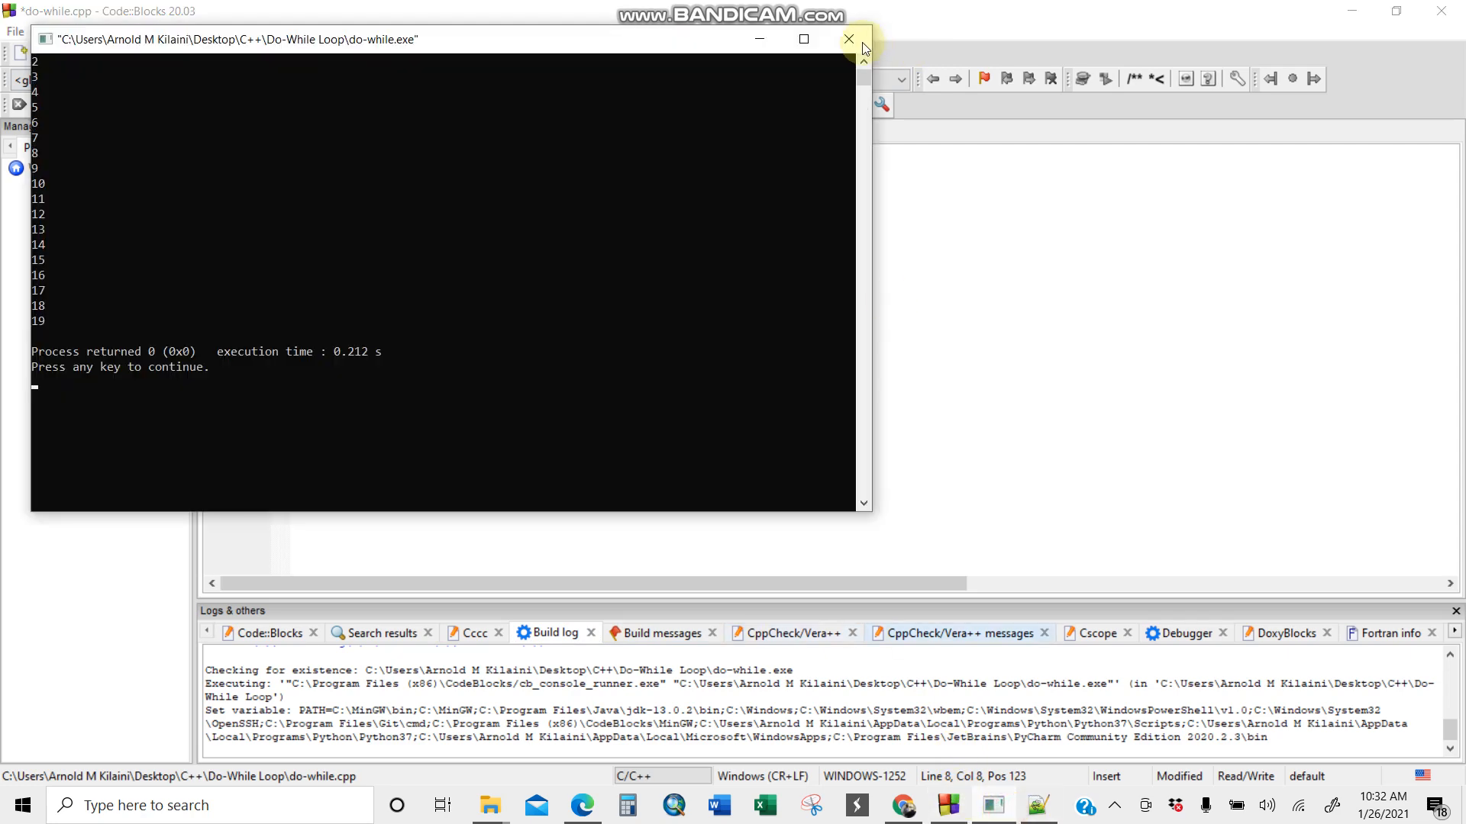
pyautogui.click(846, 39)
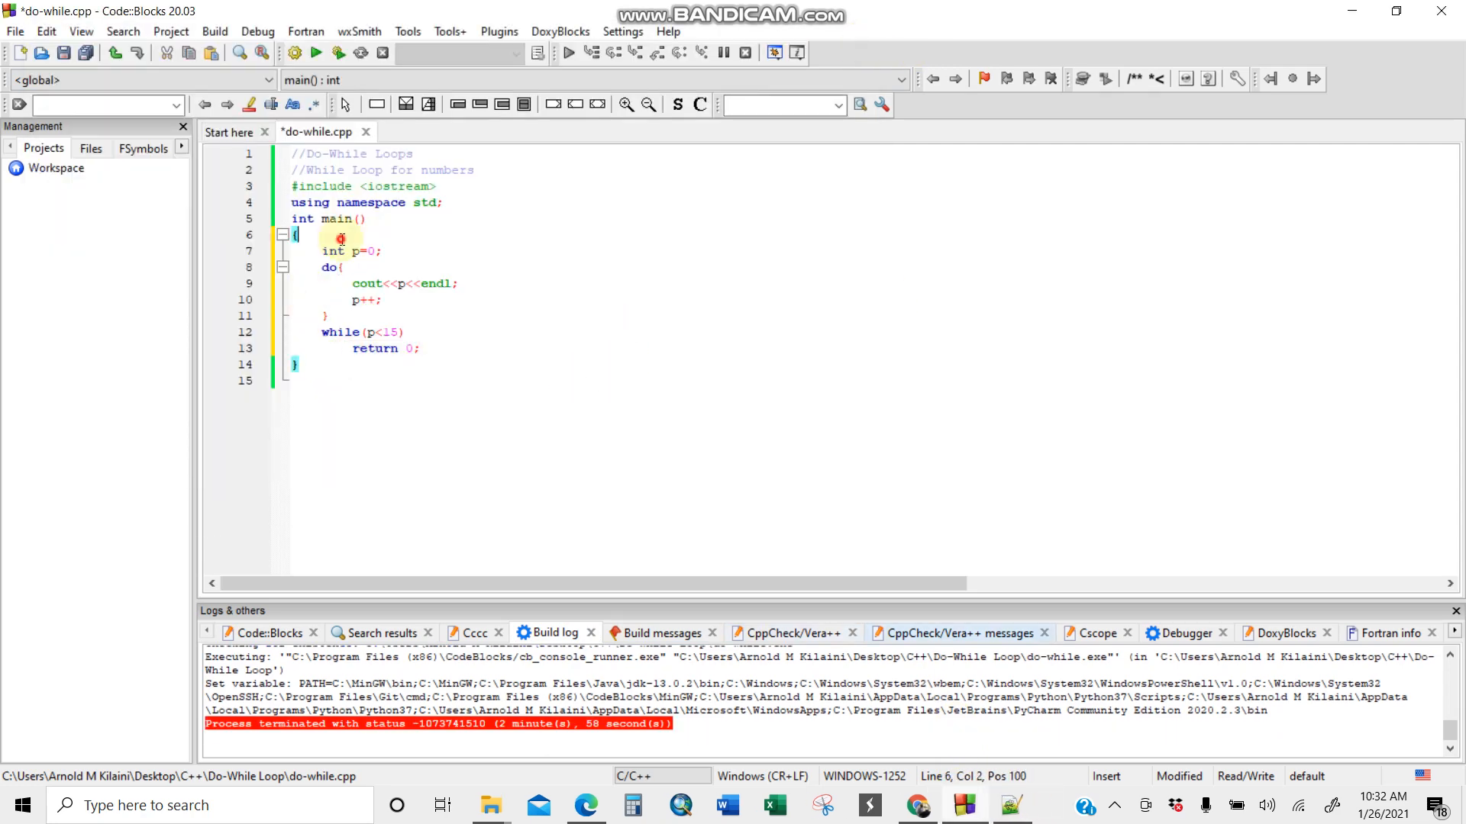
pyautogui.click(338, 53)
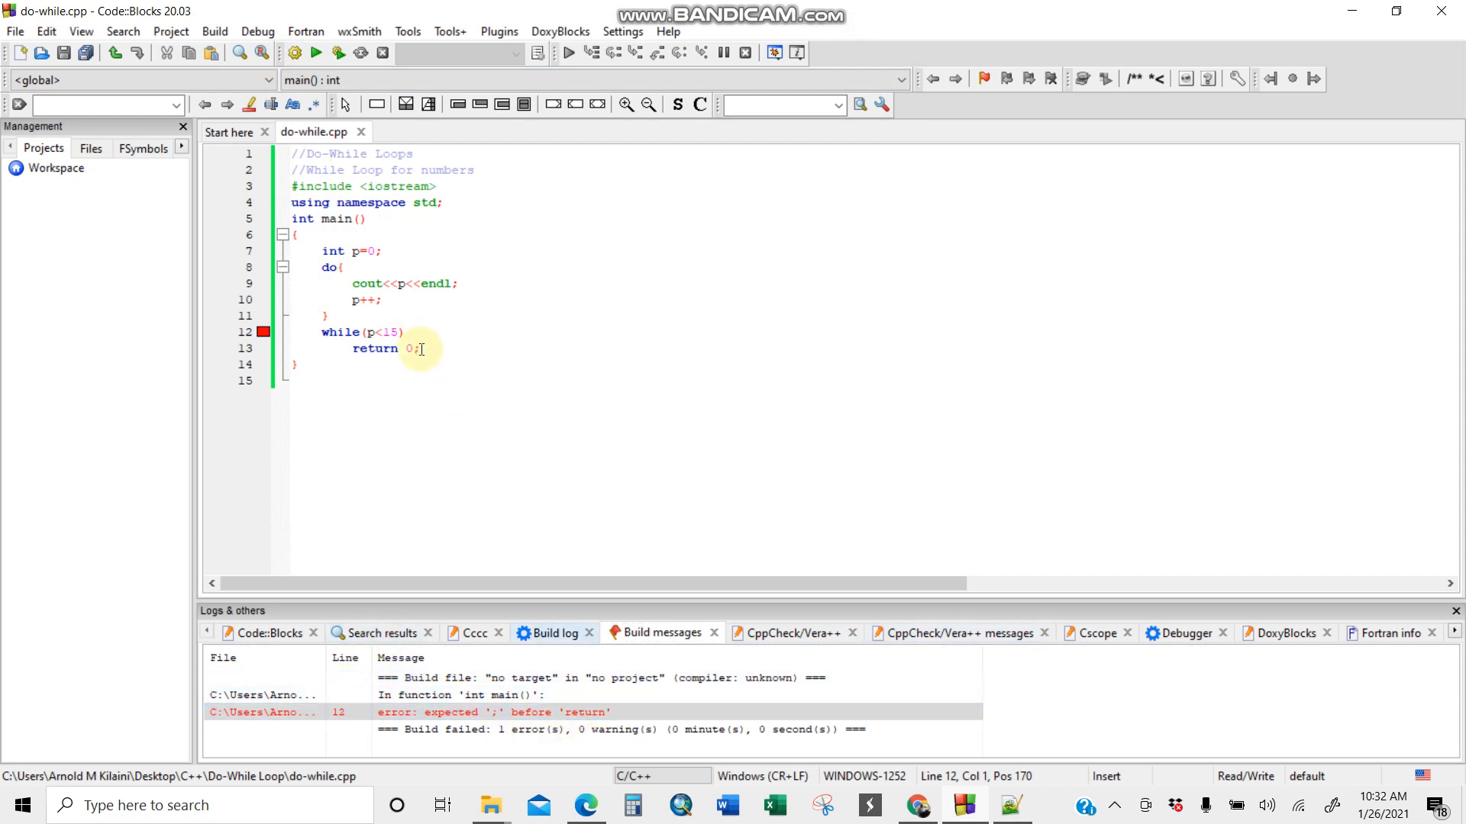
pyautogui.moveTo(409, 332)
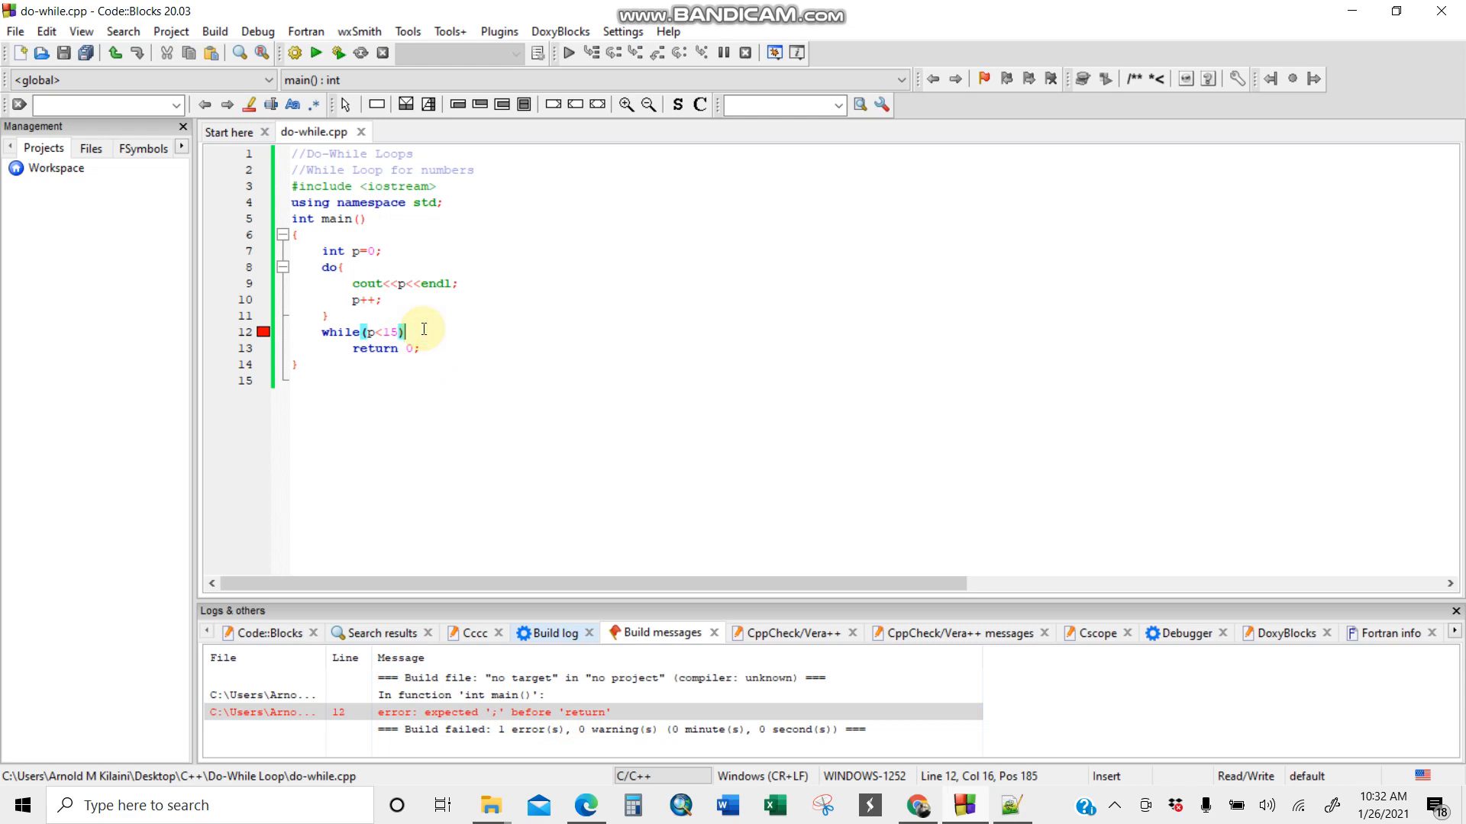
# Add the semicolon after while(p<15), rebuild with 0 errors, and run to print 0–14.
pyautogui.write(';')
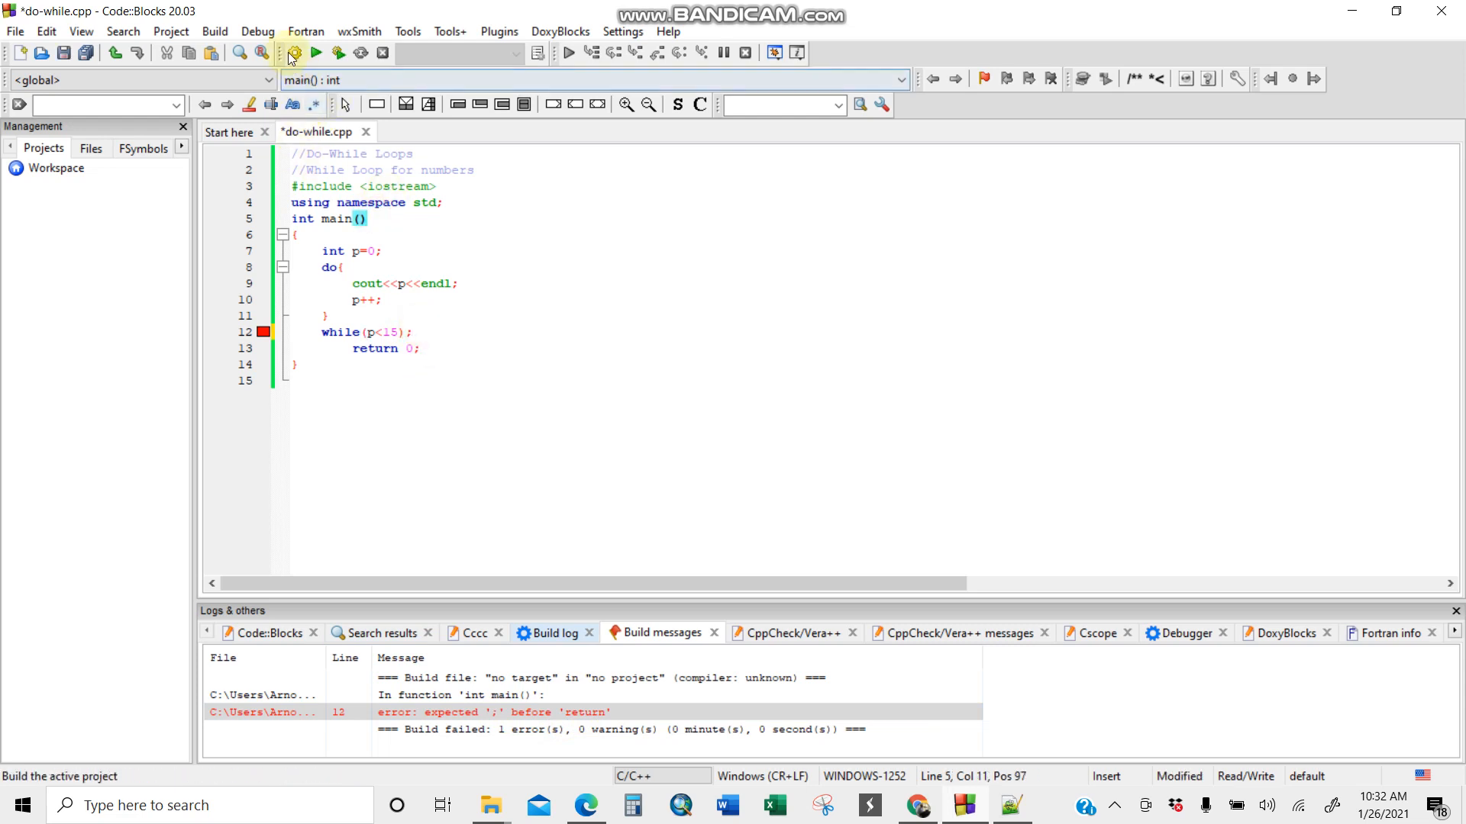
pyautogui.click(293, 52)
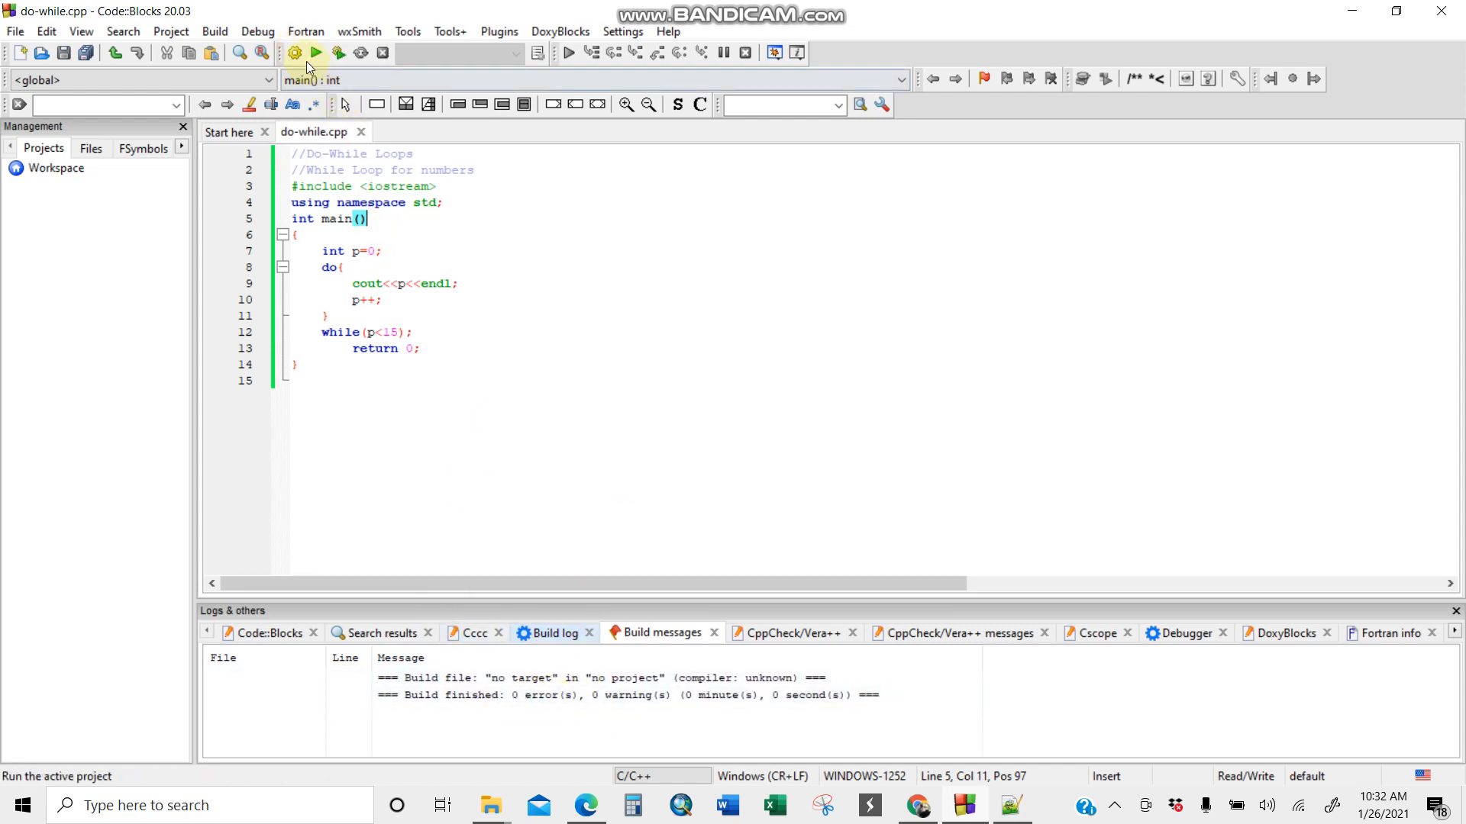
pyautogui.click(316, 52)
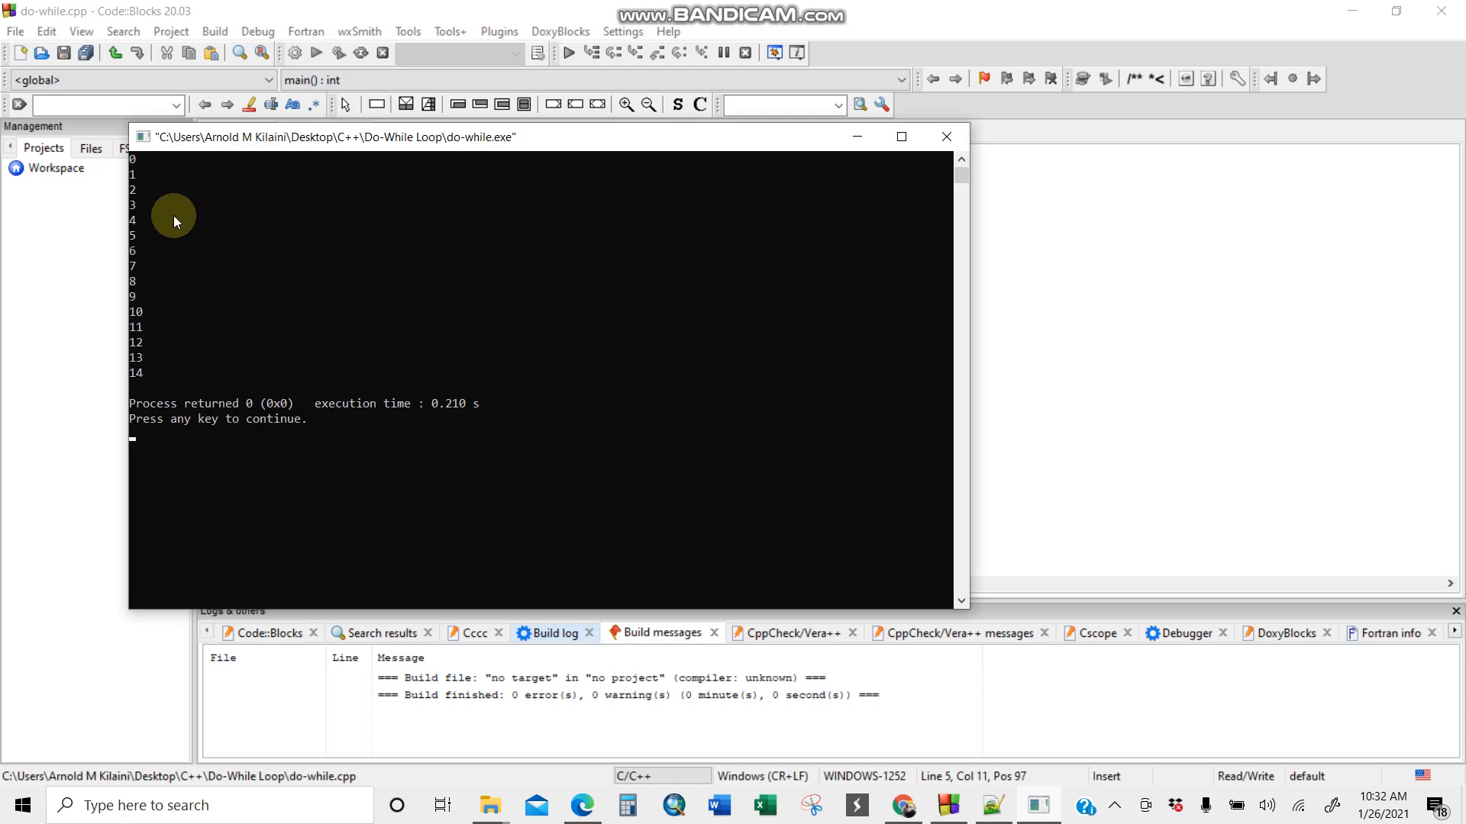
pyautogui.moveTo(1005, 466)
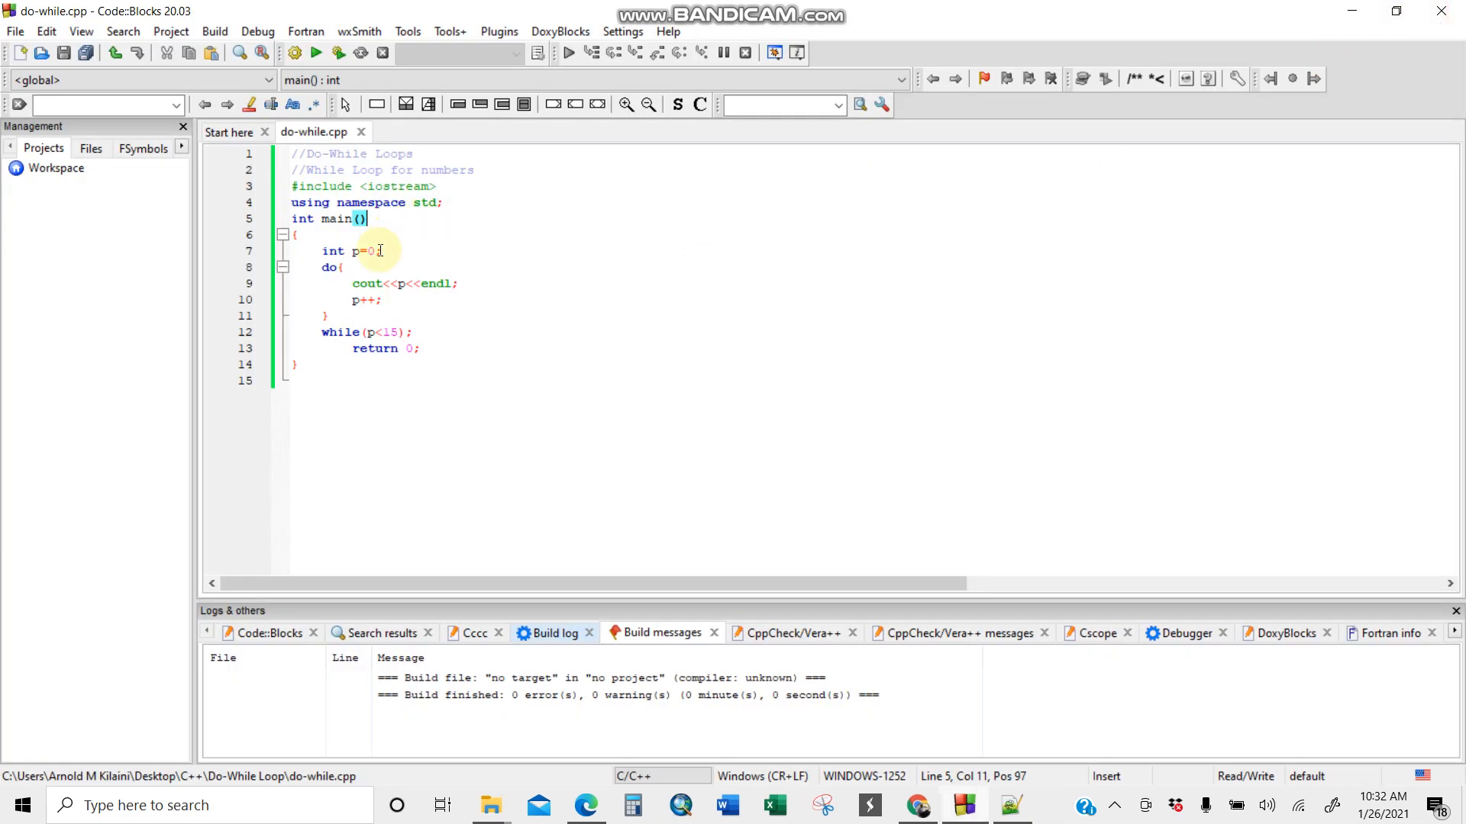
# Change int p=0 to p=5, rebuild and run to print 5–14, then close the console.
pyautogui.press('Backspace')
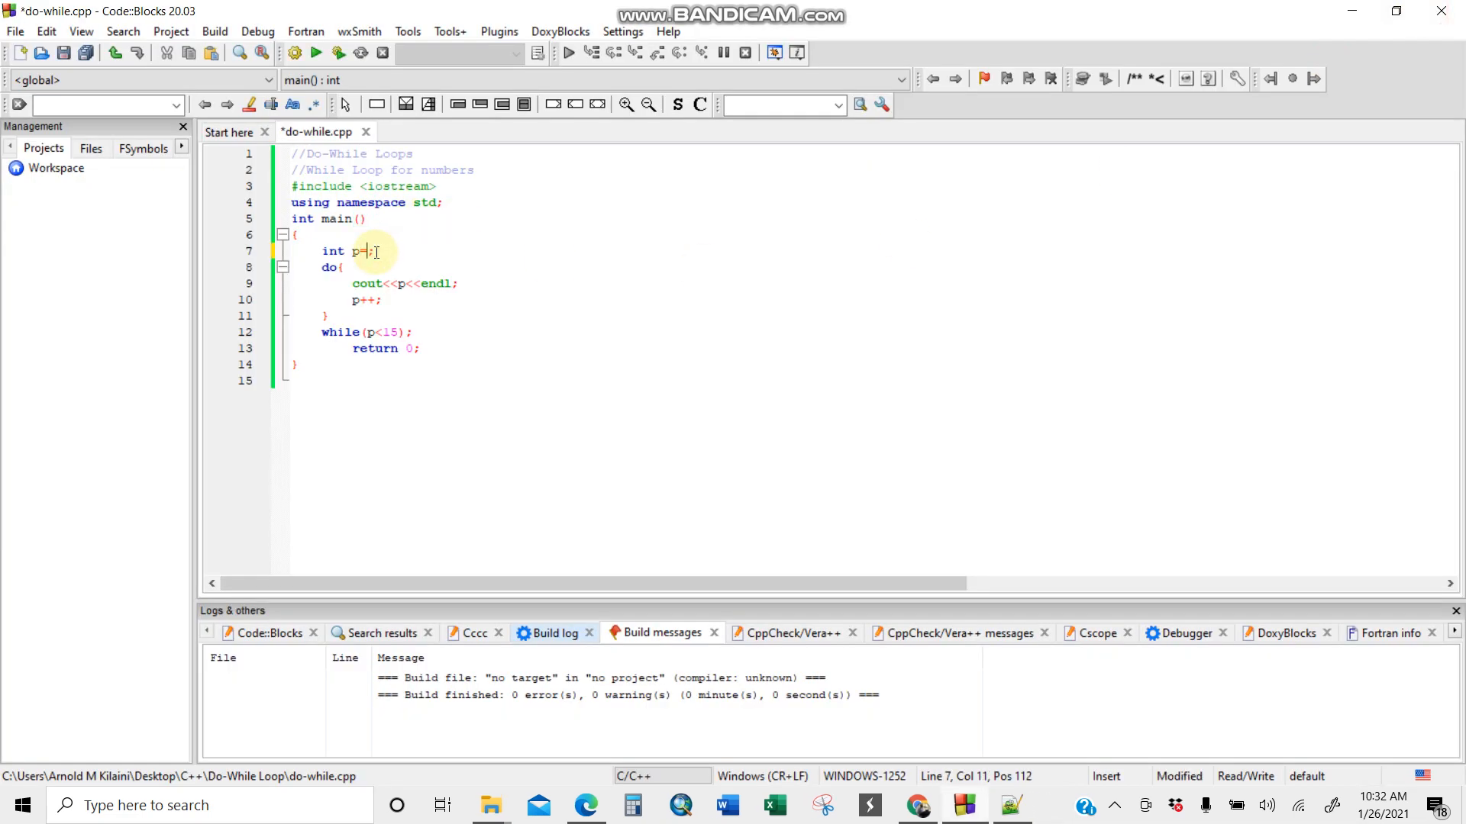
pyautogui.write('5')
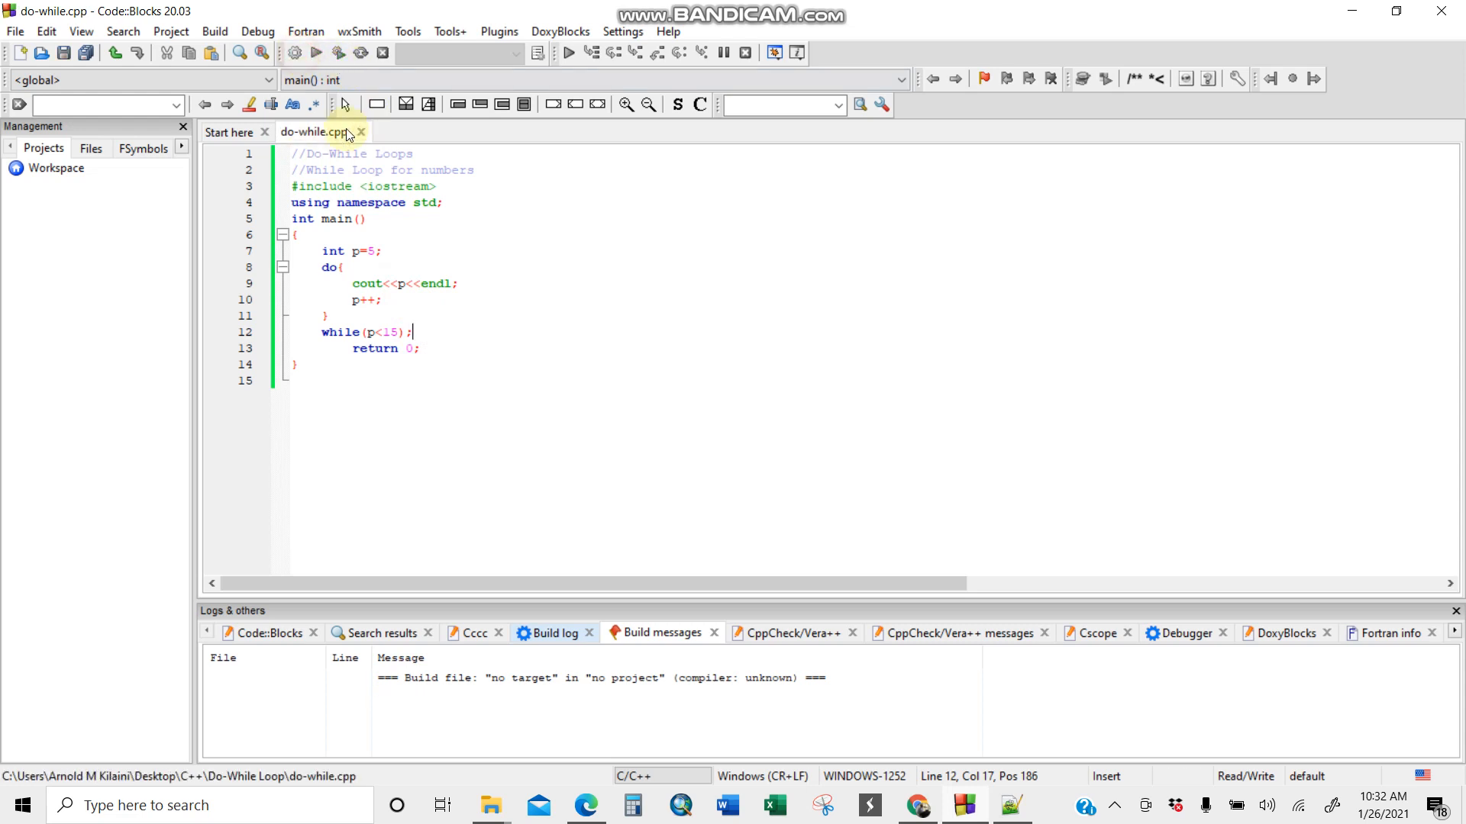
pyautogui.click(316, 52)
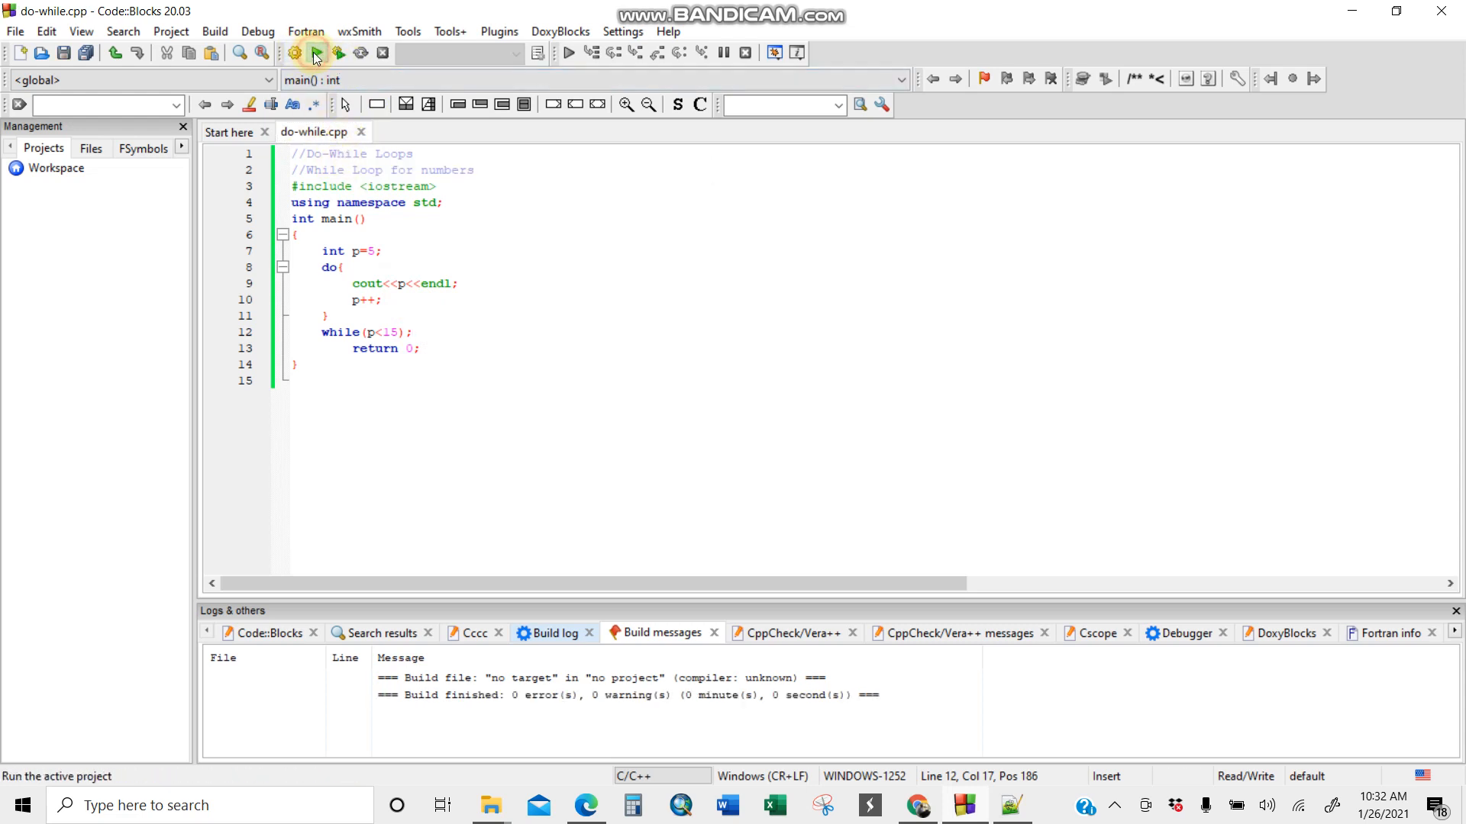
pyautogui.click(316, 54)
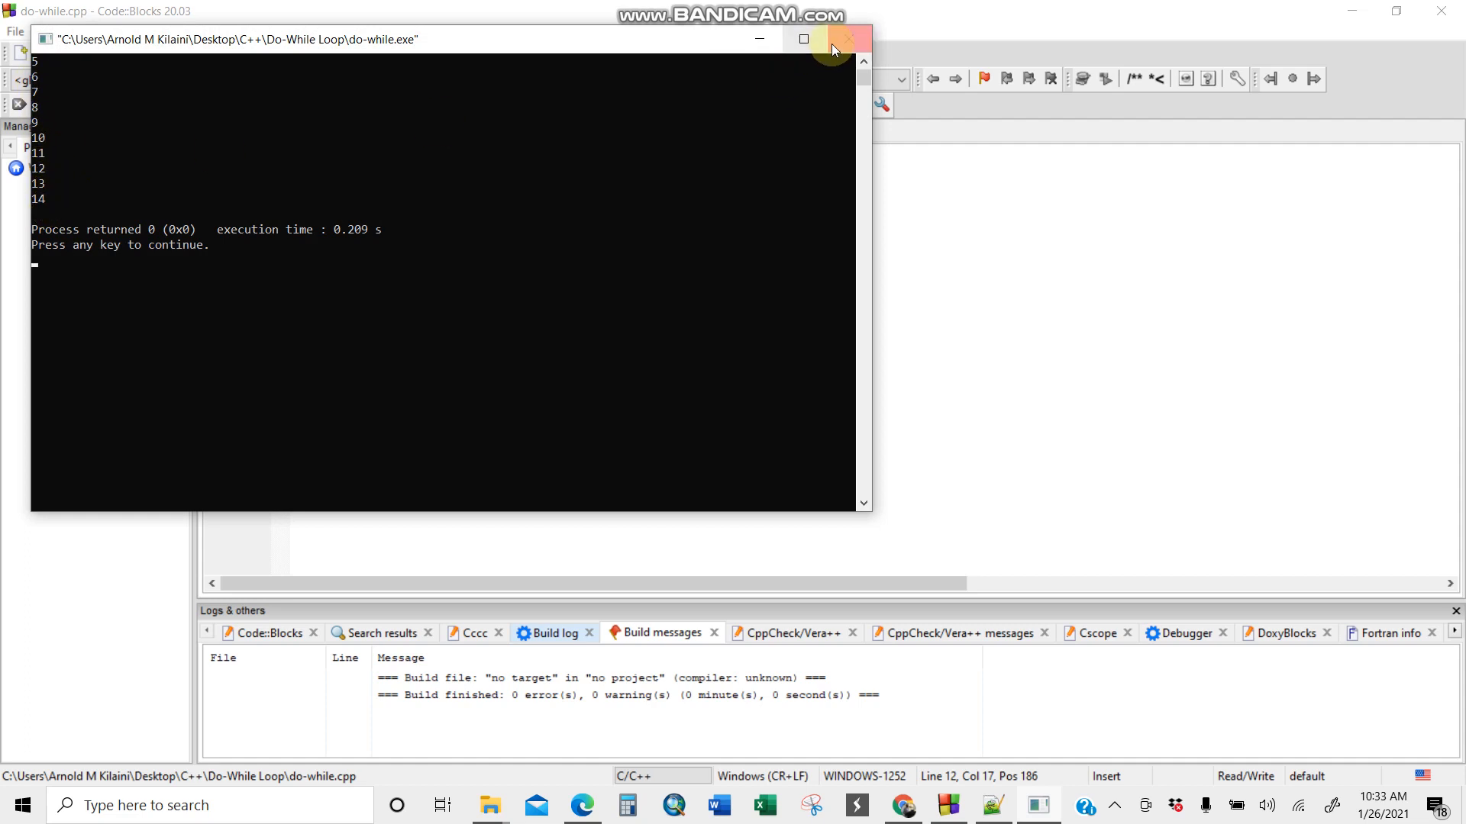
pyautogui.click(838, 39)
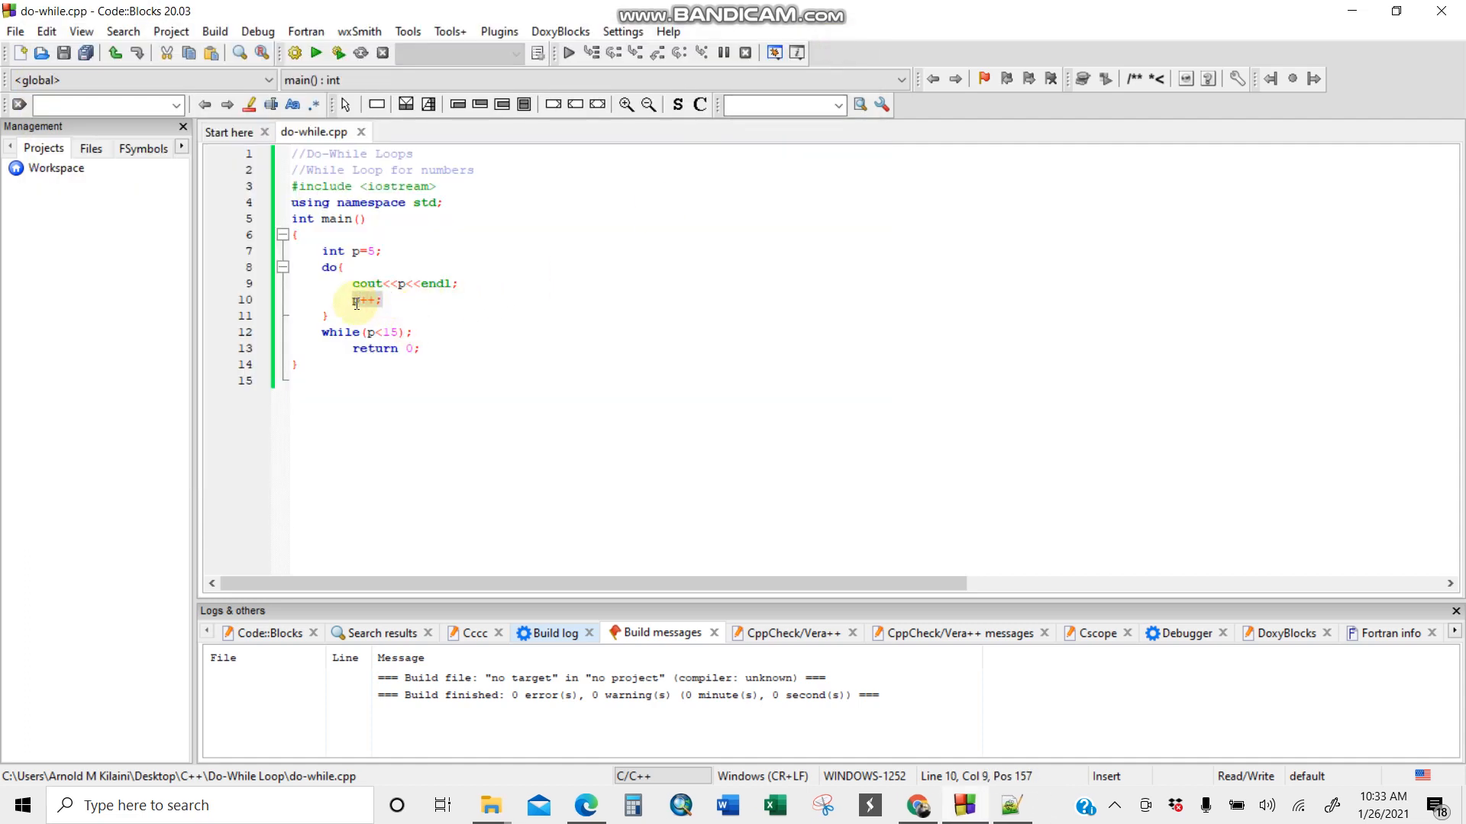